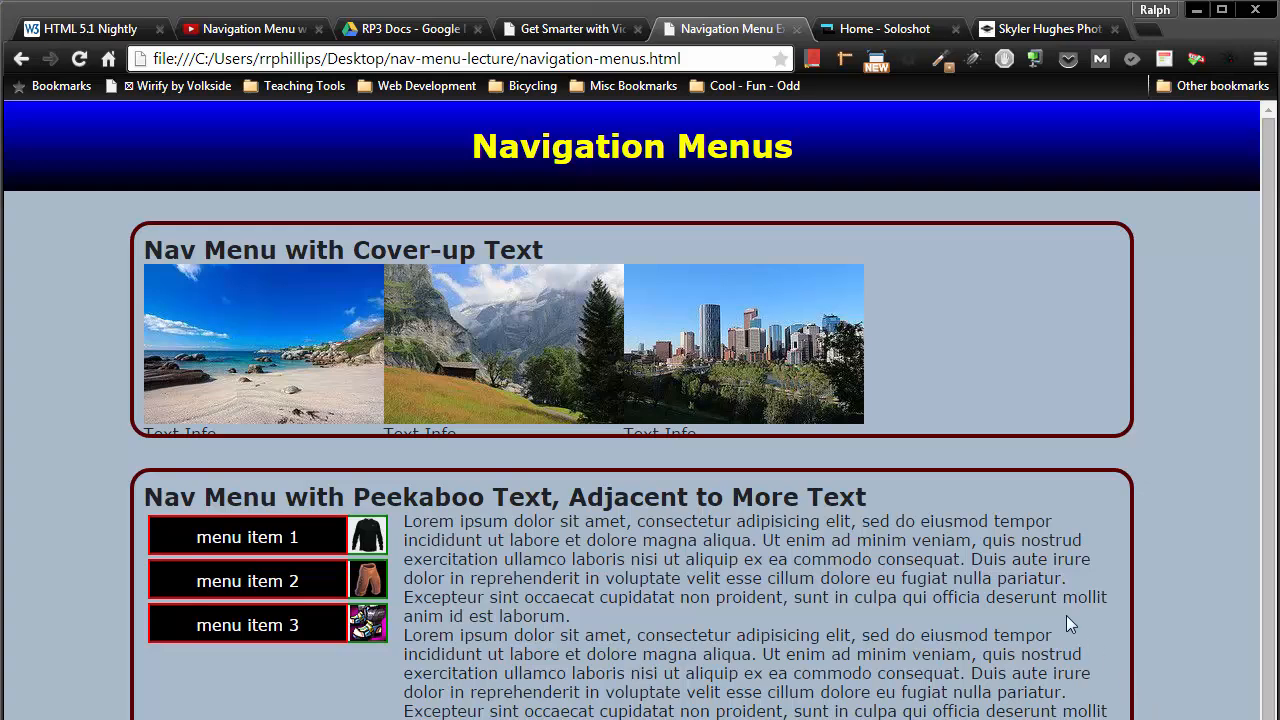
mouse_move(847, 358)
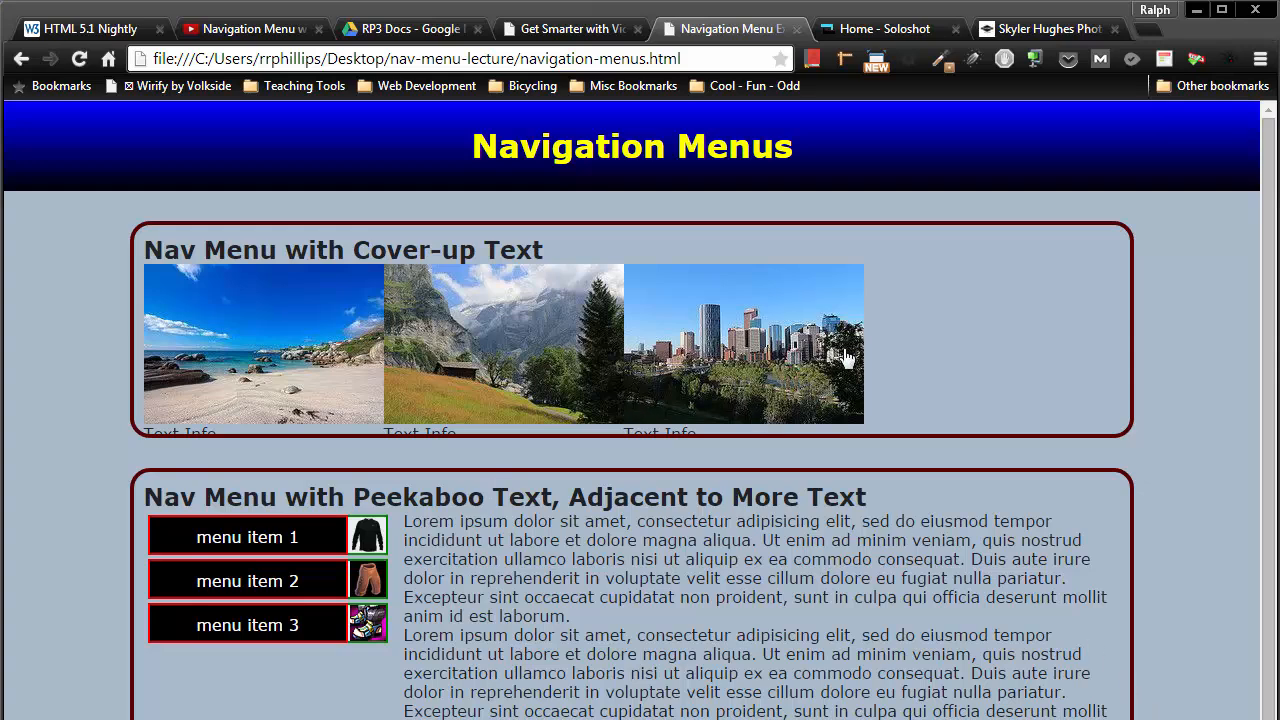
Return to navigation-menus.html and select menu item 1's Text Info $Price span on line 19.
left_click(884, 28)
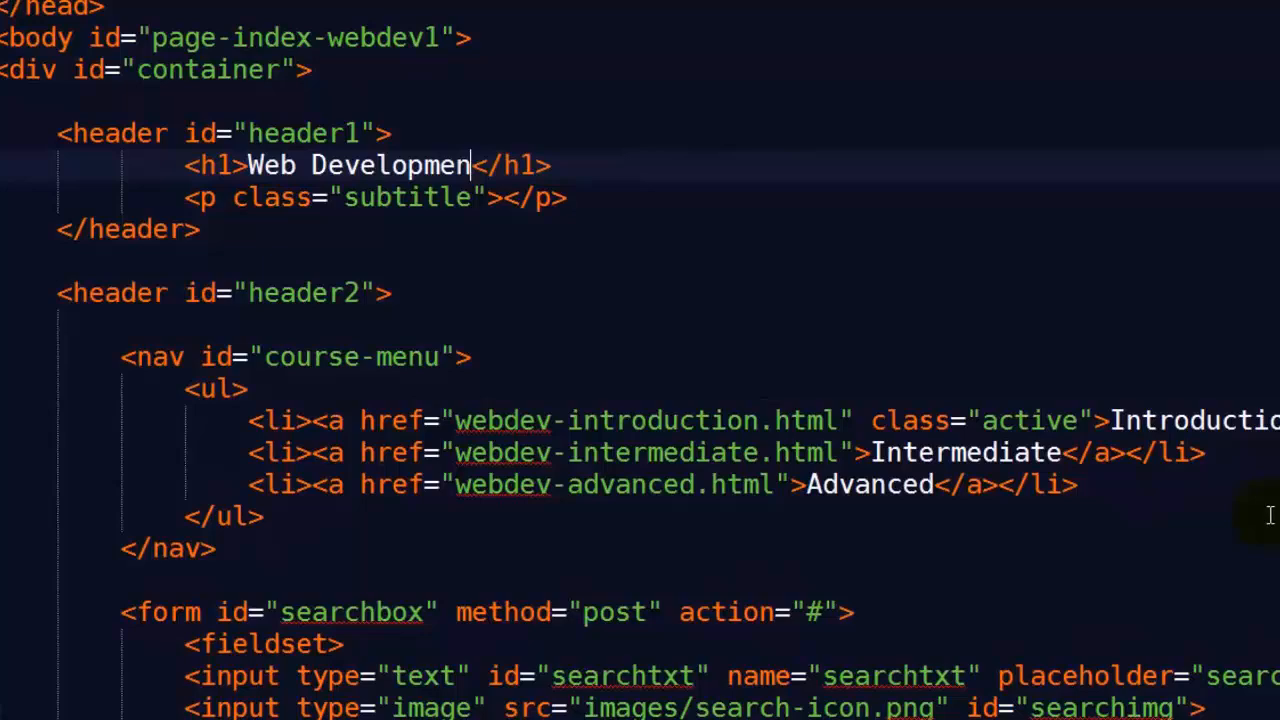
type("Six Minut")
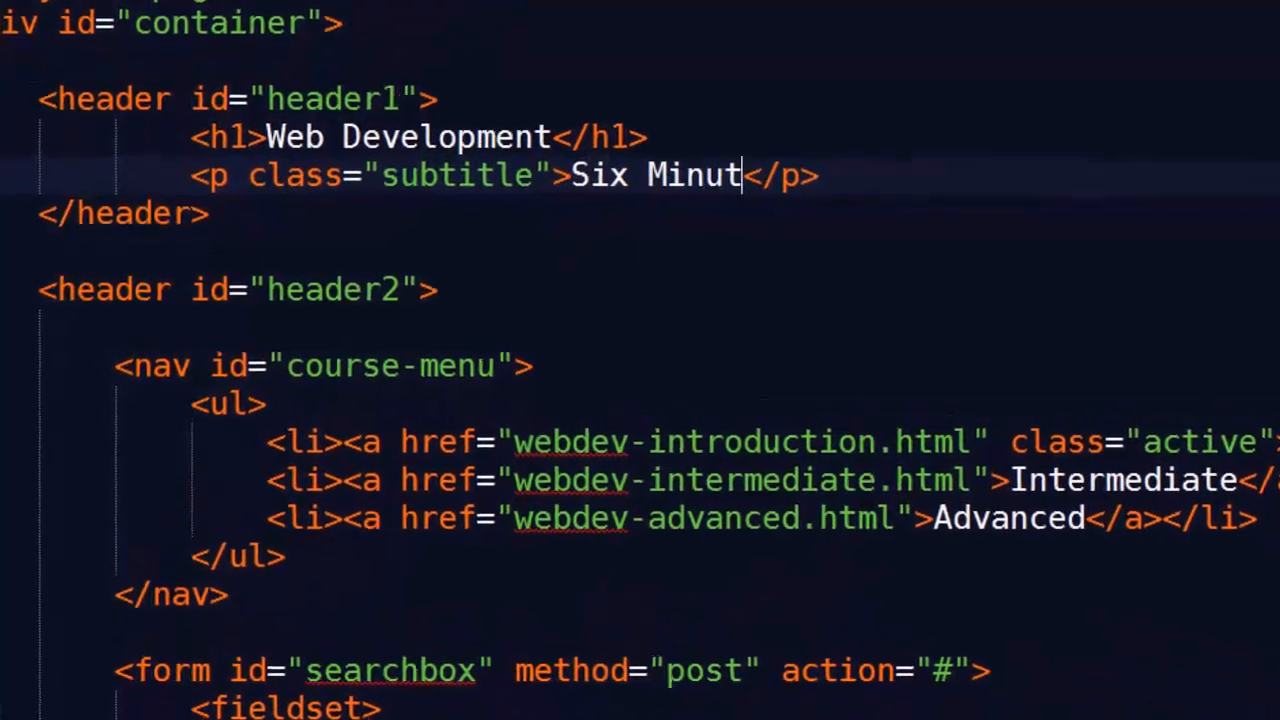
type("es. Smarter.")
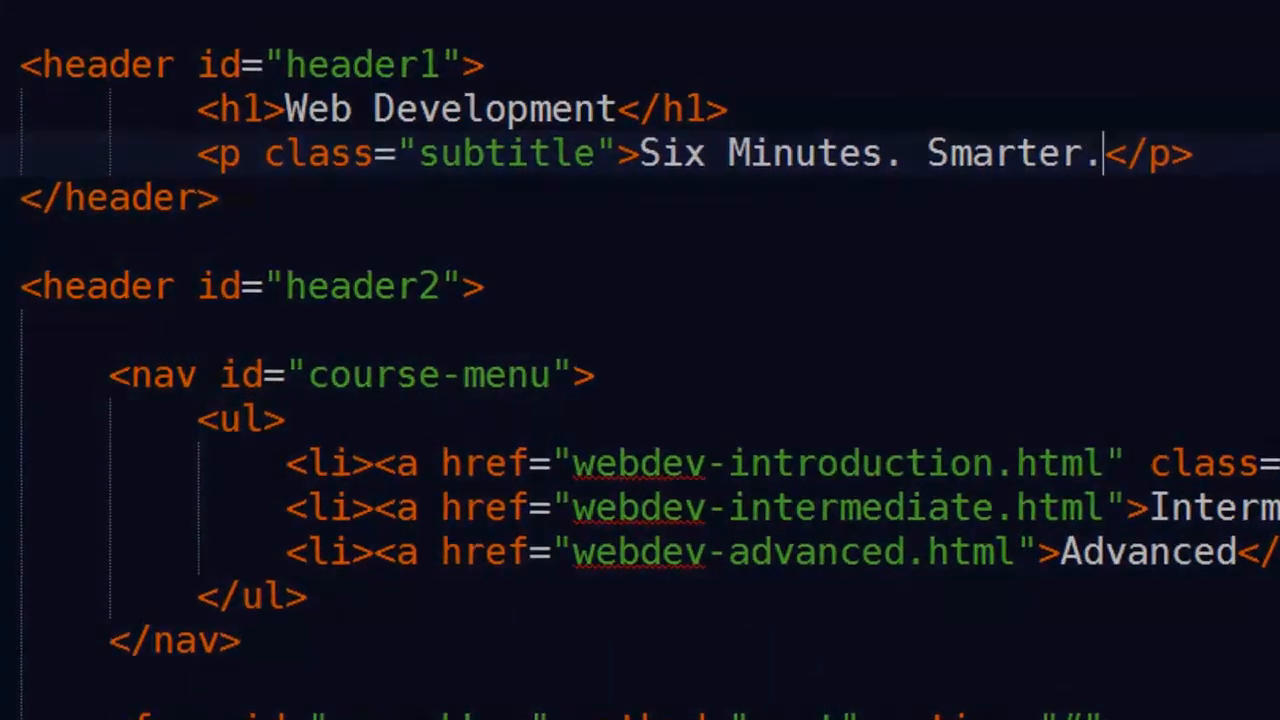
left_click(884, 28)
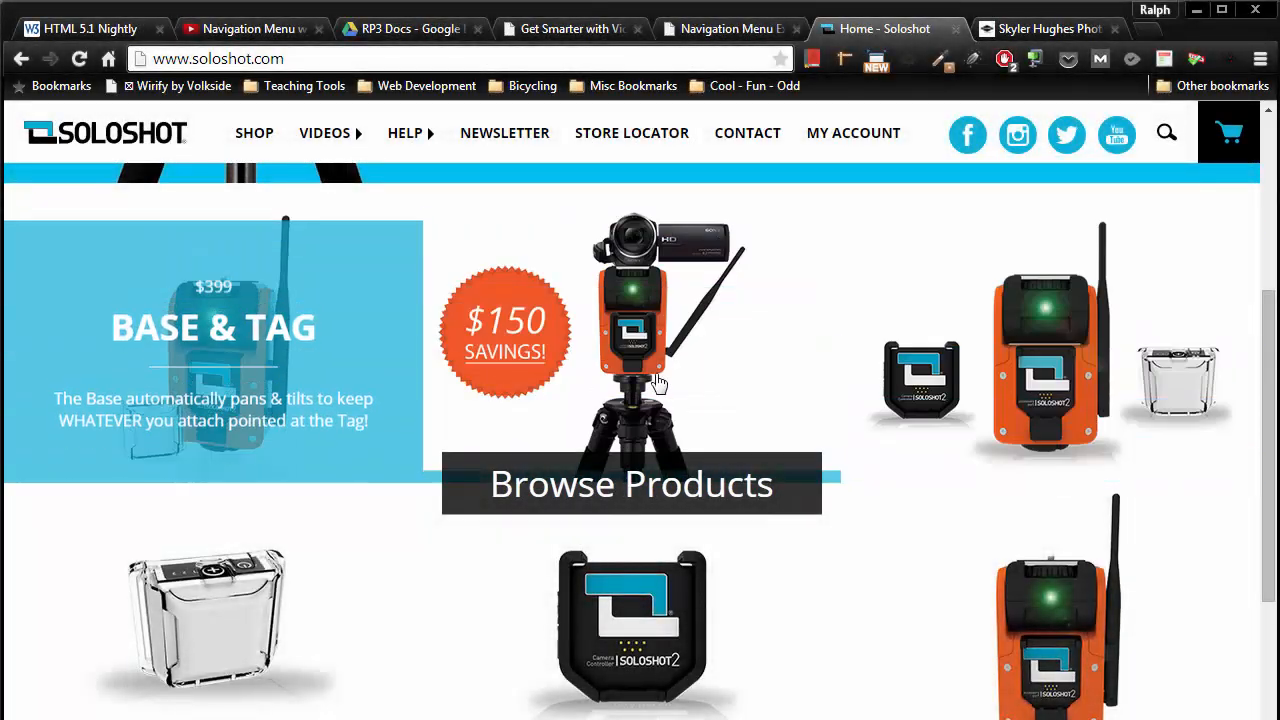
left_click(731, 28)
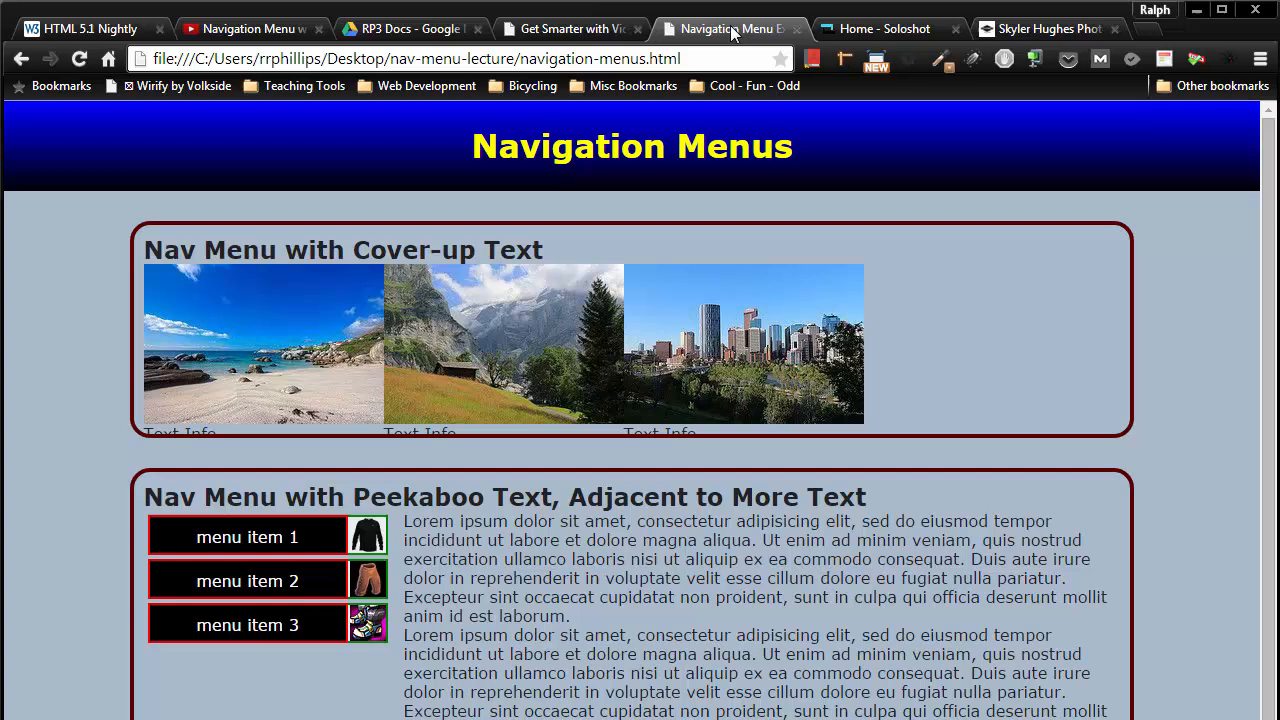
mouse_move(223, 375)
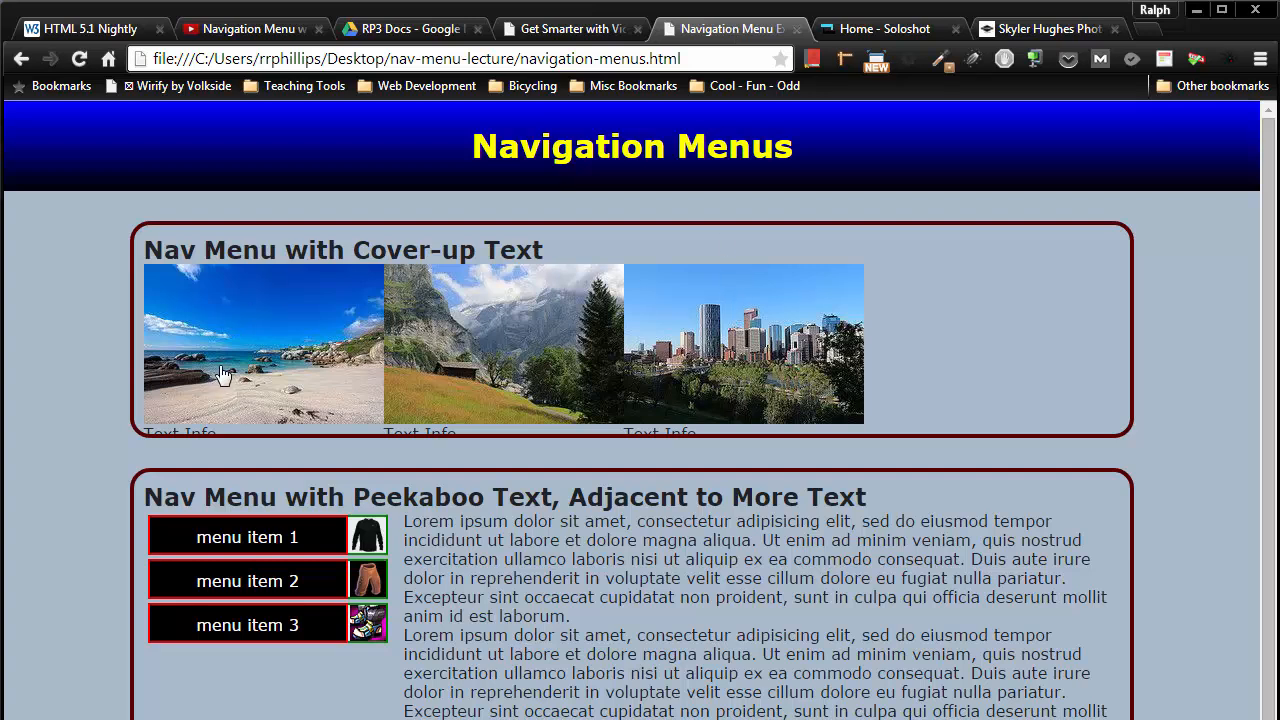
mouse_move(770, 333)
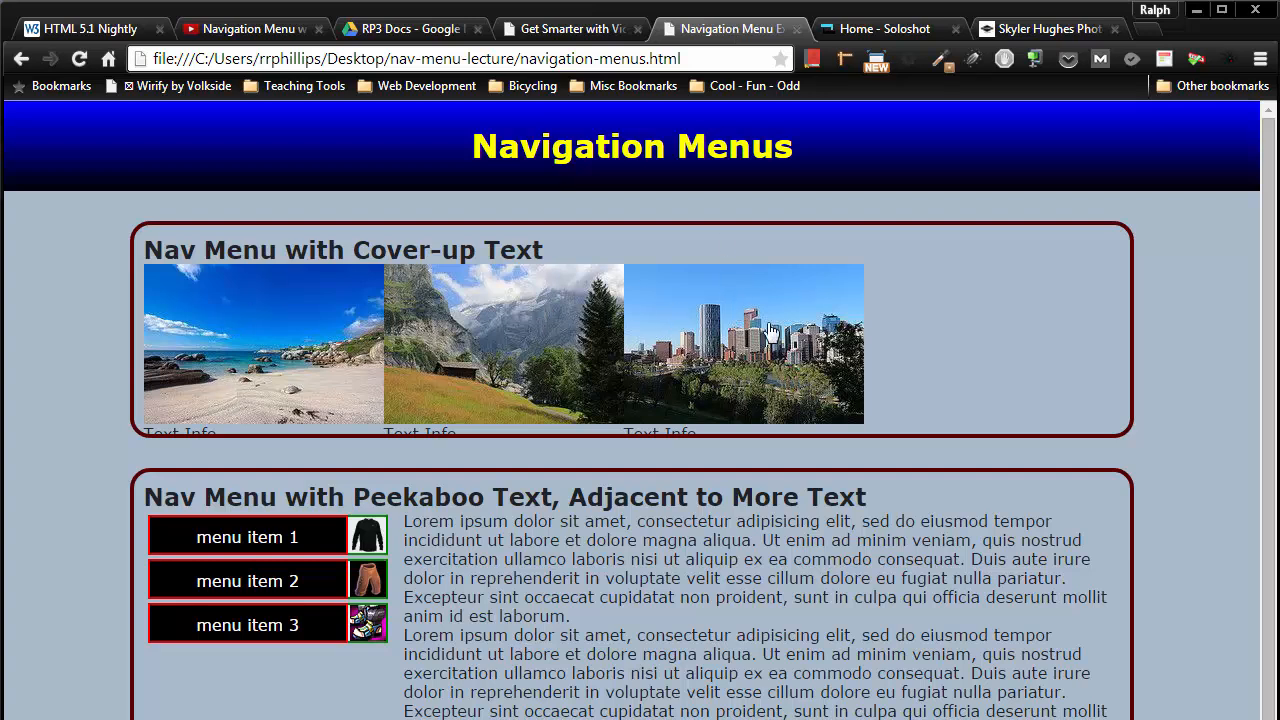
mouse_move(458, 378)
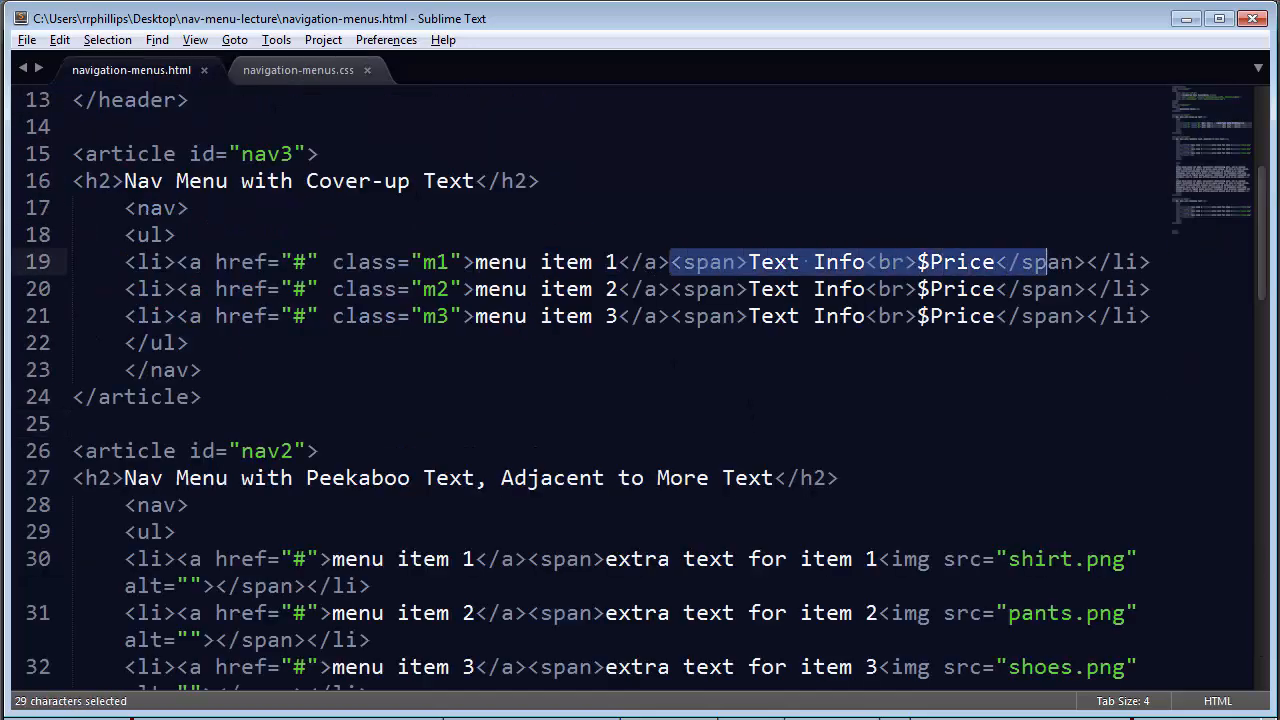
left_click_drag(1048, 262, 1085, 262)
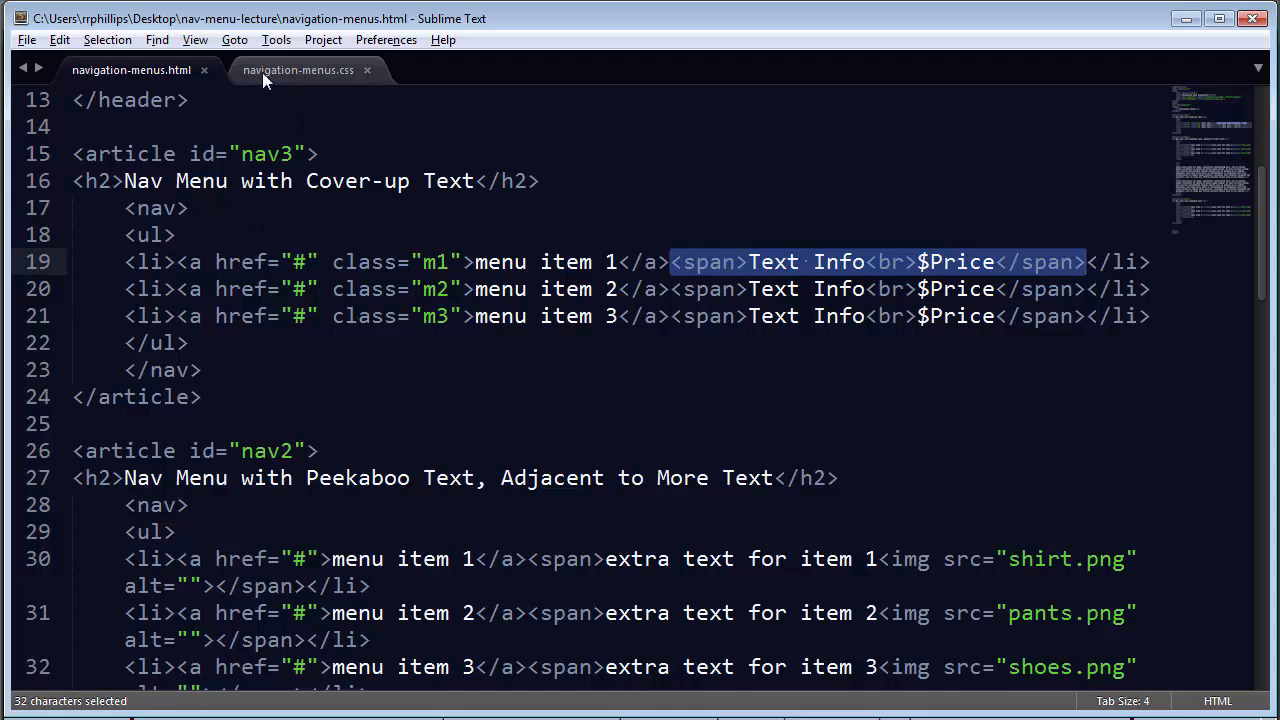
Add a #nav3 span rule: display block, 240×160px, background rgba(0,0,255,.5).
left_click(298, 70)
type("#nav3")
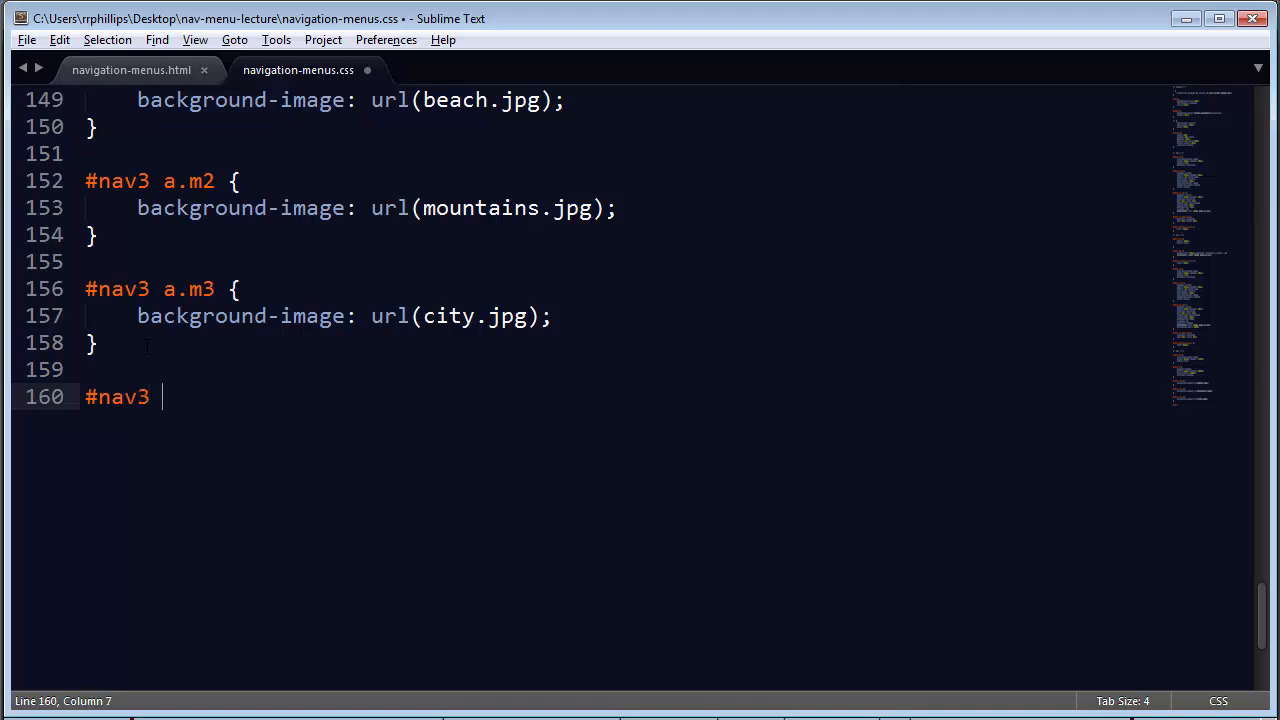
type("span {")
type("display: ;")
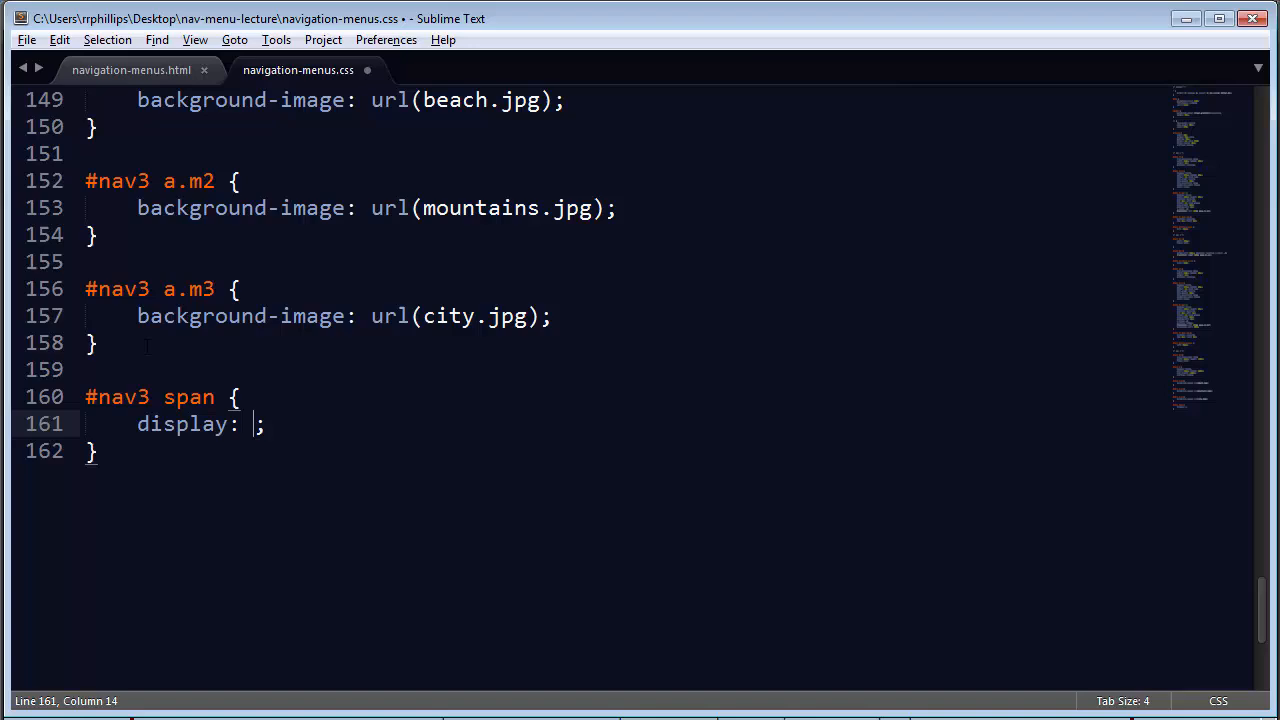
type("block")
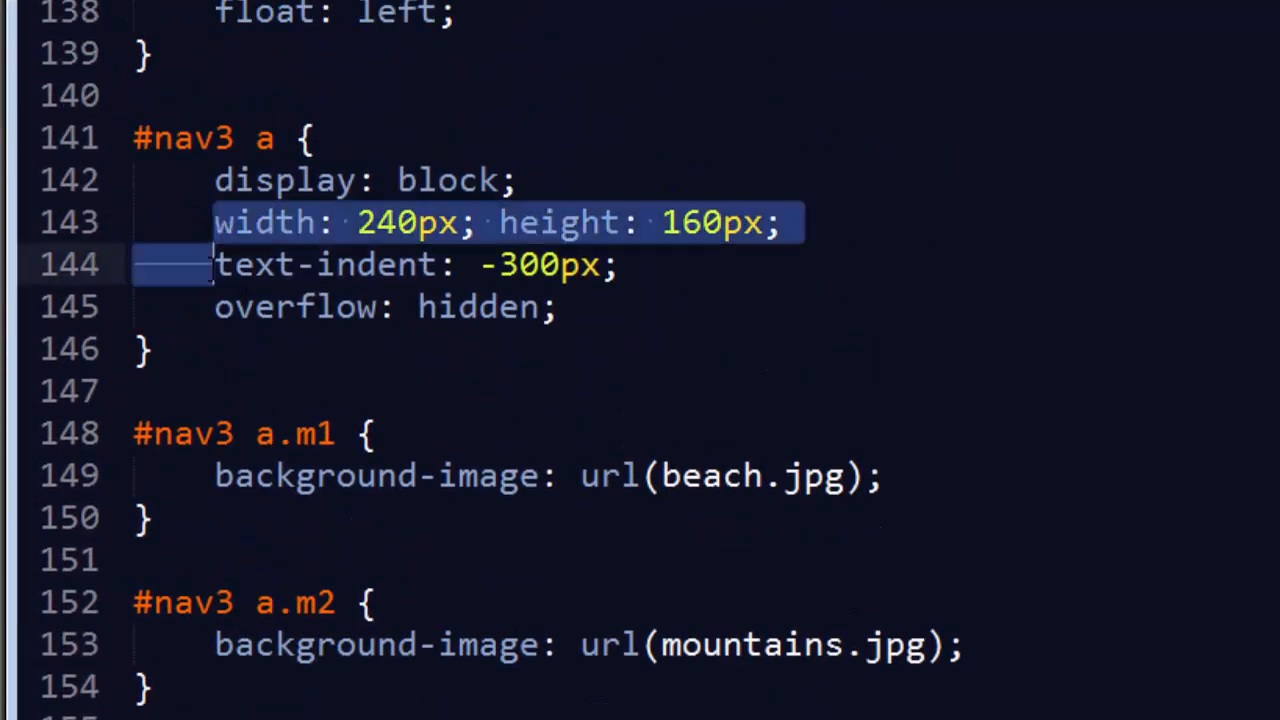
scroll("down", 3)
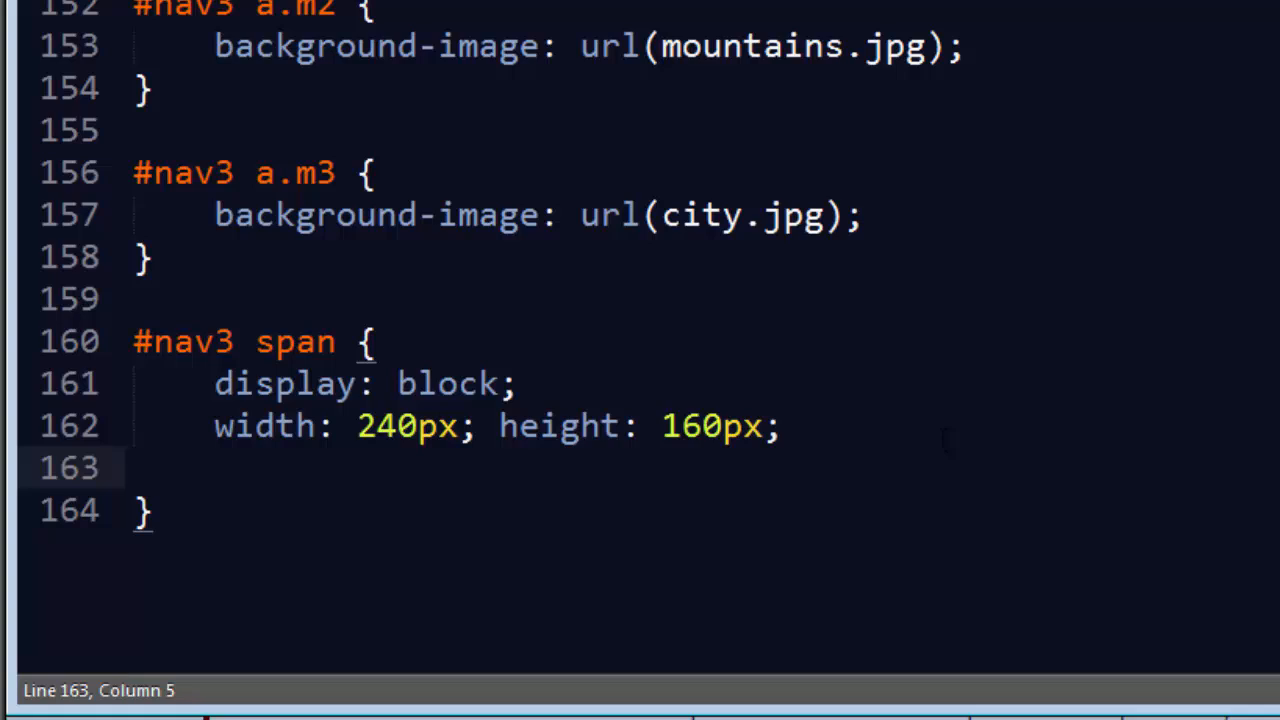
scroll("down", 3)
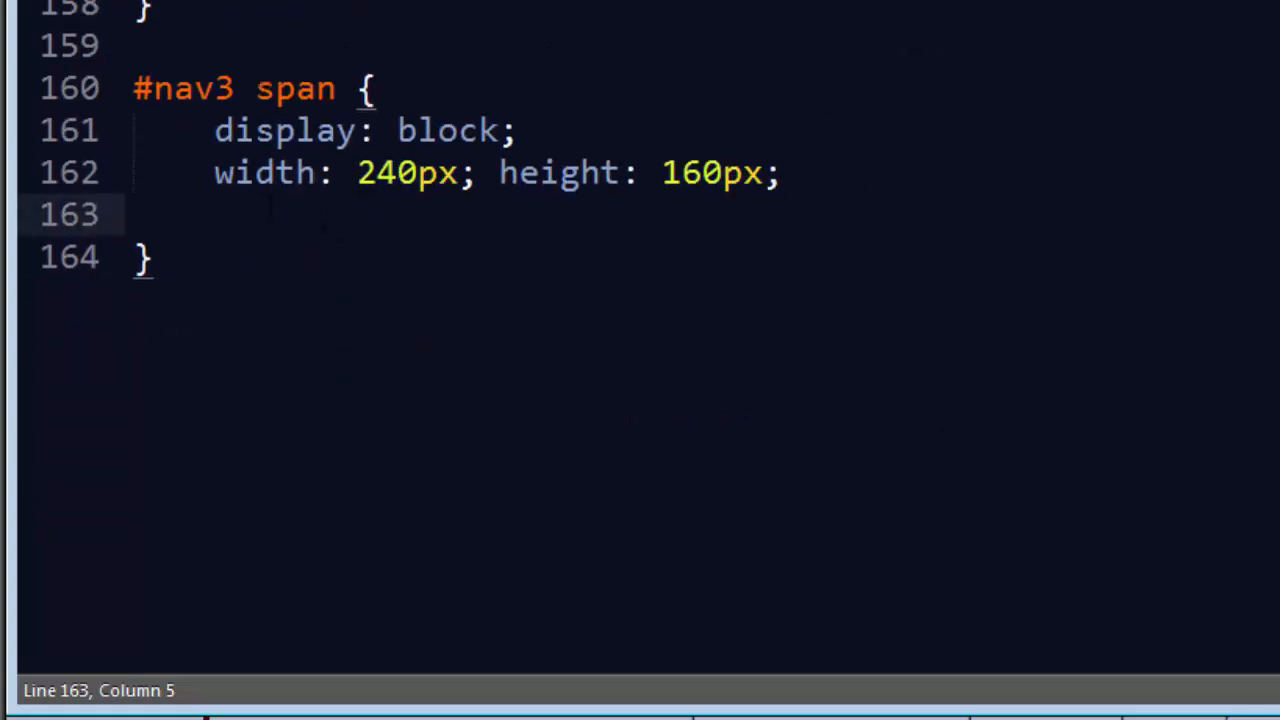
type("b")
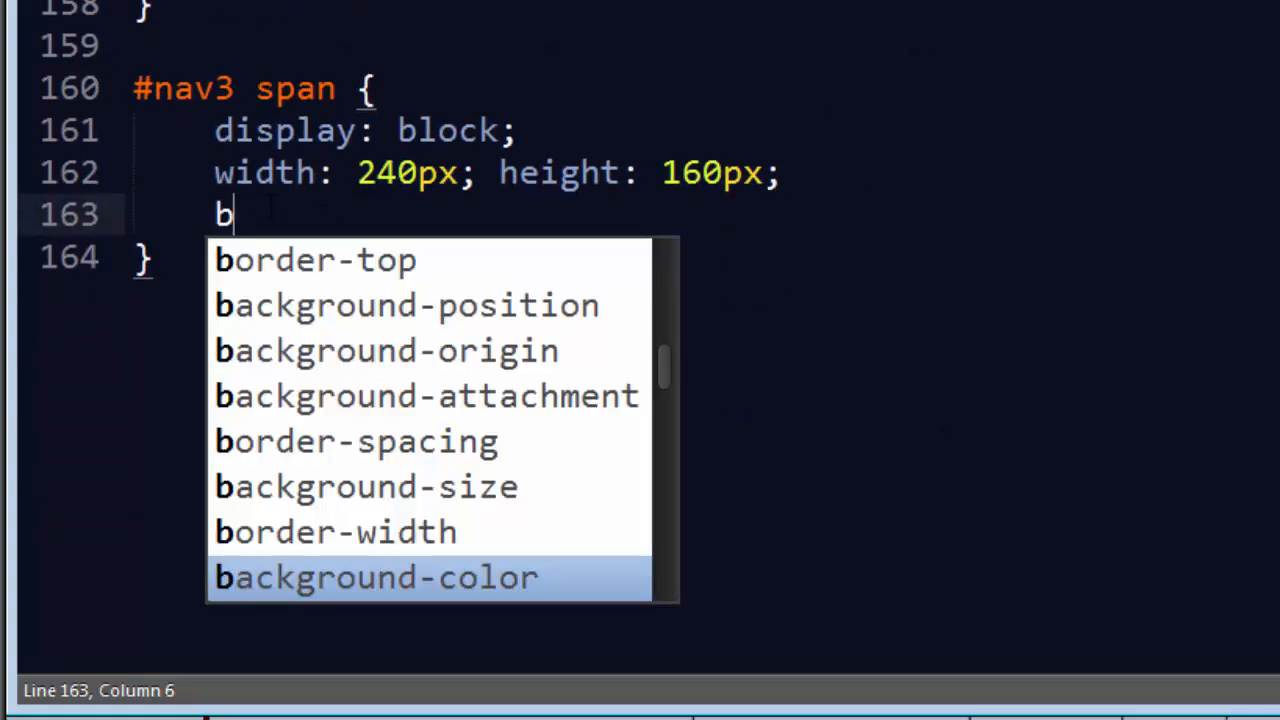
type("ackground-color: rgba(")
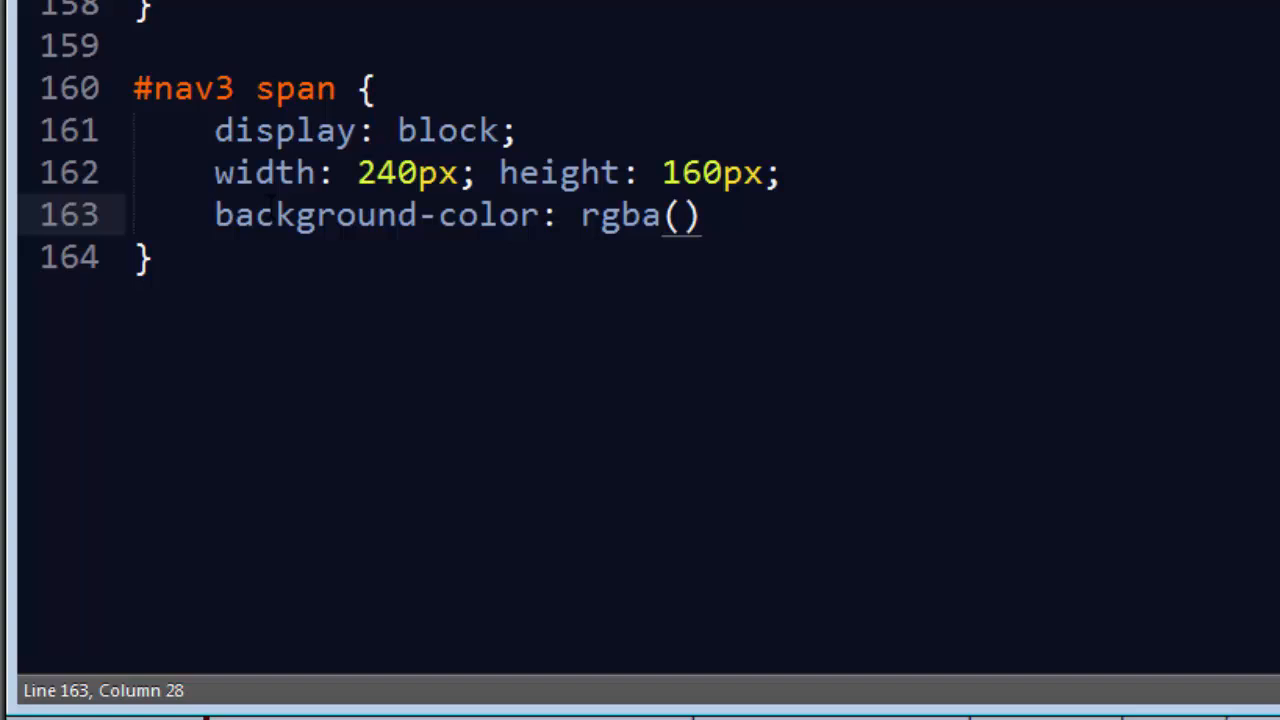
type("0")
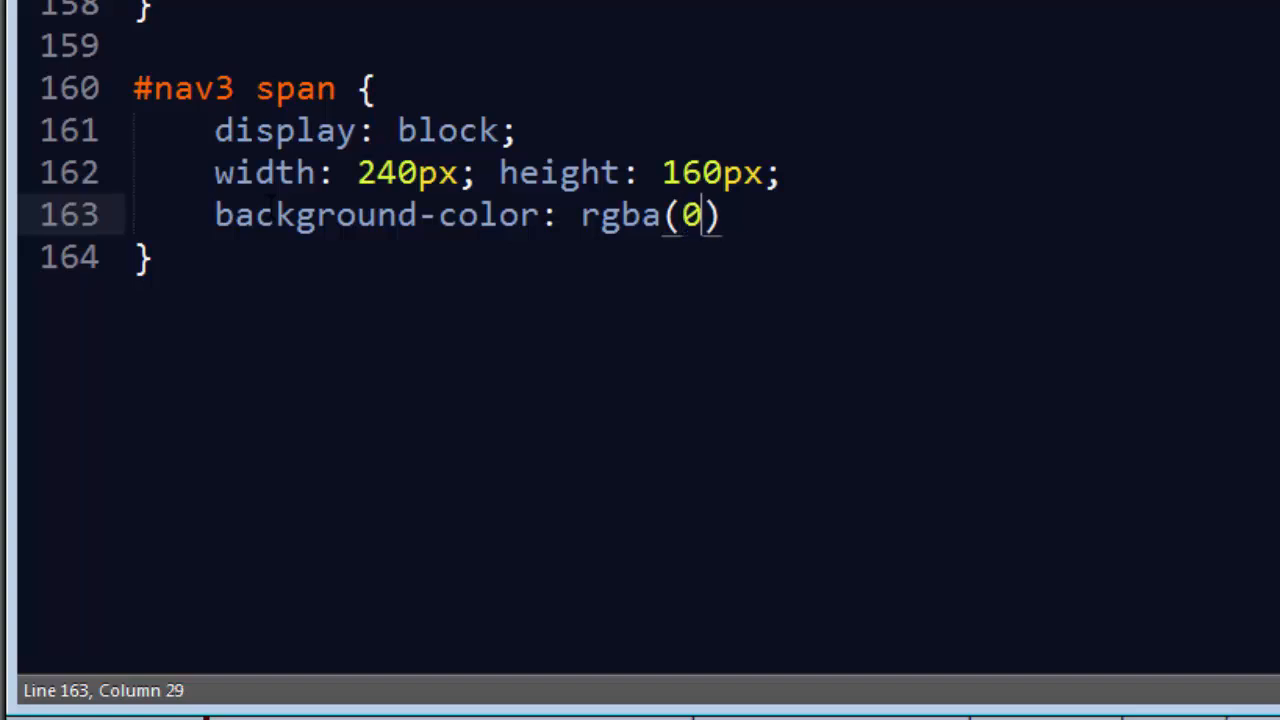
type(",0,255")
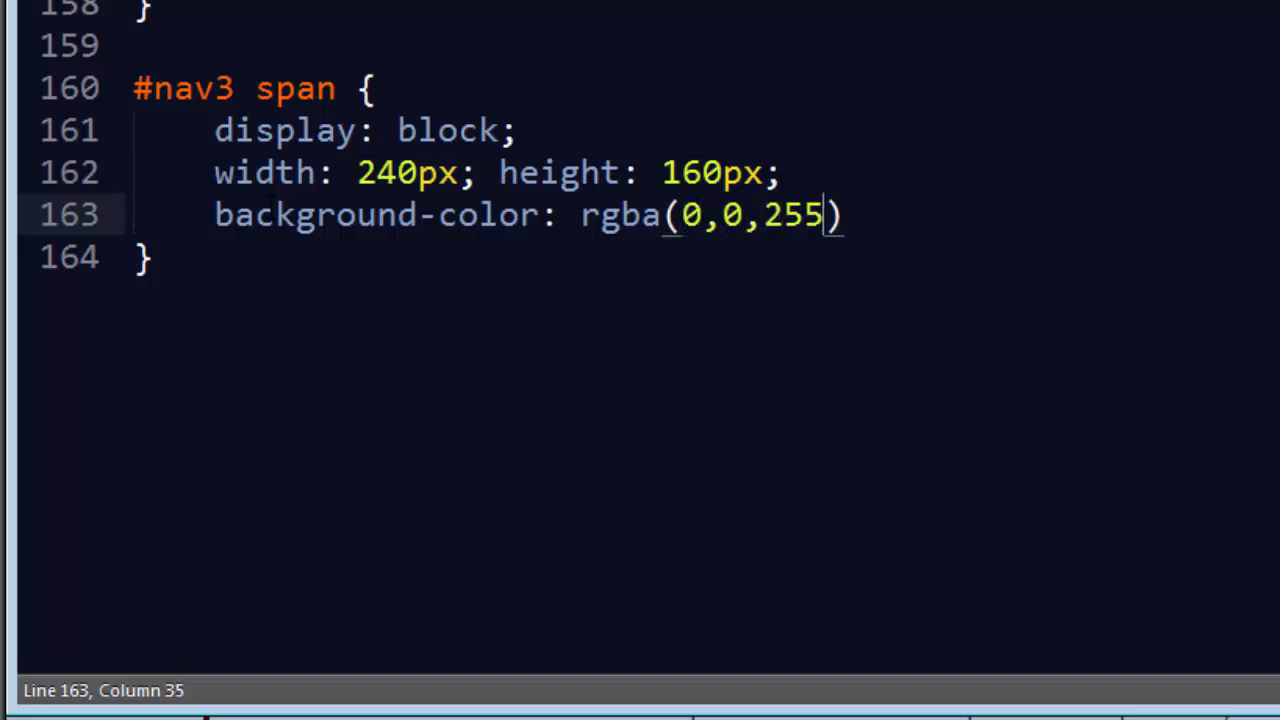
type(",.5")
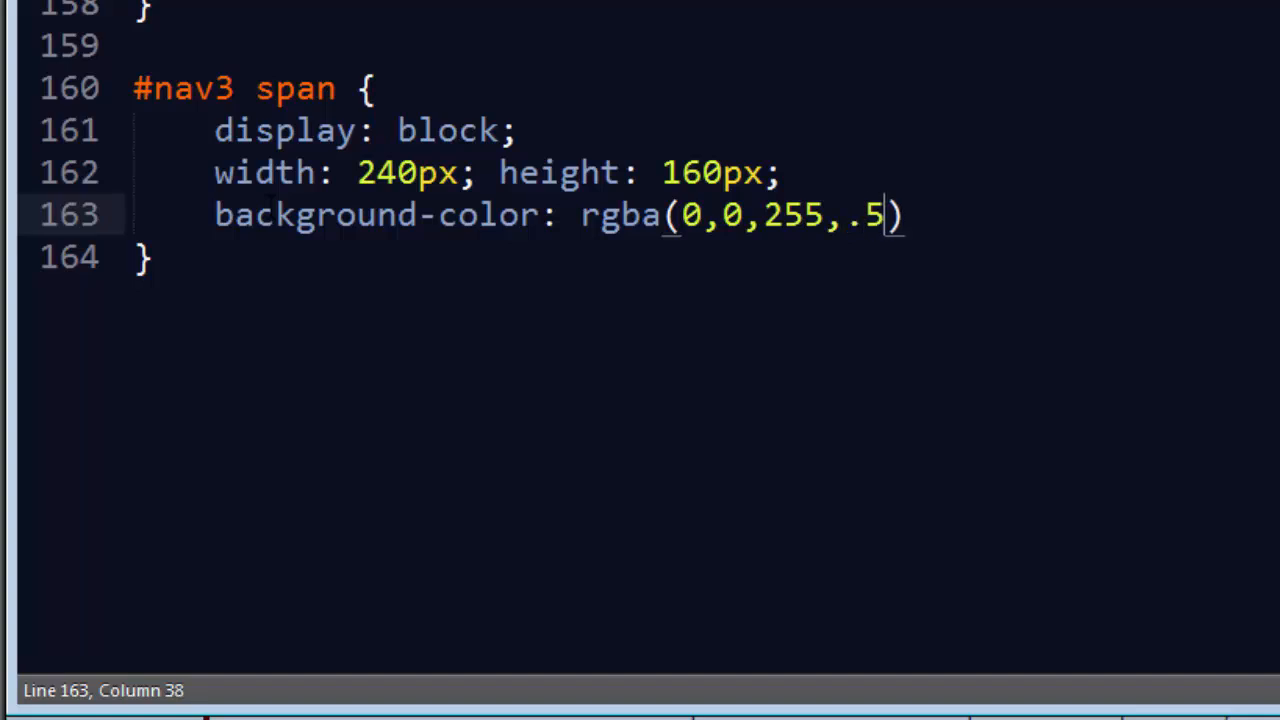
key("Right")
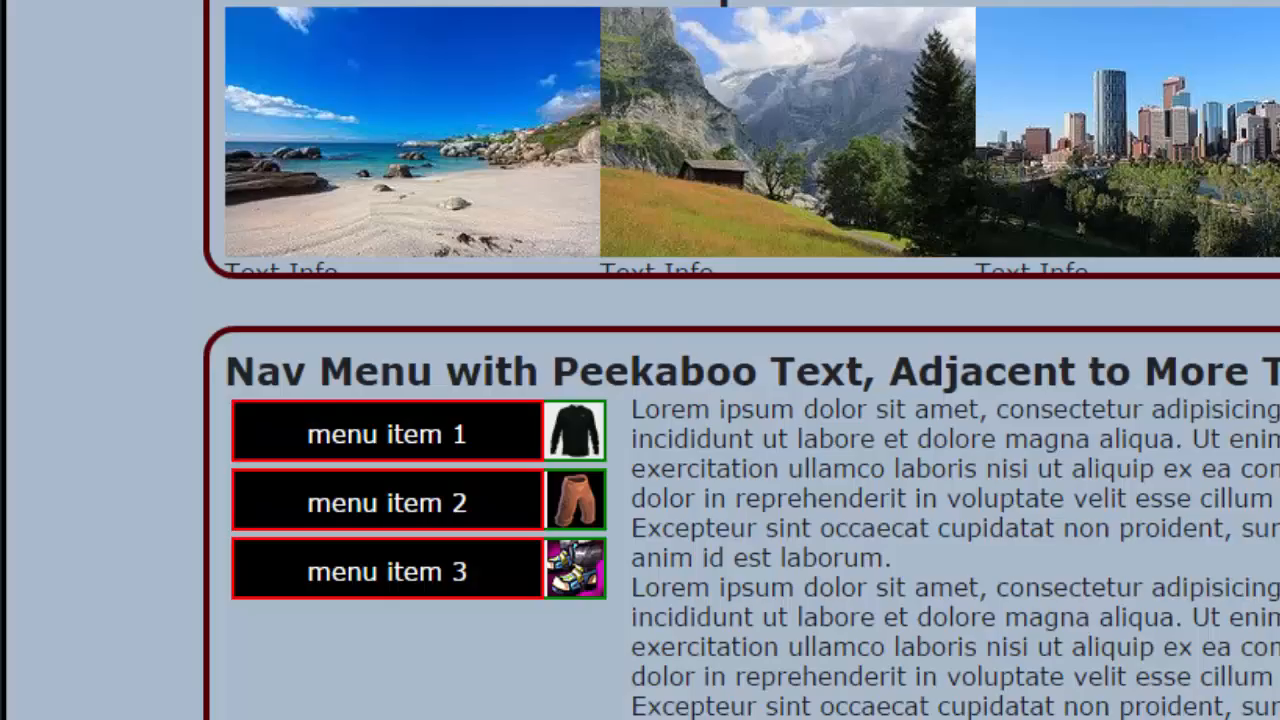
mouse_move(1070, 285)
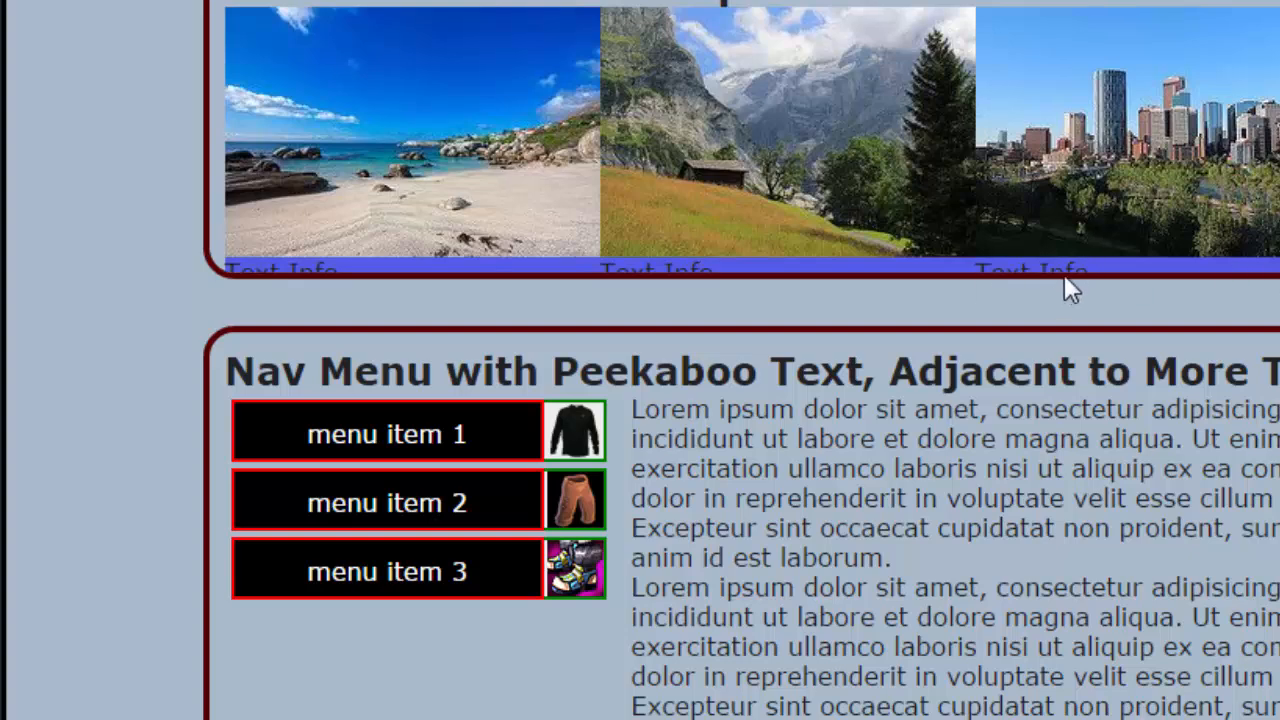
mouse_move(1118, 293)
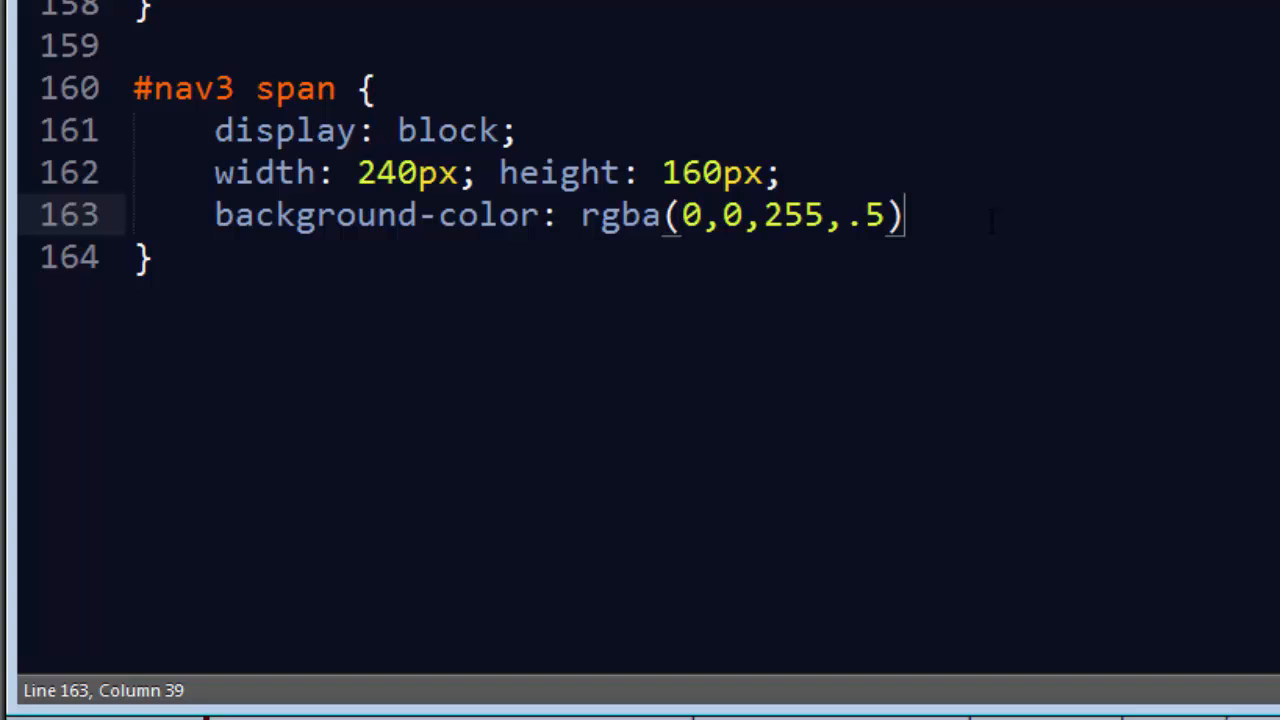
Position the #nav3 spans absolutely at top 0px and left 0px.
type("position")
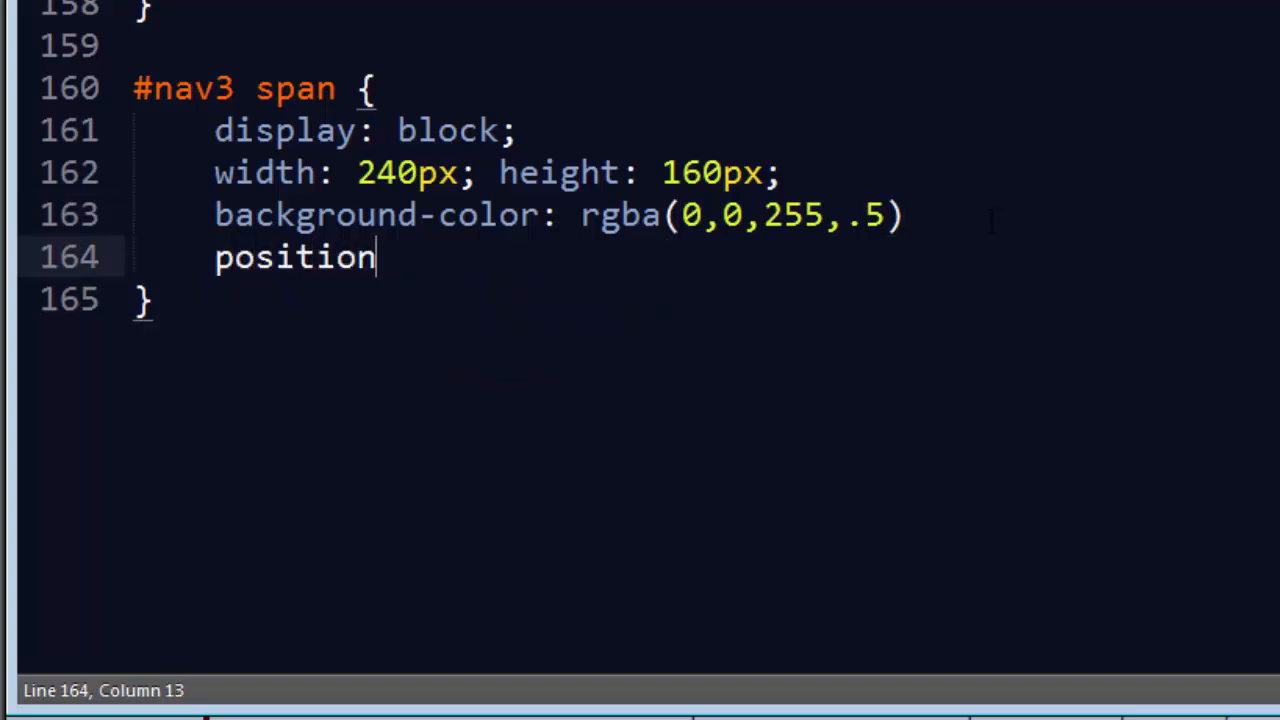
type(": absolute")
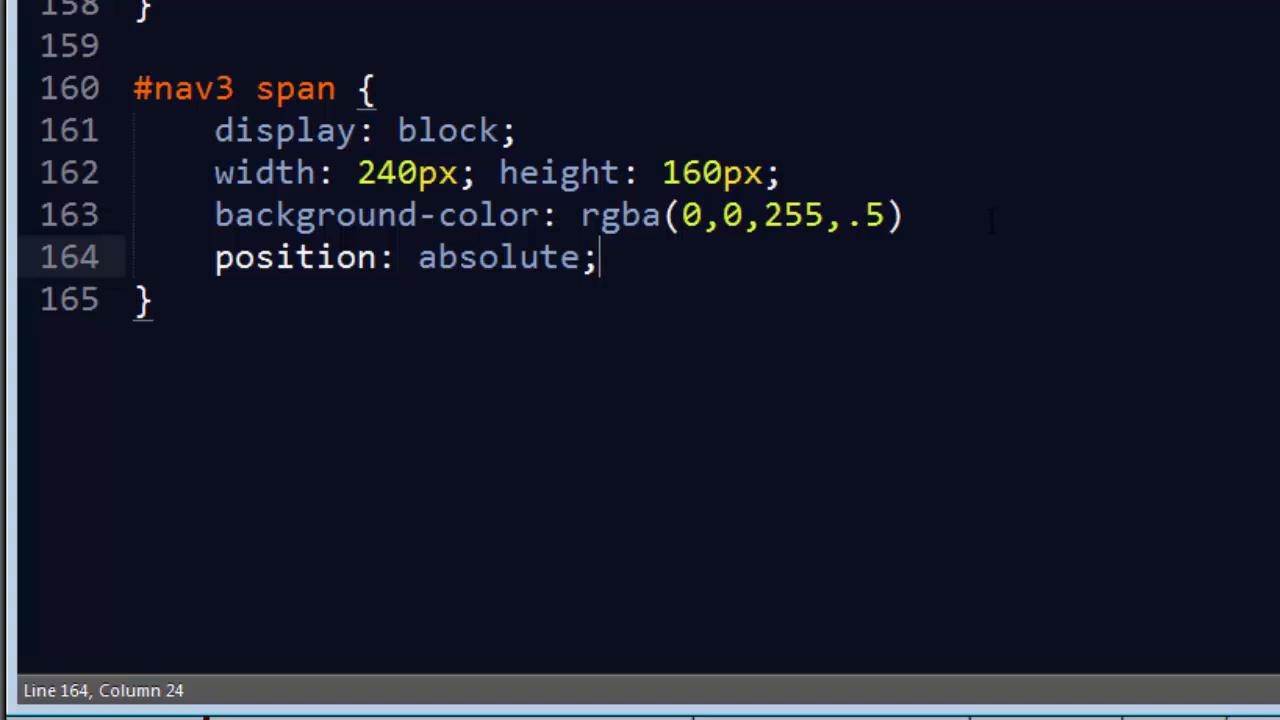
type(";")
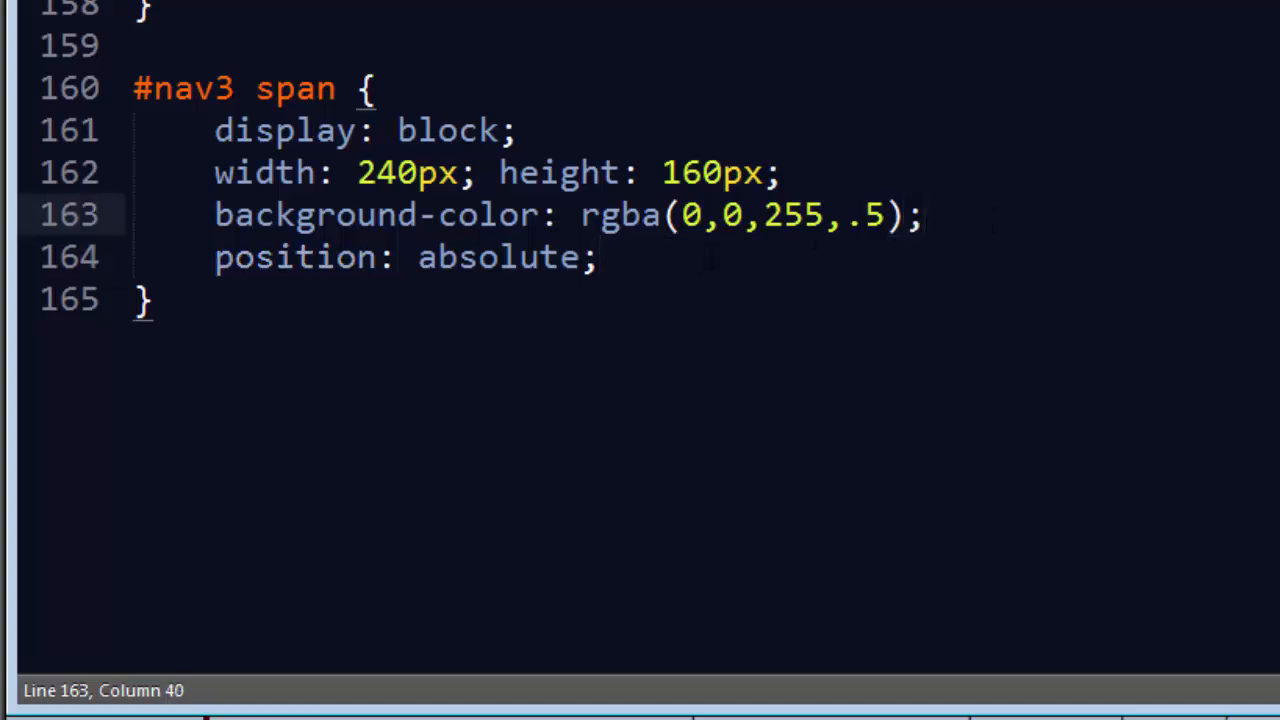
type("top: ;")
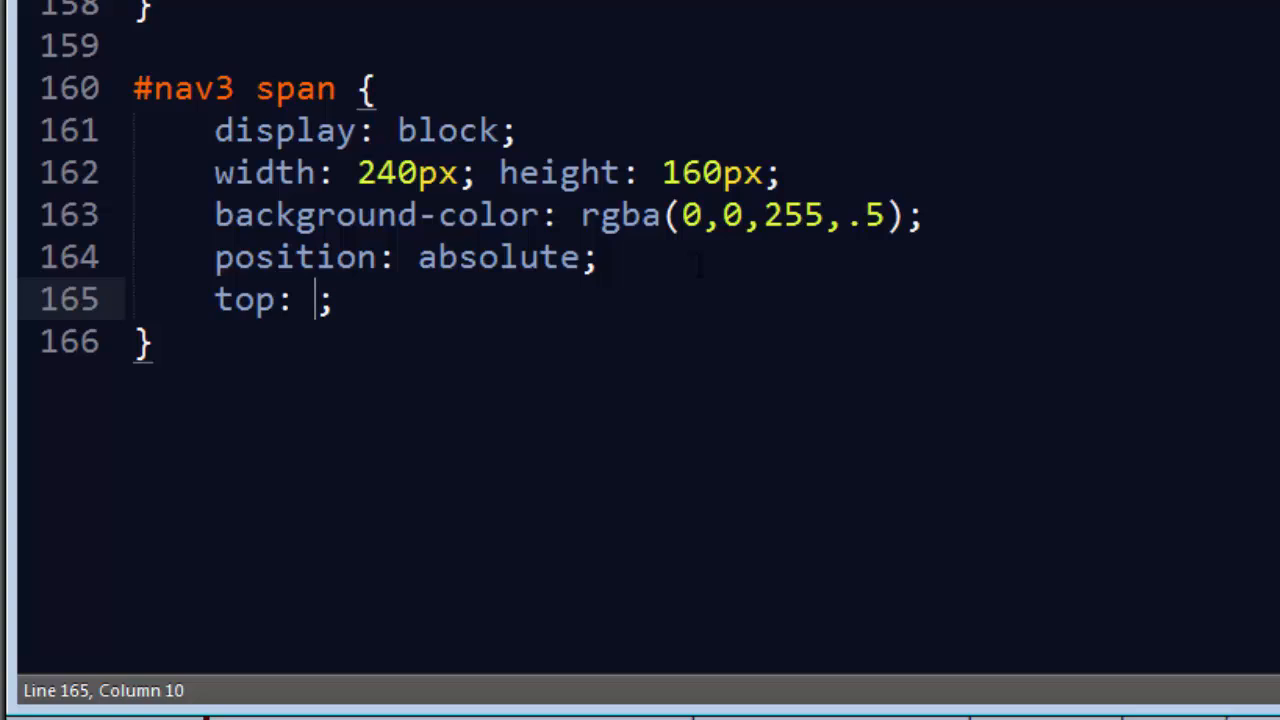
type("0px")
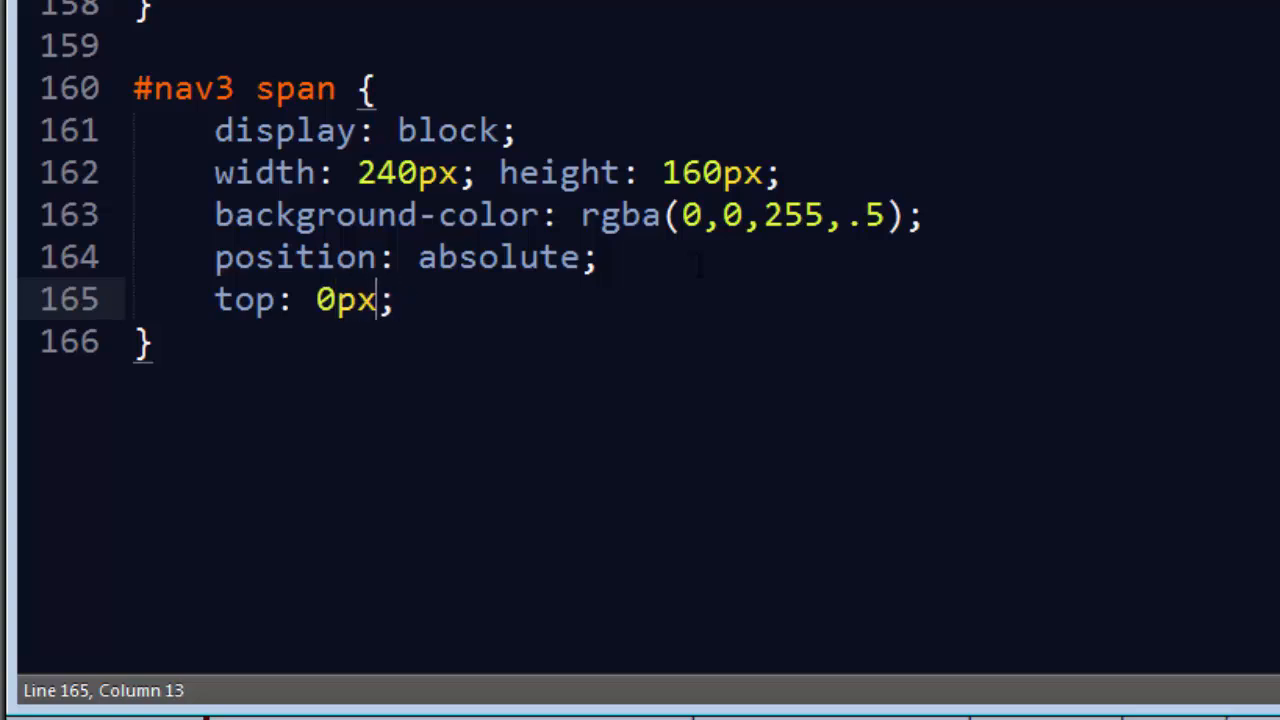
type("left: 0px;")
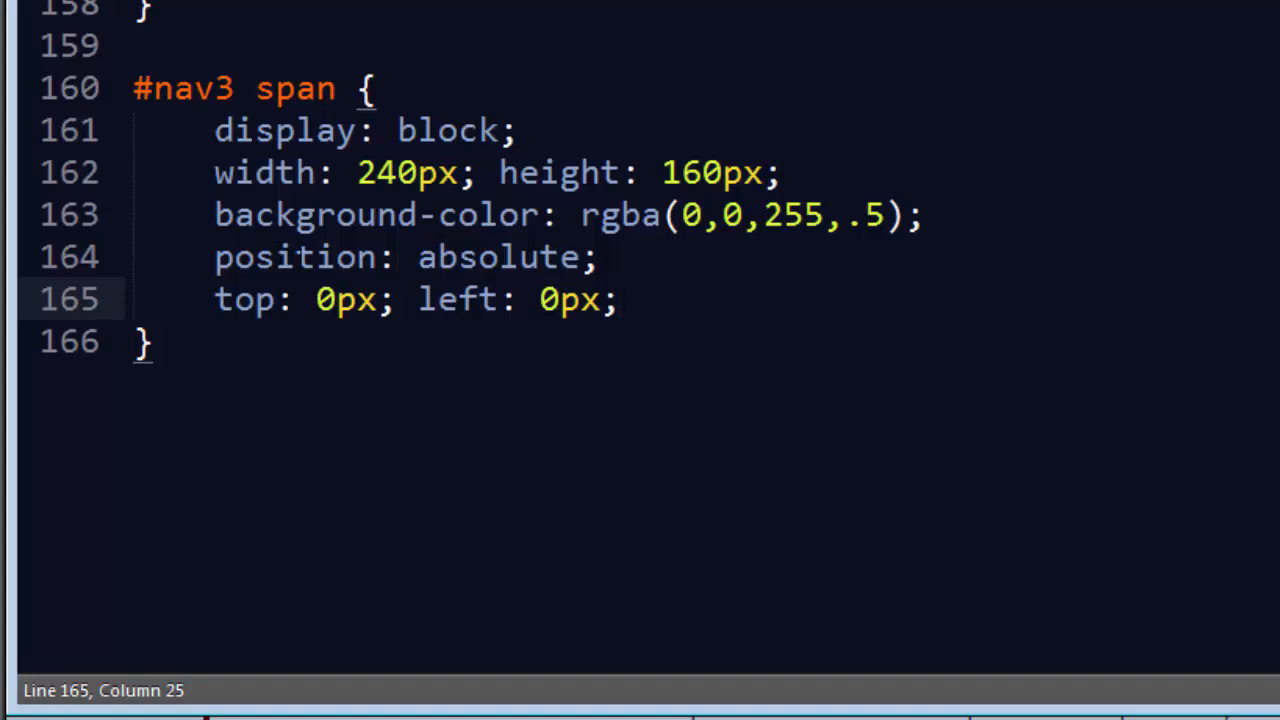
Scroll up to the #nav3 li rule and begin adding a position property.
scroll("up", 3)
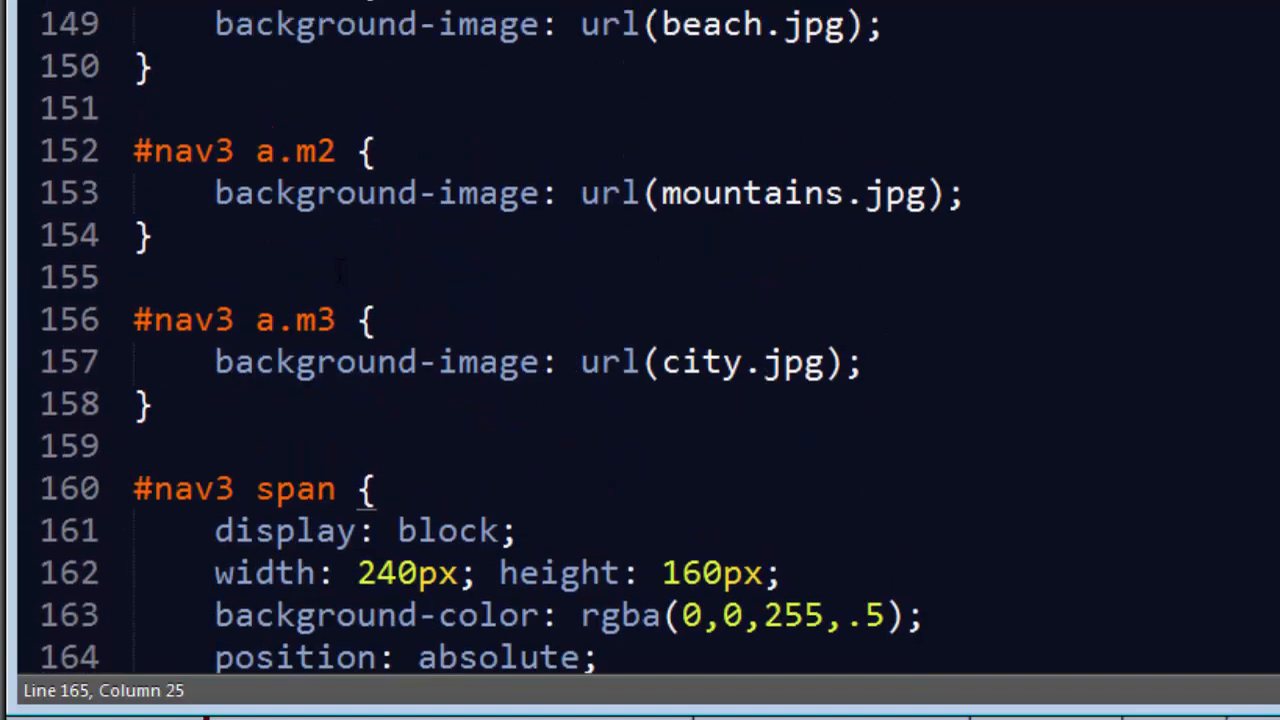
scroll("up", 3)
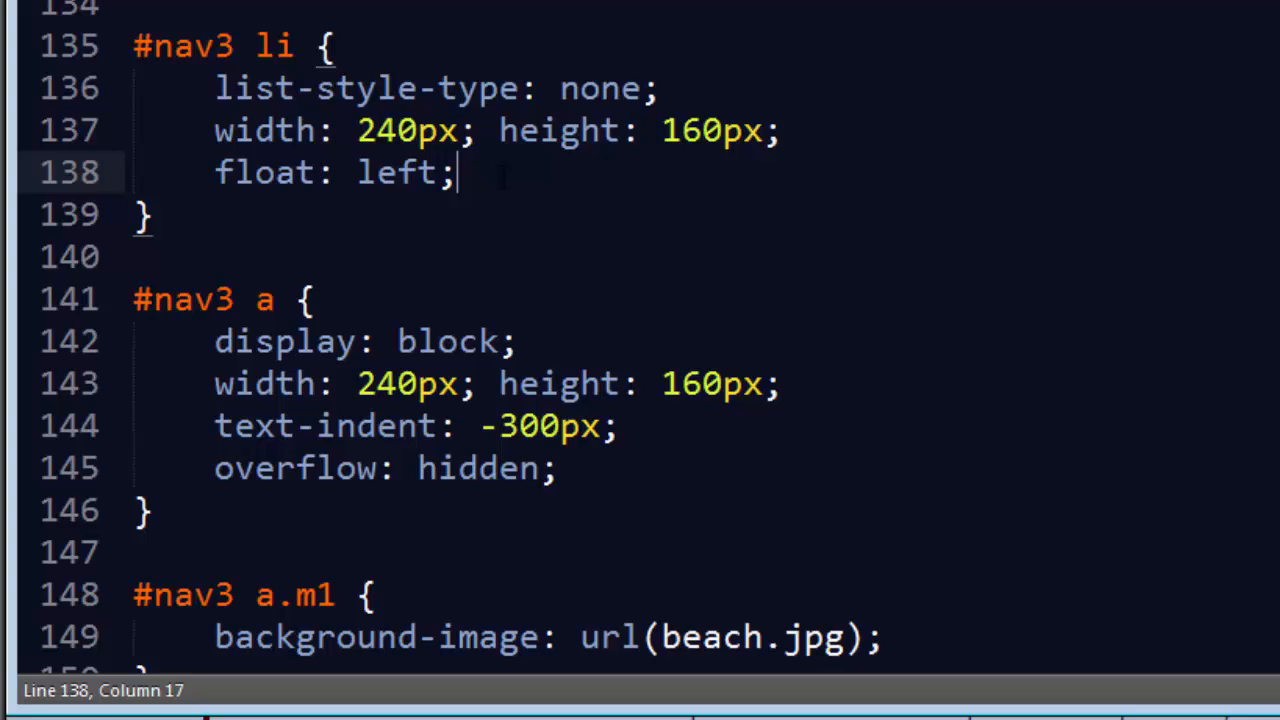
type("position")
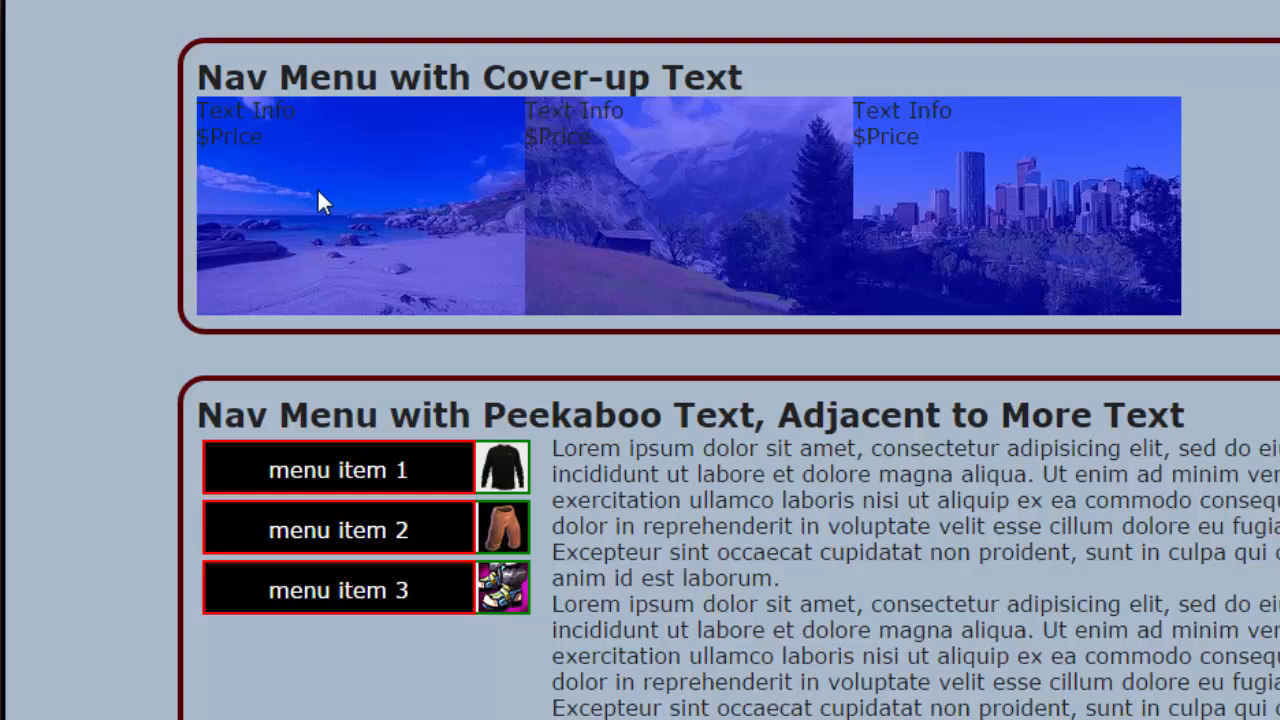
mouse_move(1005, 260)
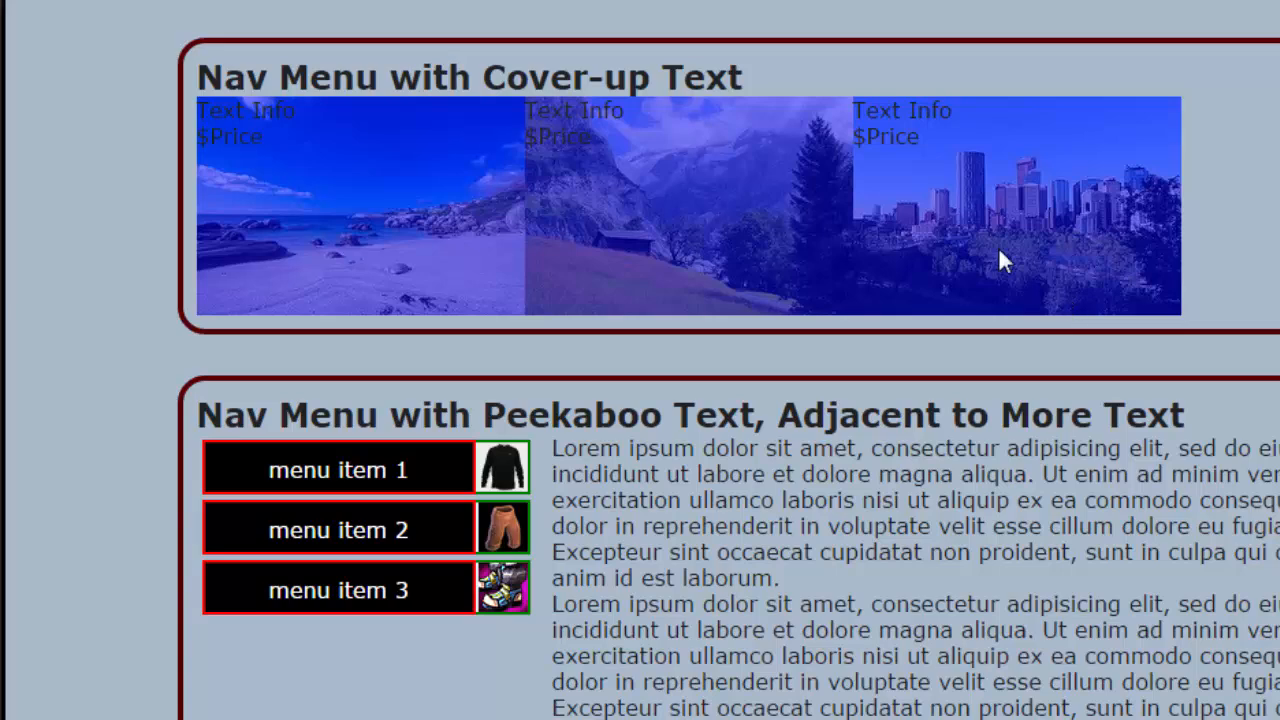
mouse_move(930, 140)
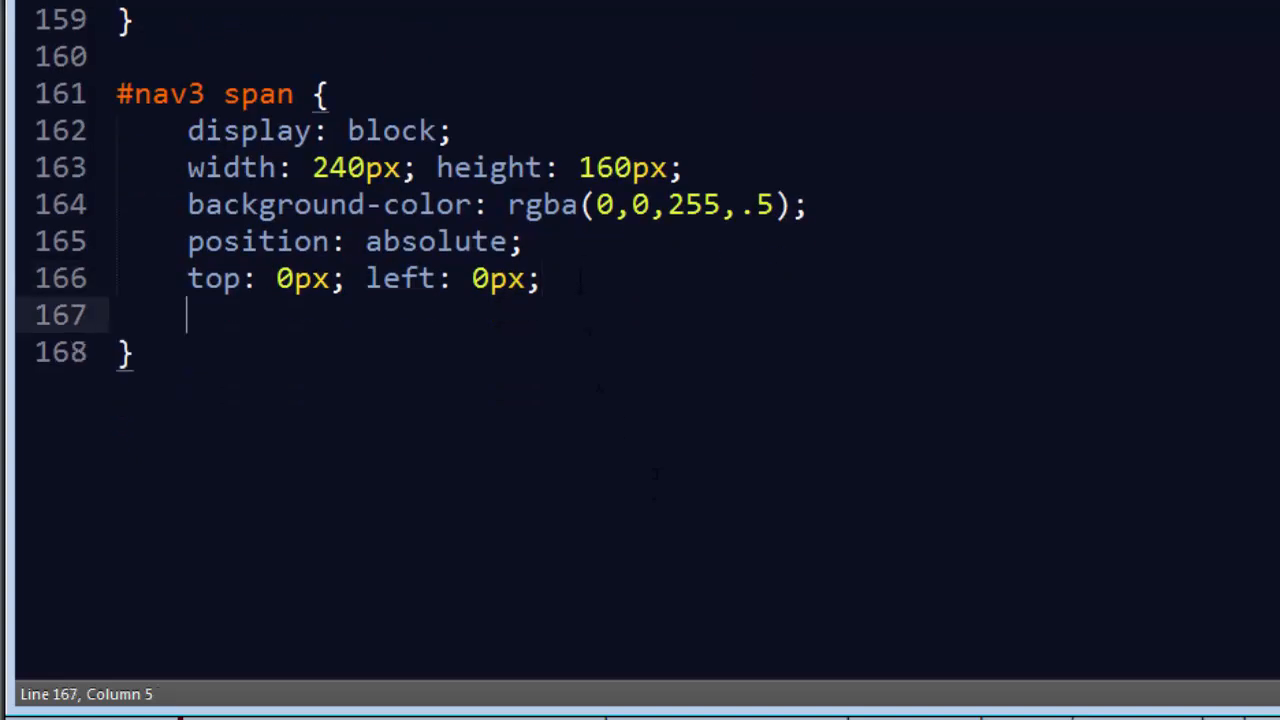
Add text-align center, color #FFF, font-size 2.5em and padding-top 10px to #nav3 span.
type("text-align: center;")
type("color: #;")
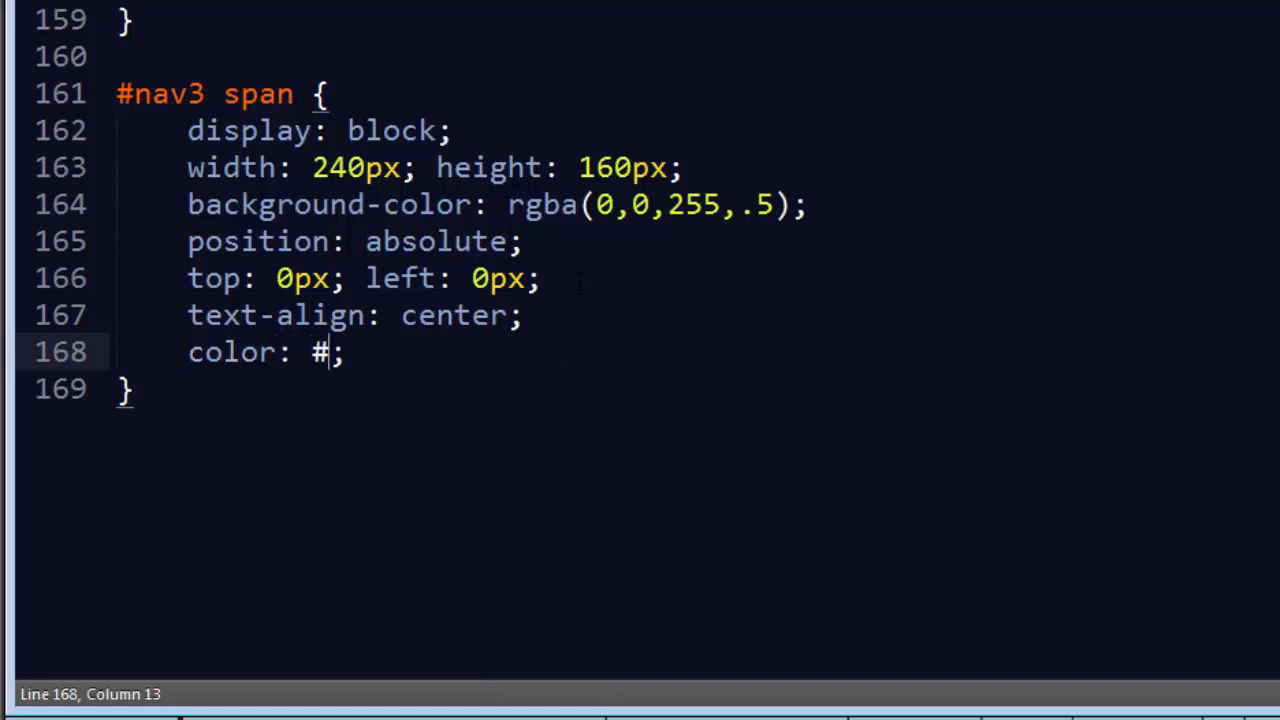
type("FFF")
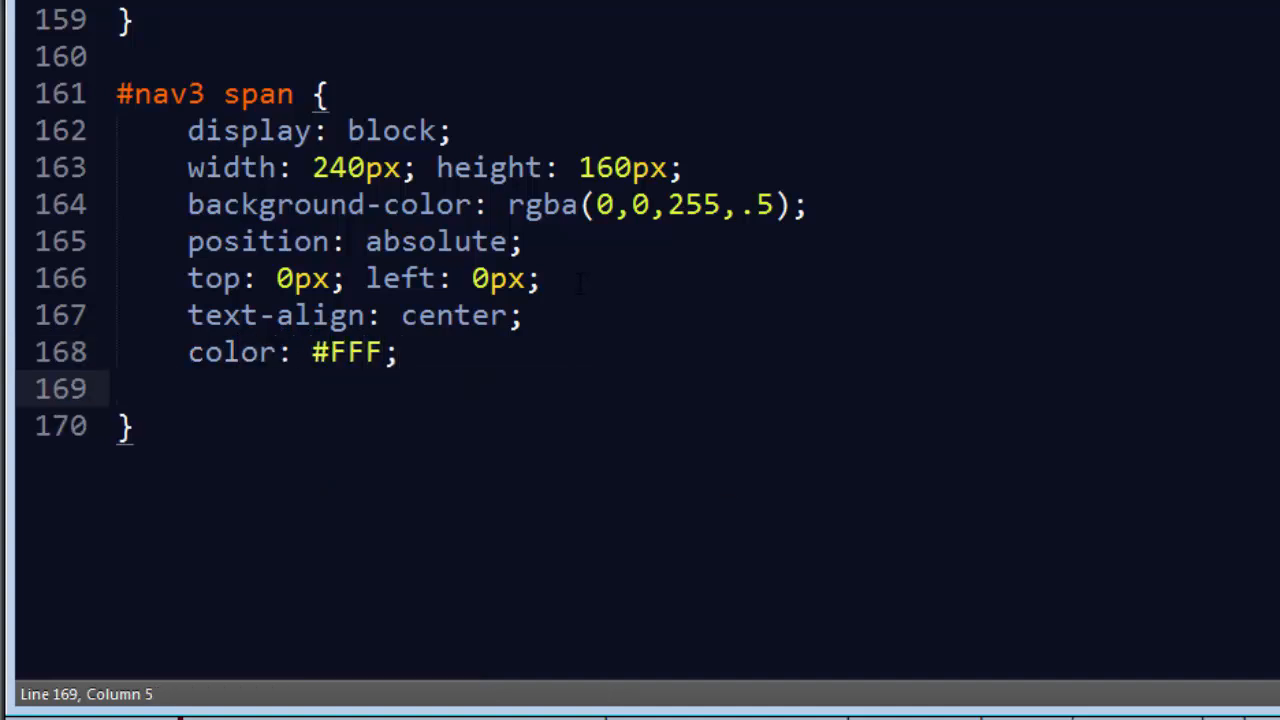
type("font-size: 3em;")
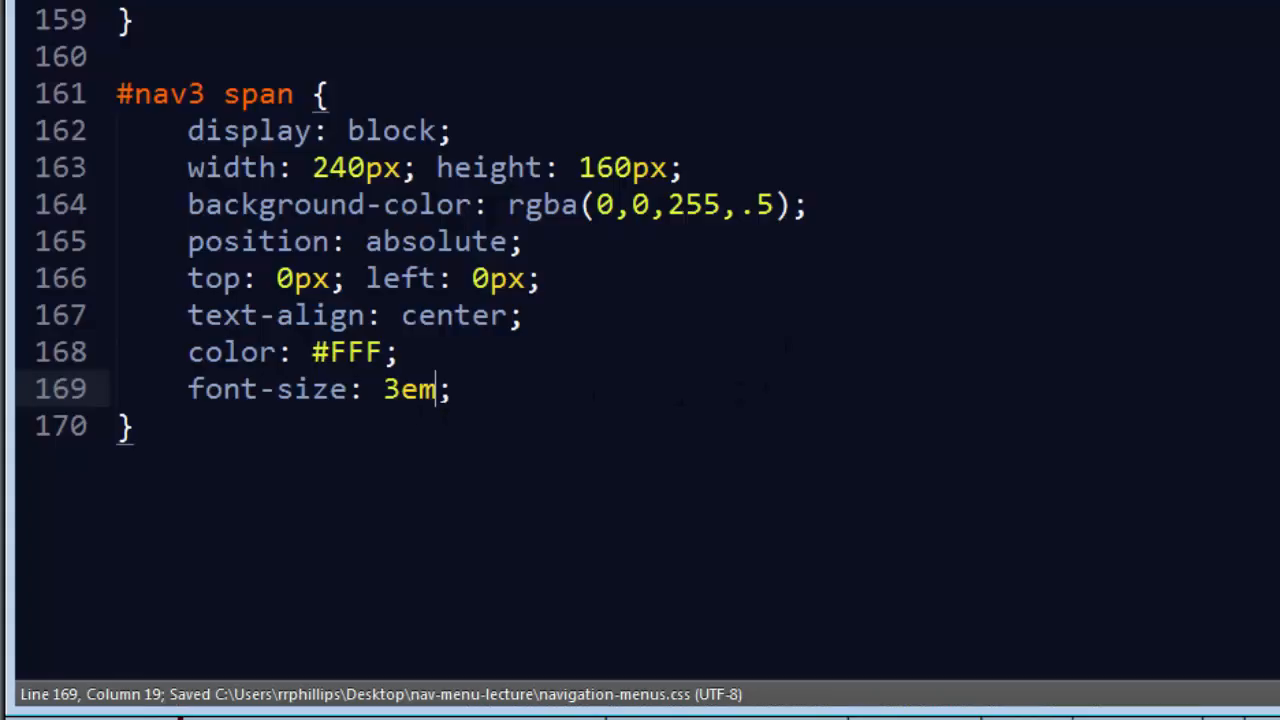
type("2.5")
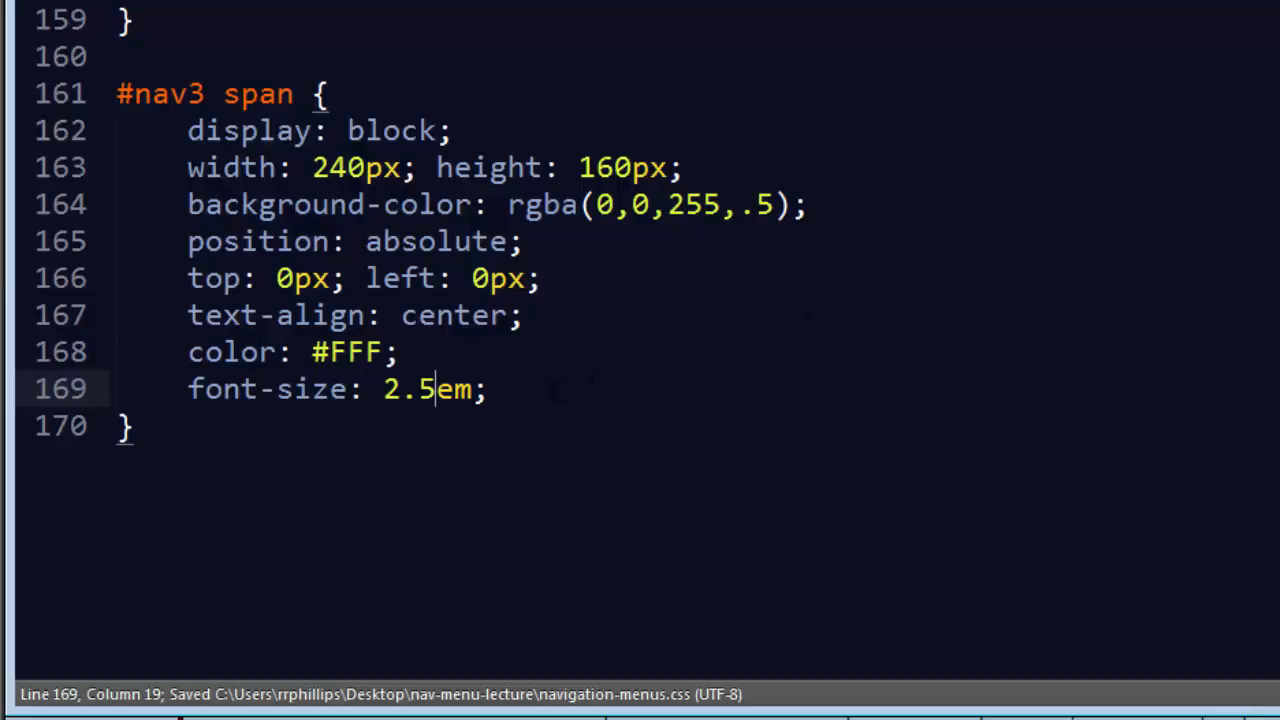
type("padding-top: ;")
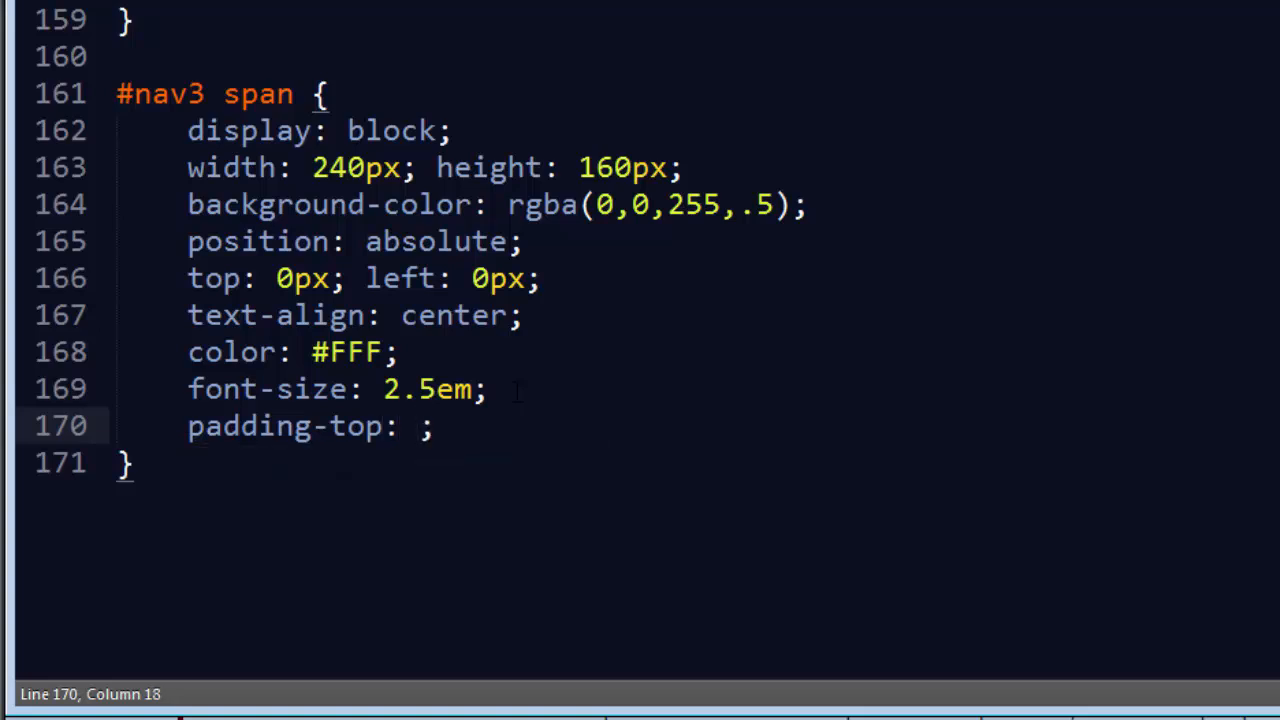
type("10px")
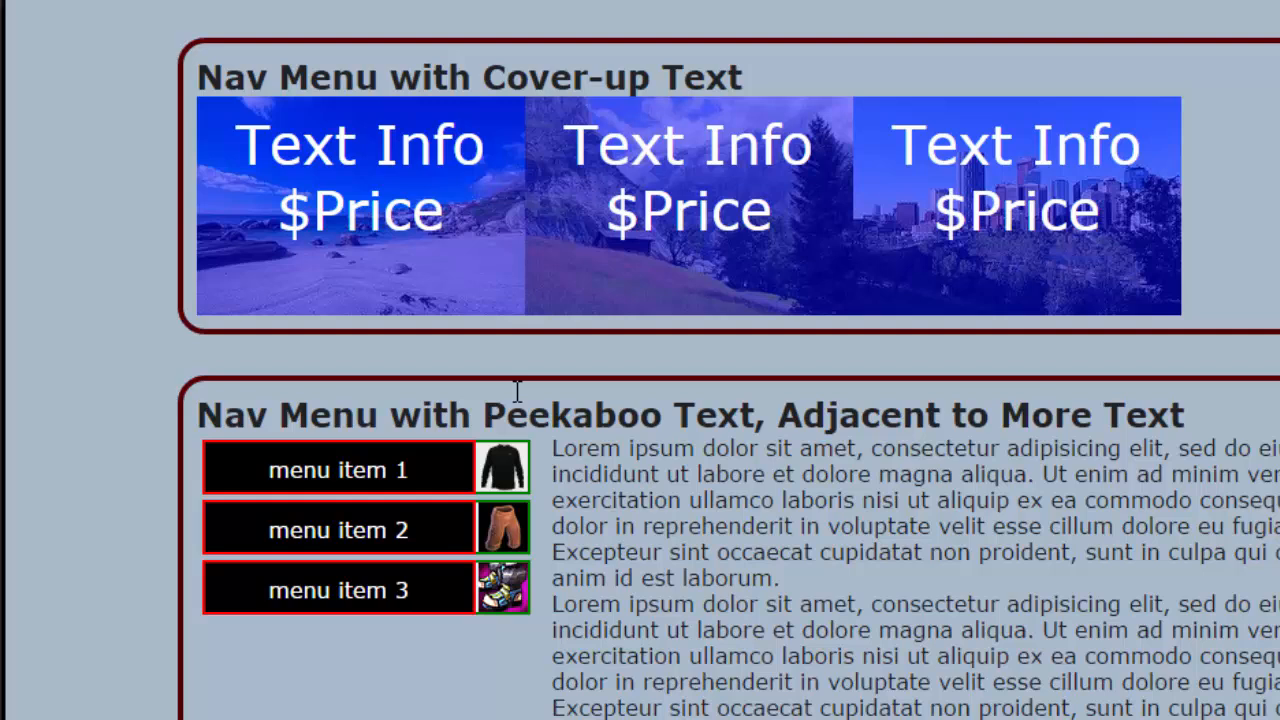
mouse_move(770, 255)
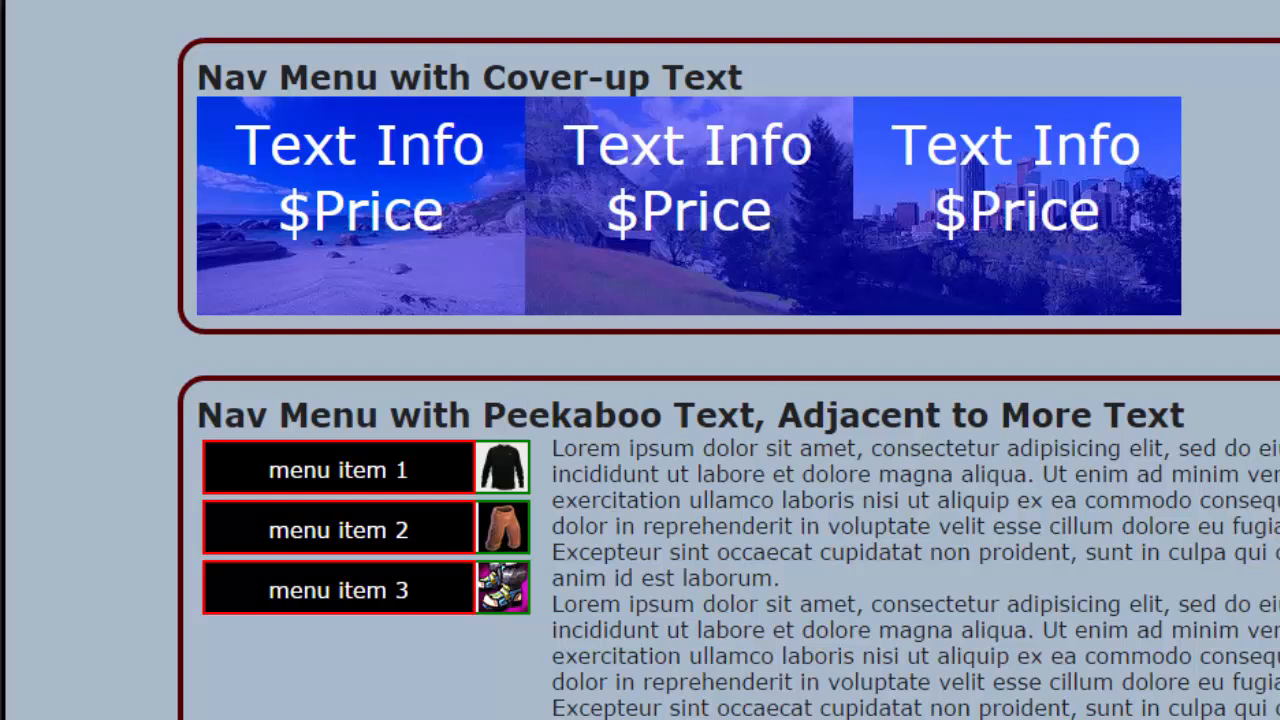
mouse_move(340, 255)
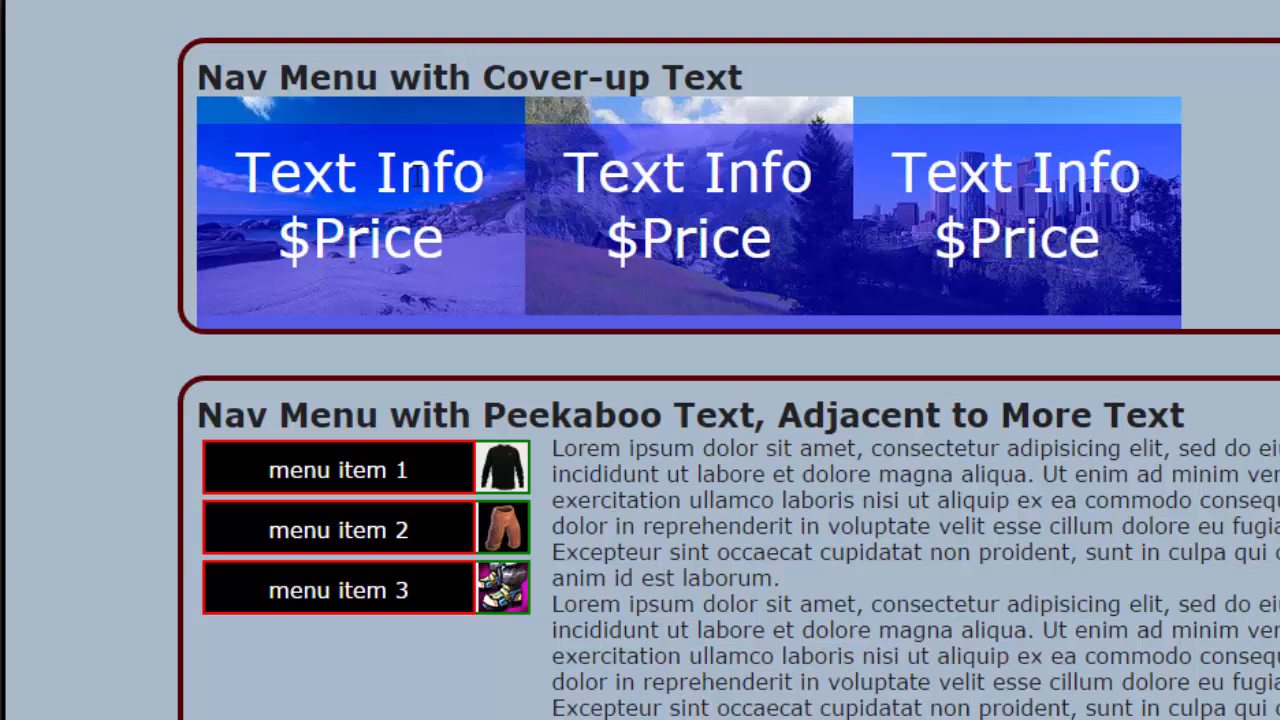
mouse_move(262, 125)
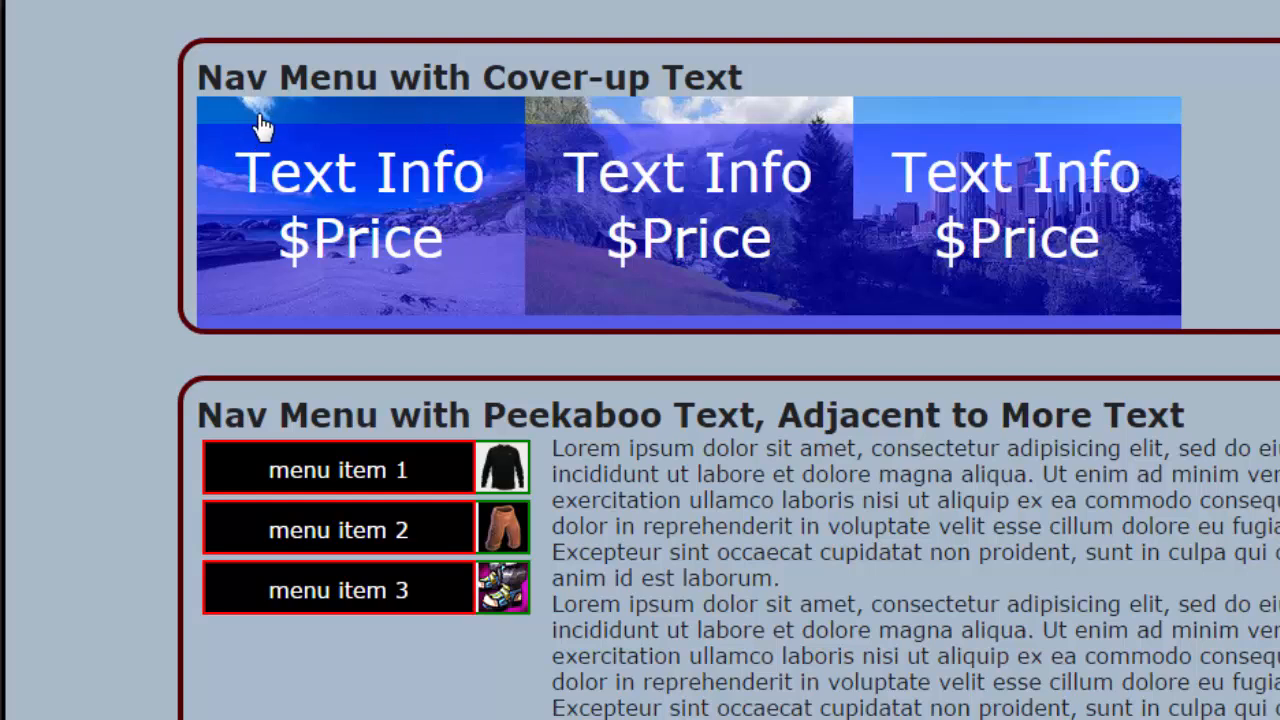
mouse_move(500, 190)
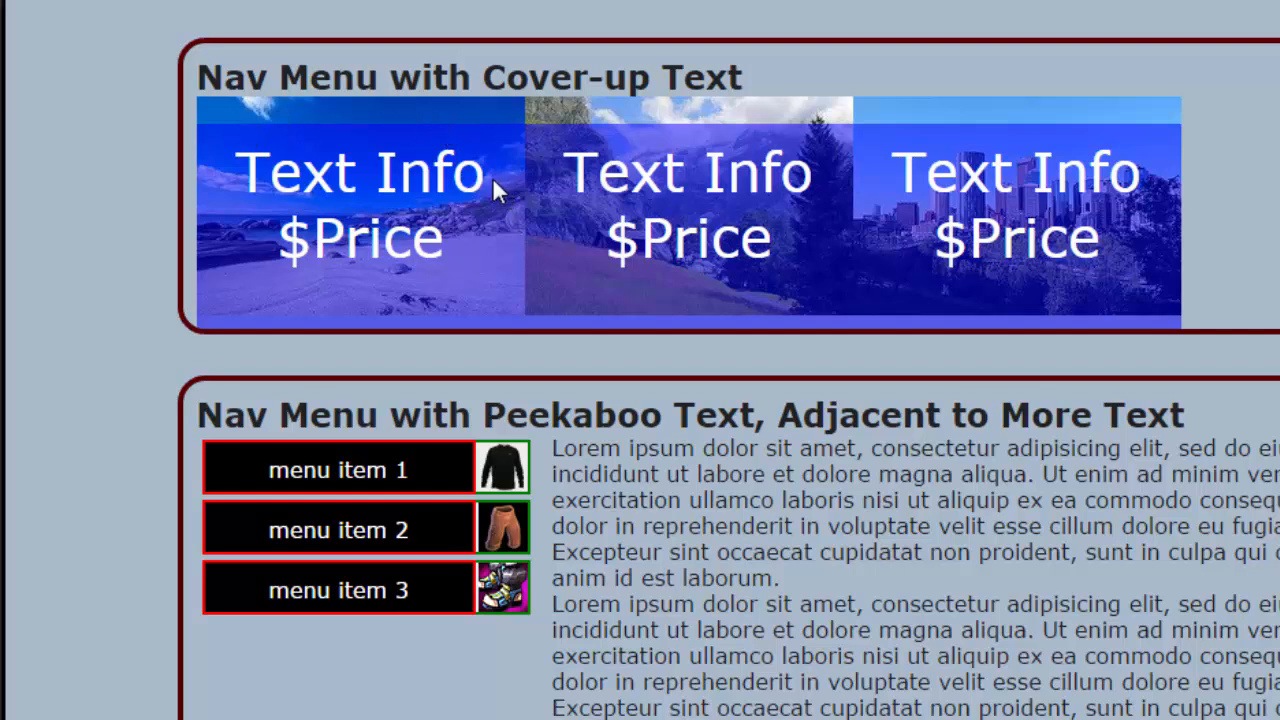
mouse_move(485, 120)
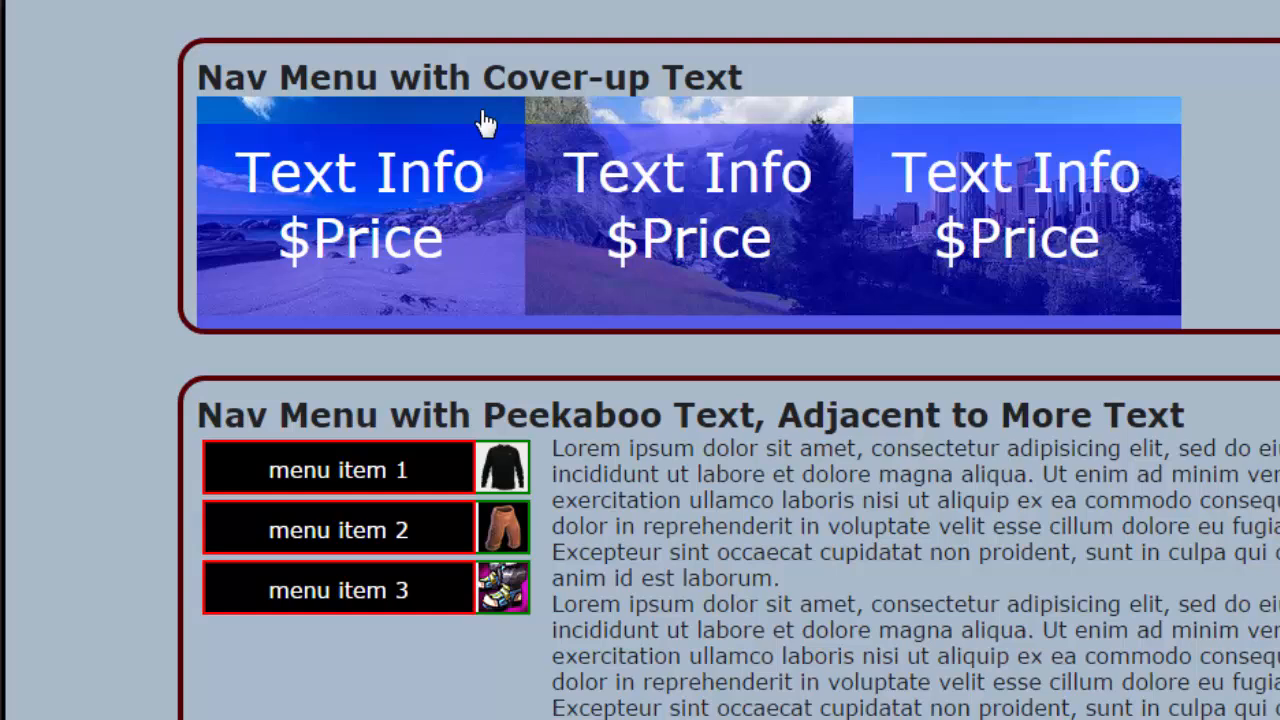
mouse_move(485, 130)
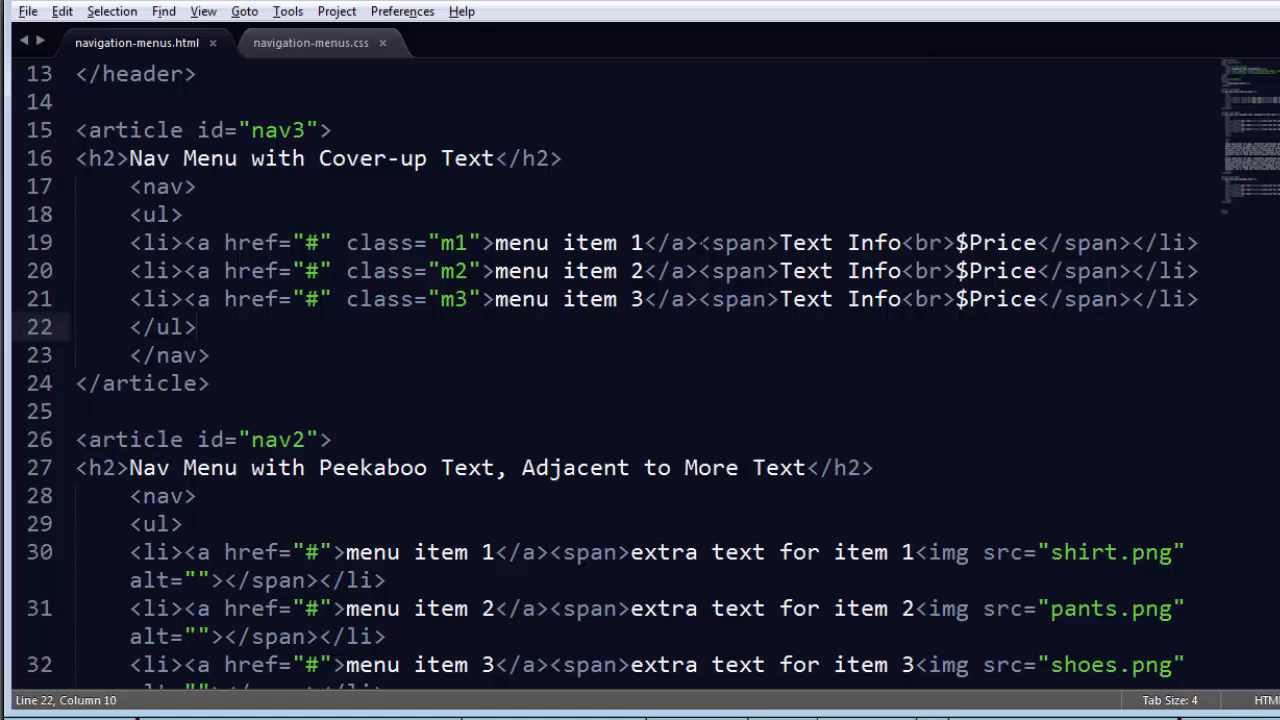
Check the nav3 markup, then change the panel selector to #nav3 li a:last-child and save.
left_click(196, 327)
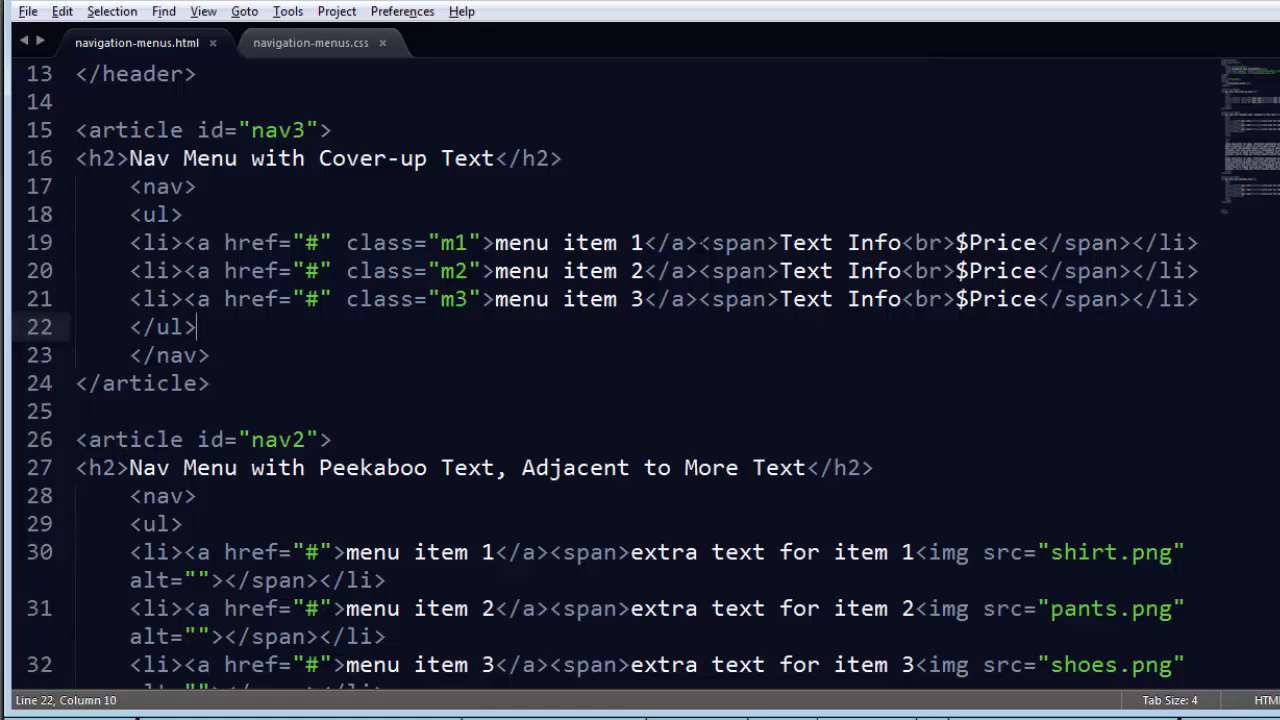
double_click(738, 242)
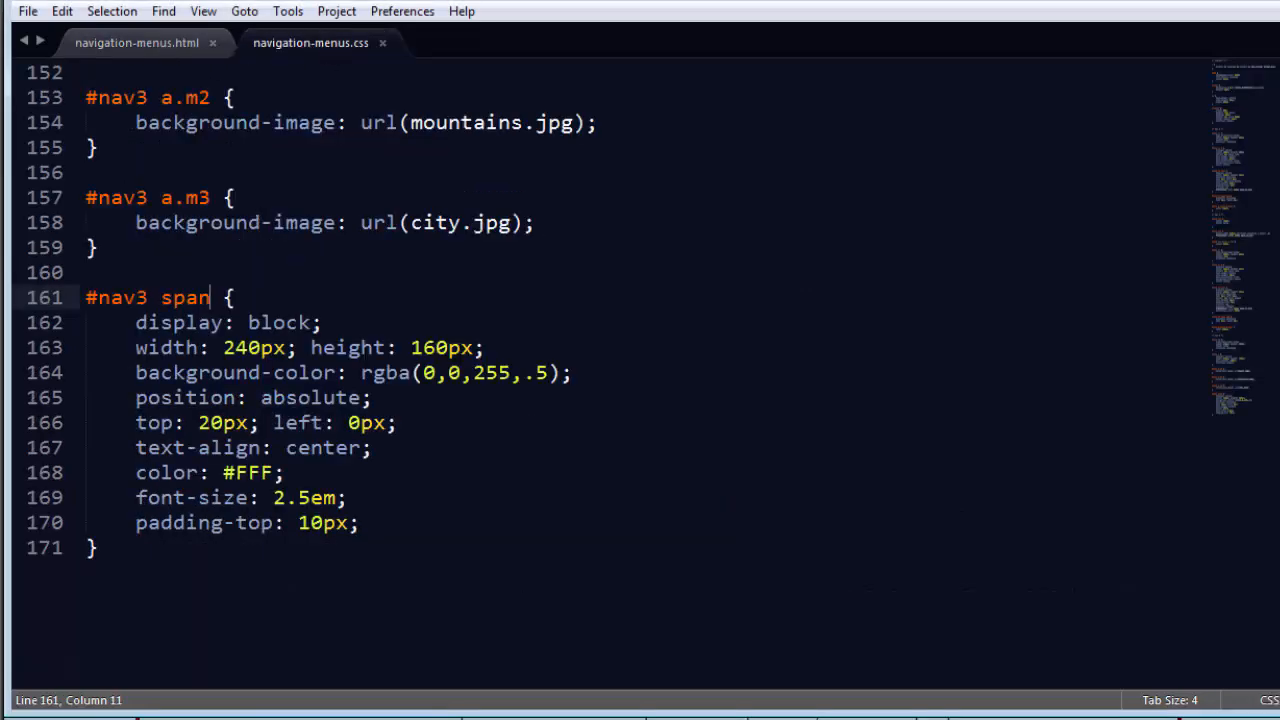
double_click(185, 297)
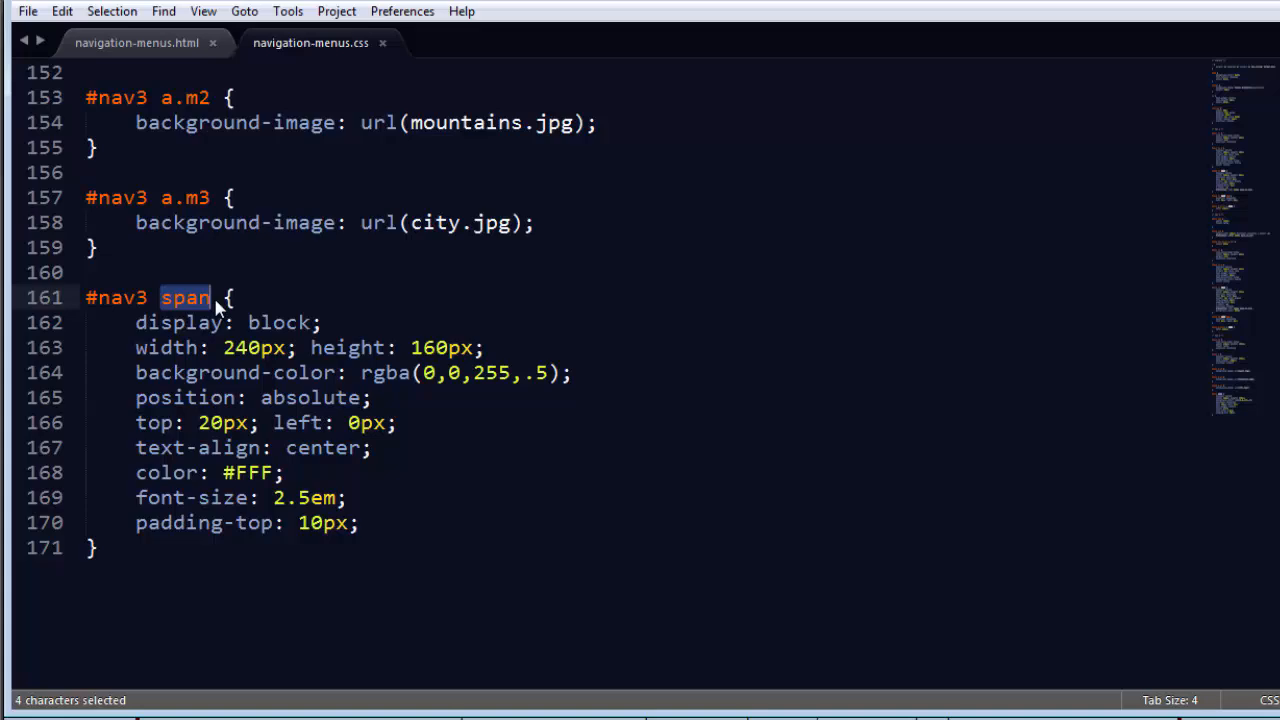
type("a:")
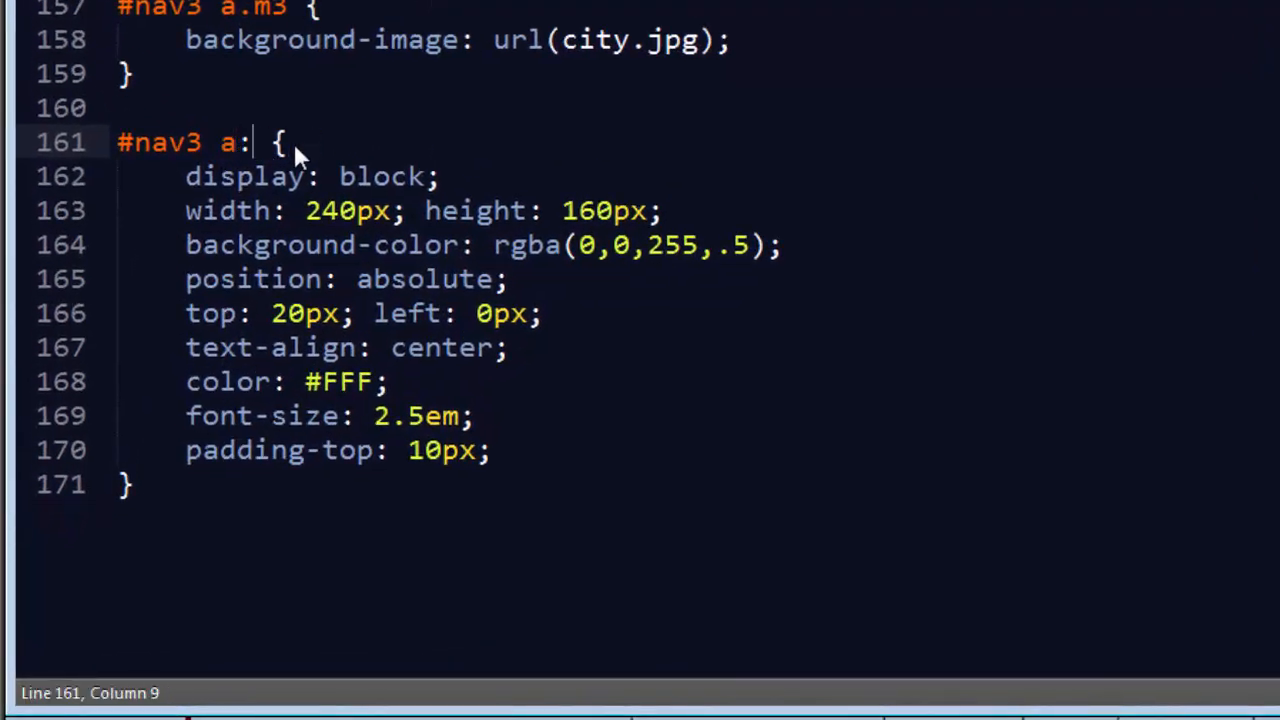
type("last-child")
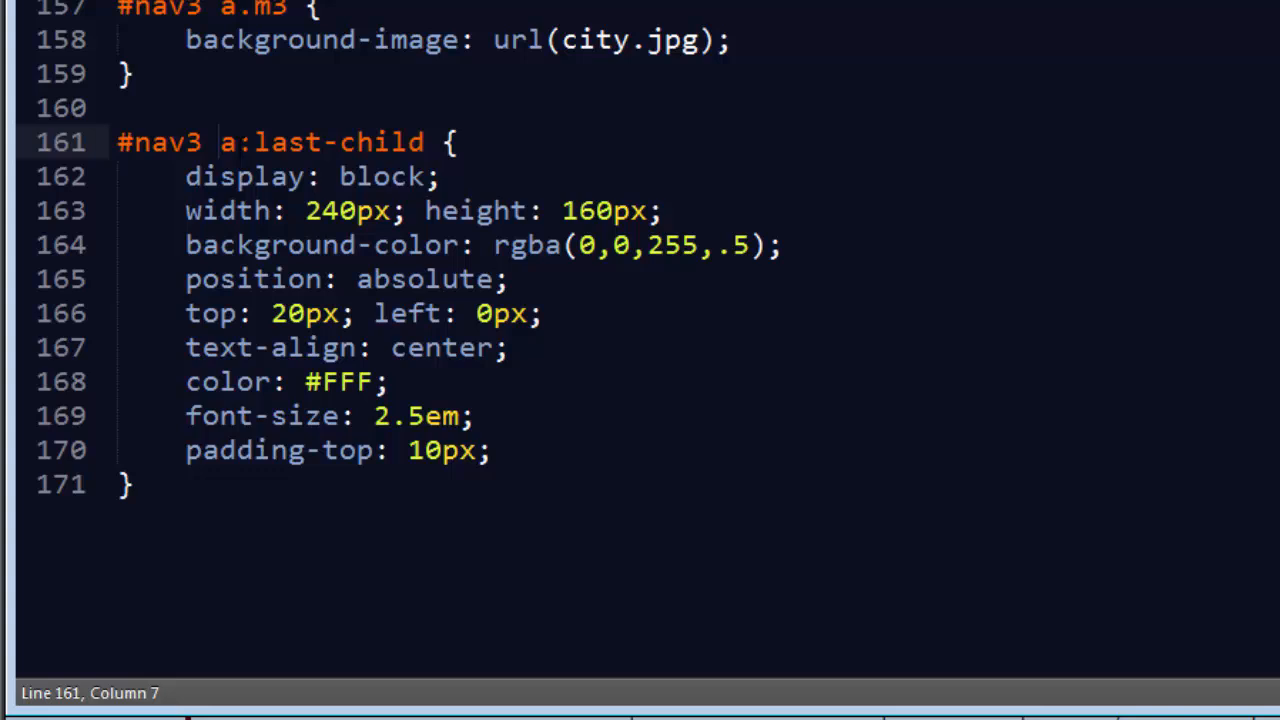
type("li")
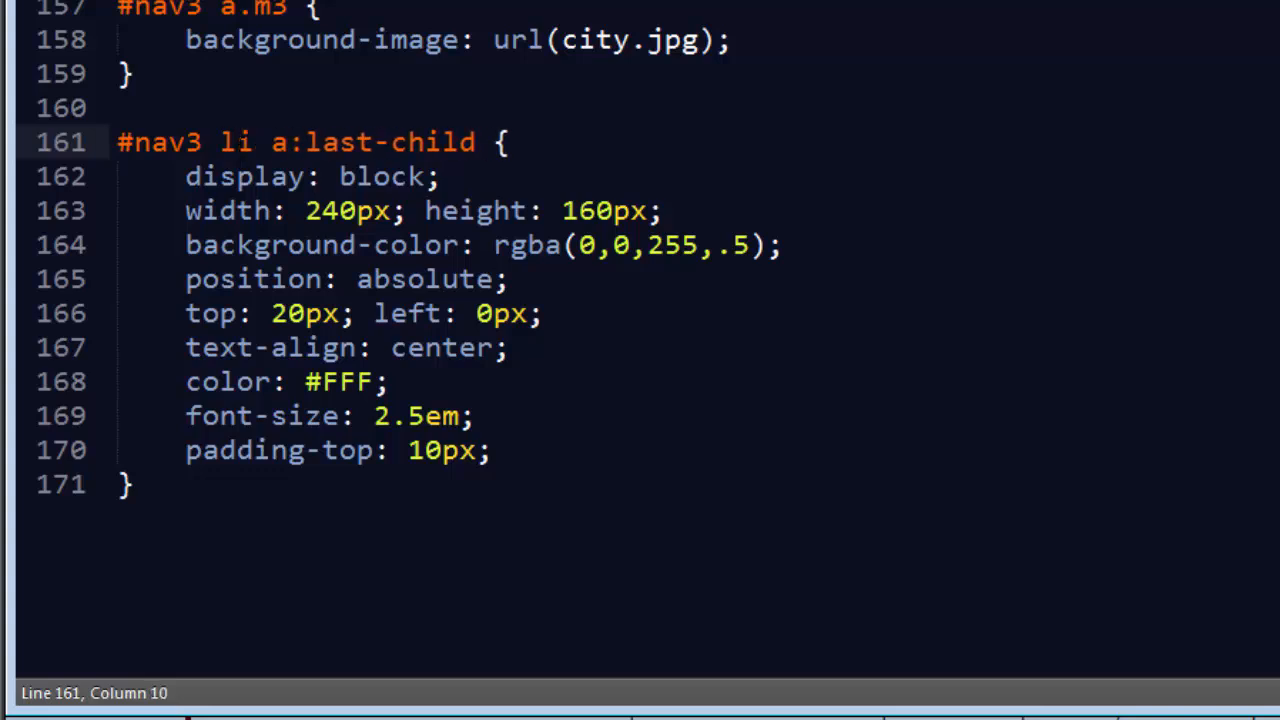
key("ctrl+s")
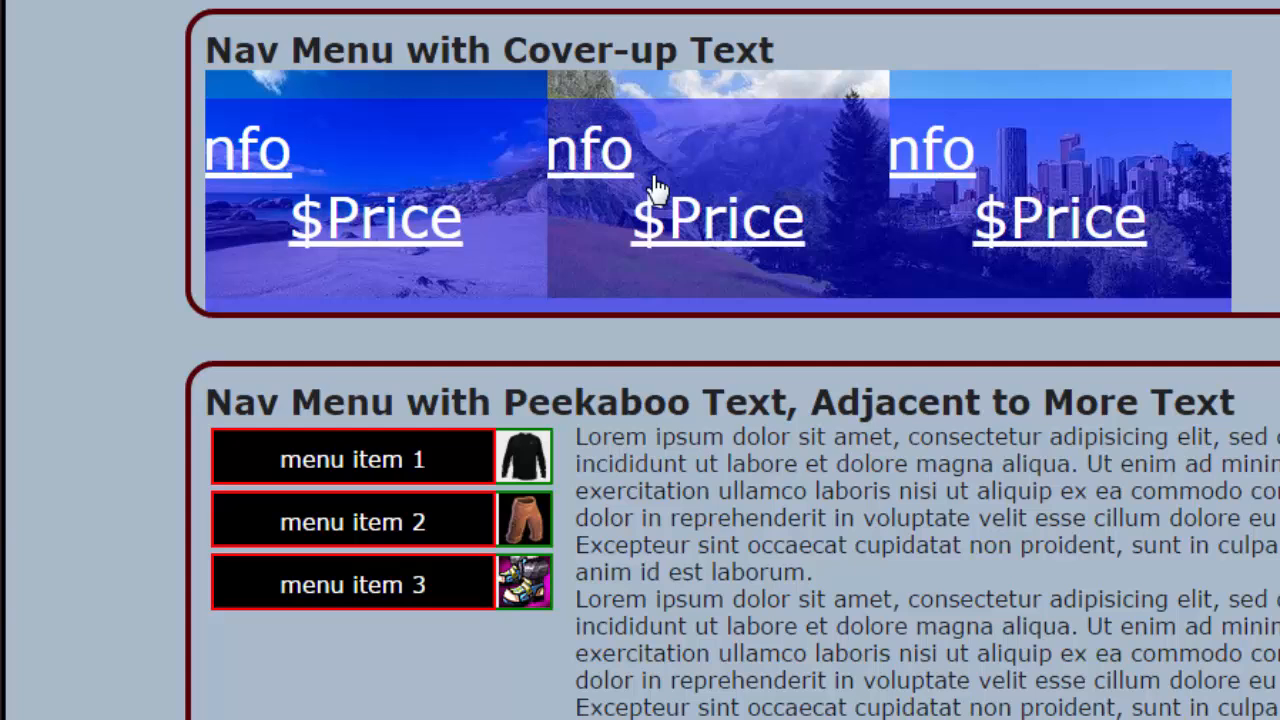
mouse_move(440, 115)
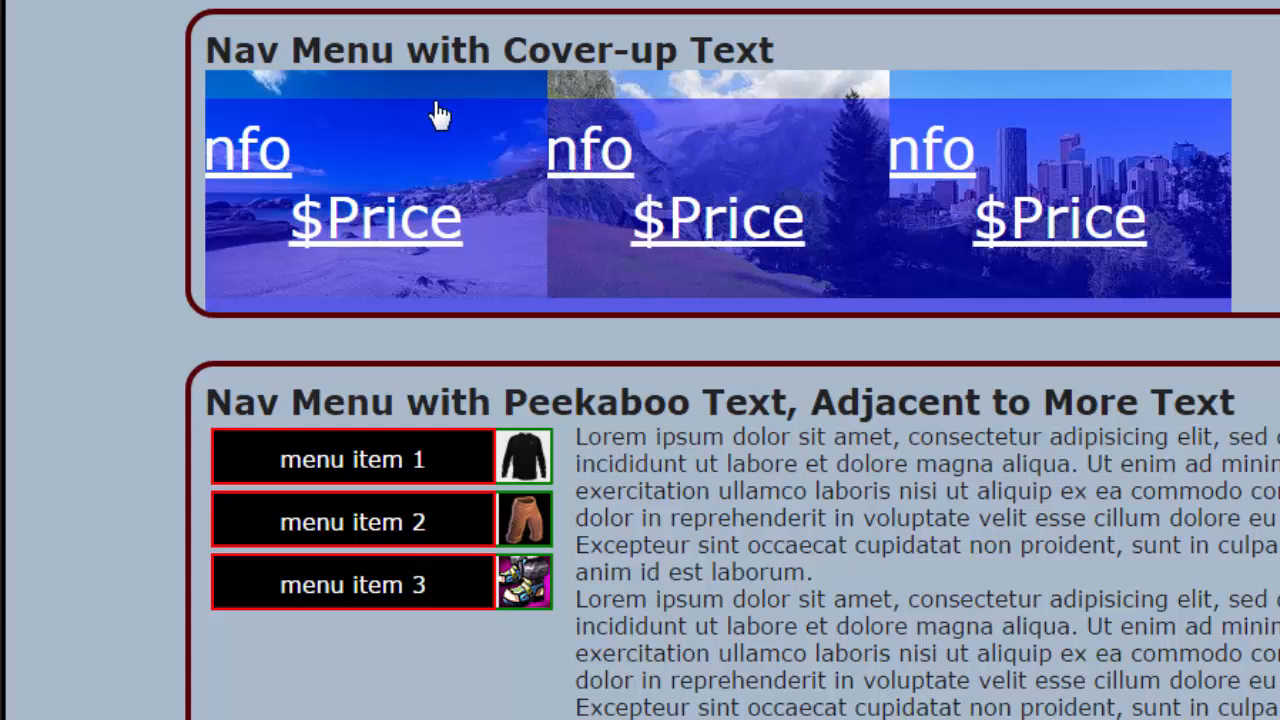
mouse_move(427, 95)
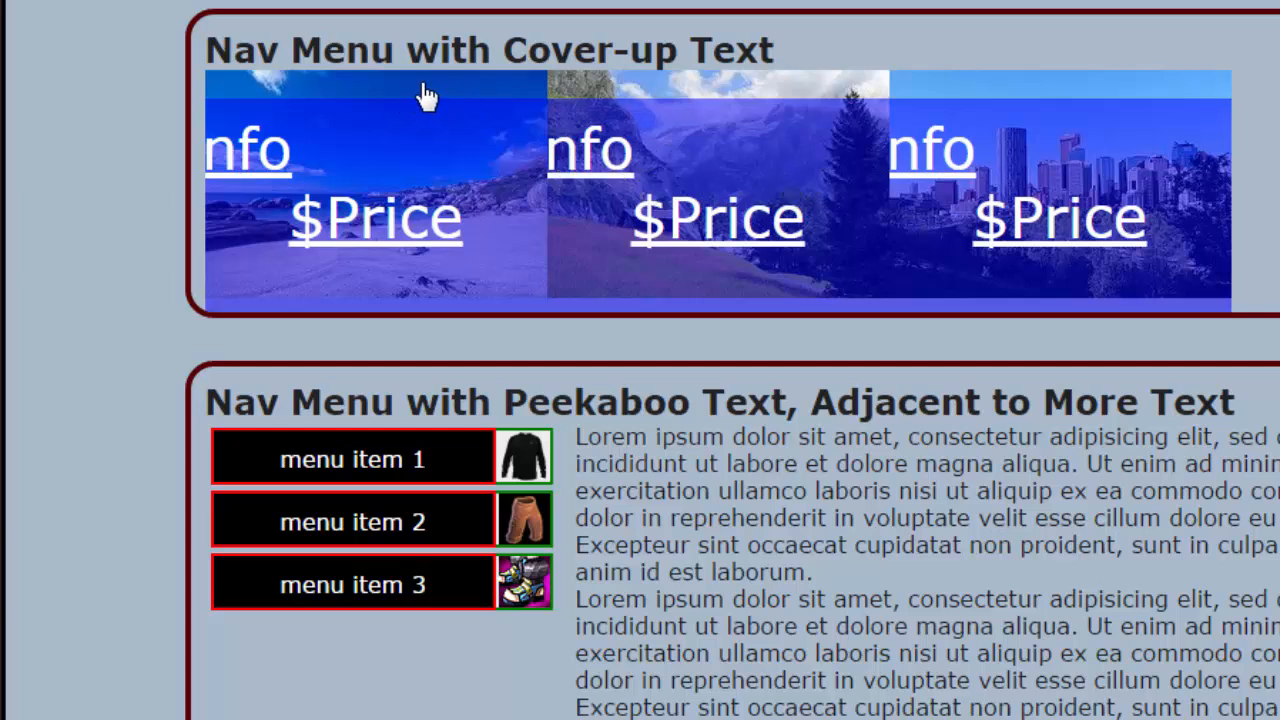
mouse_move(458, 98)
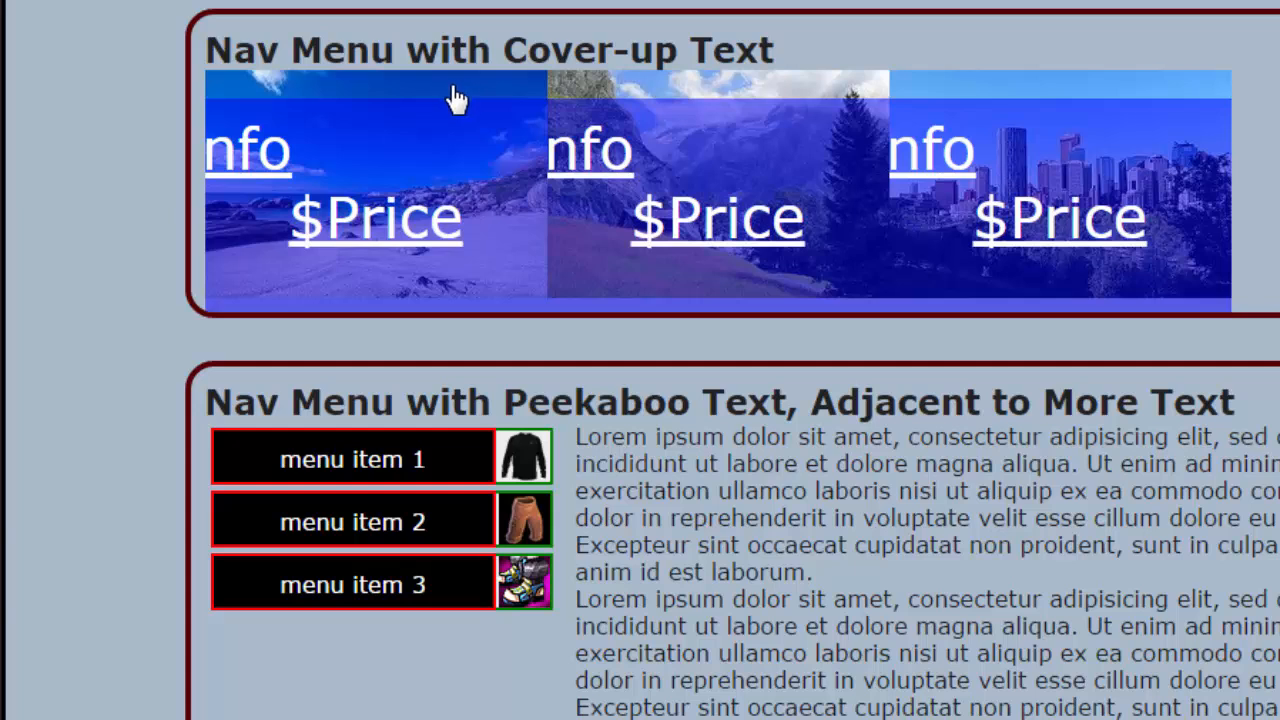
mouse_move(457, 163)
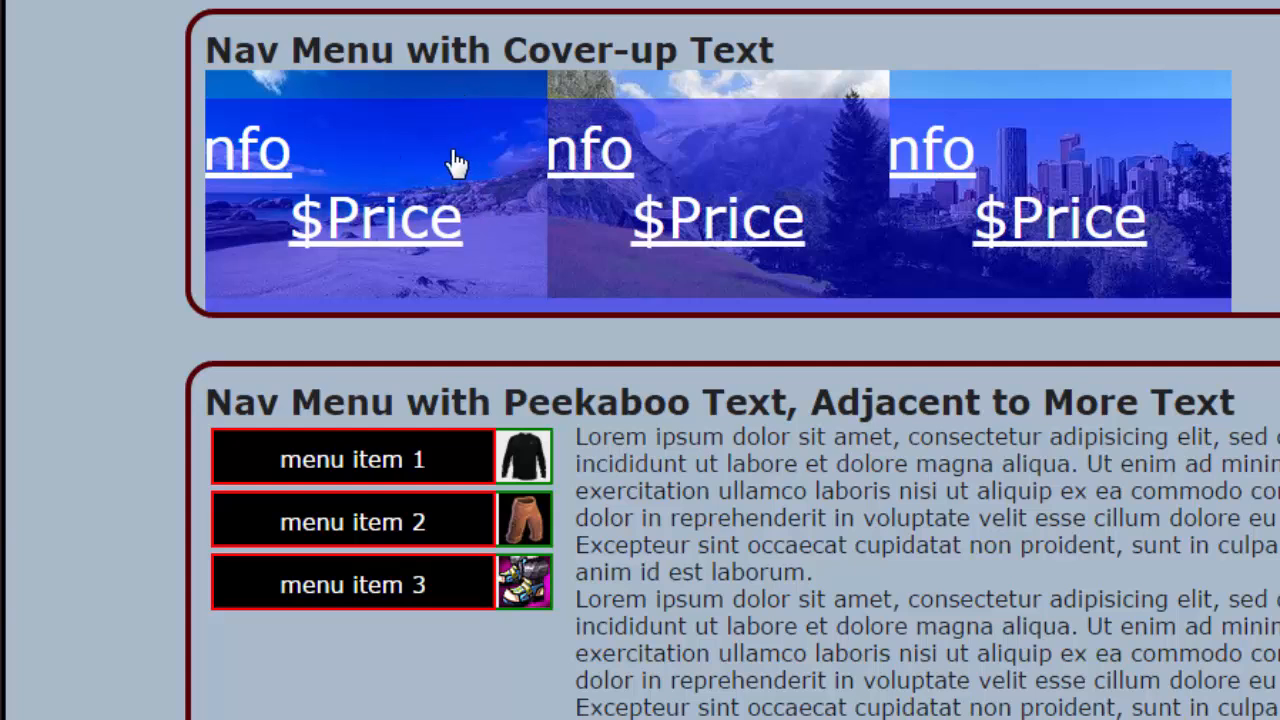
Change the #nav3 a rule's selector to #nav3 li a:first-child.
key("alt+tab")
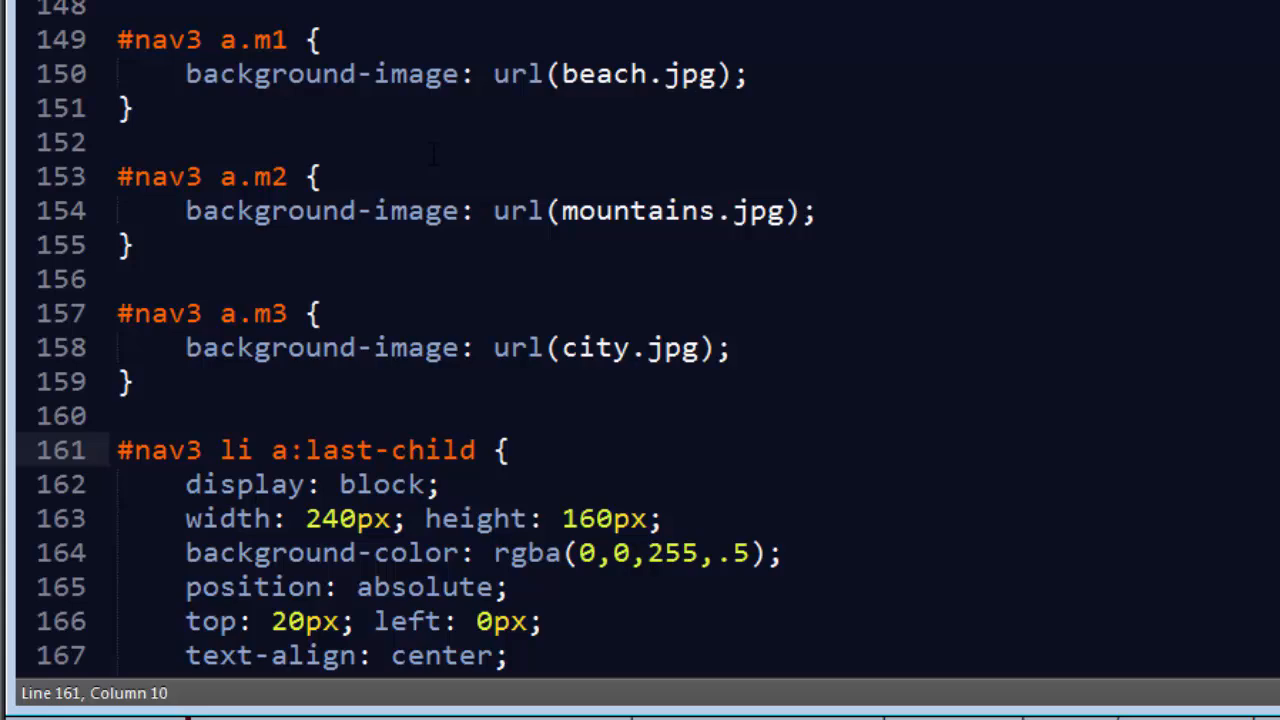
scroll("up", 3)
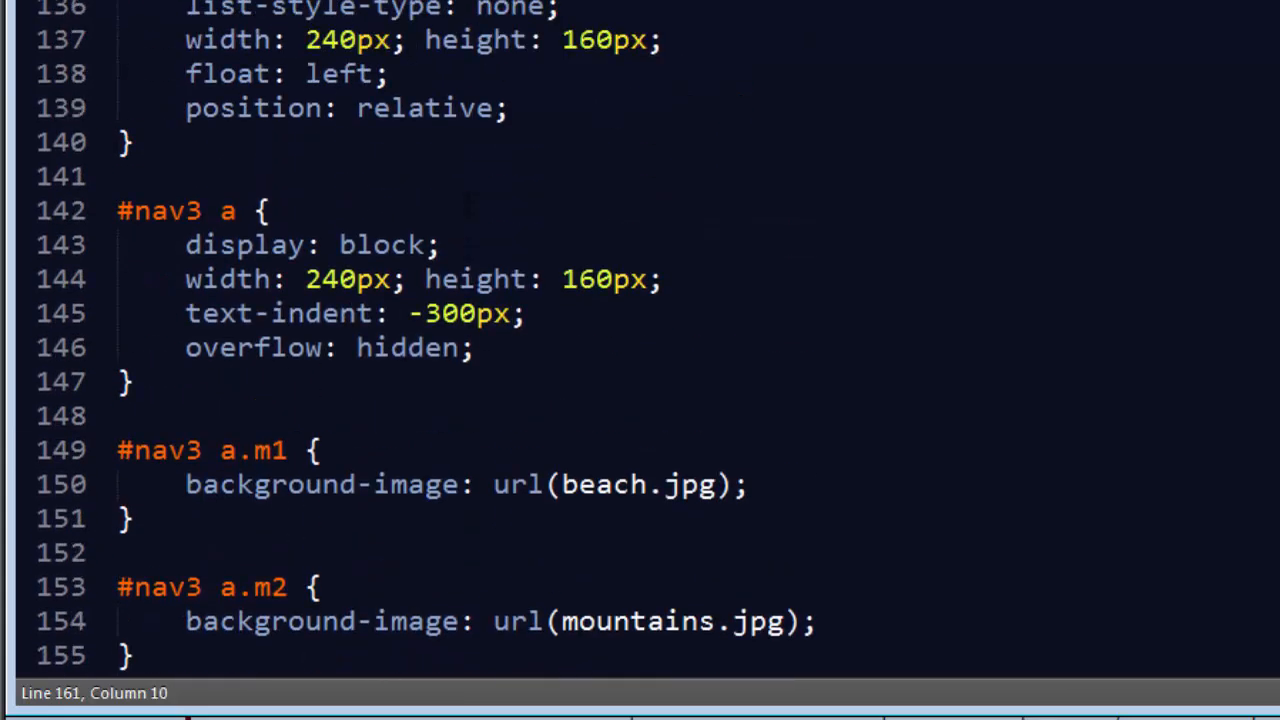
scroll("up", 3)
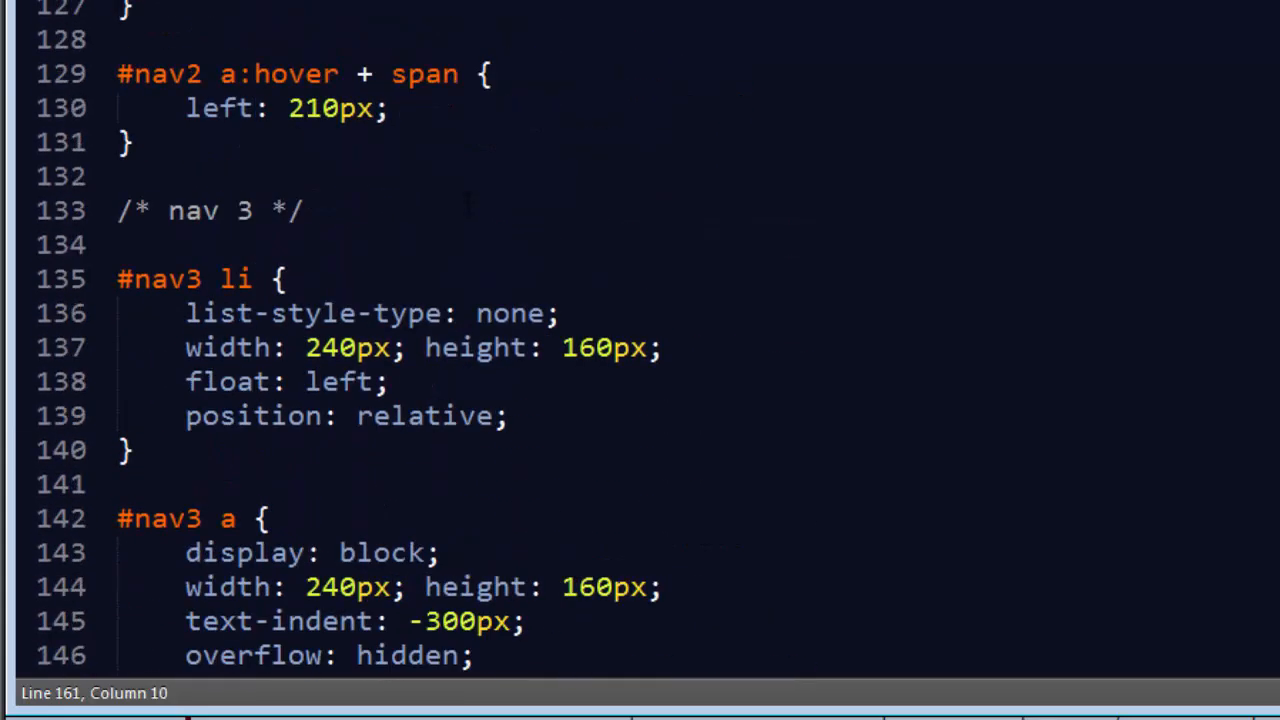
scroll("down", 3)
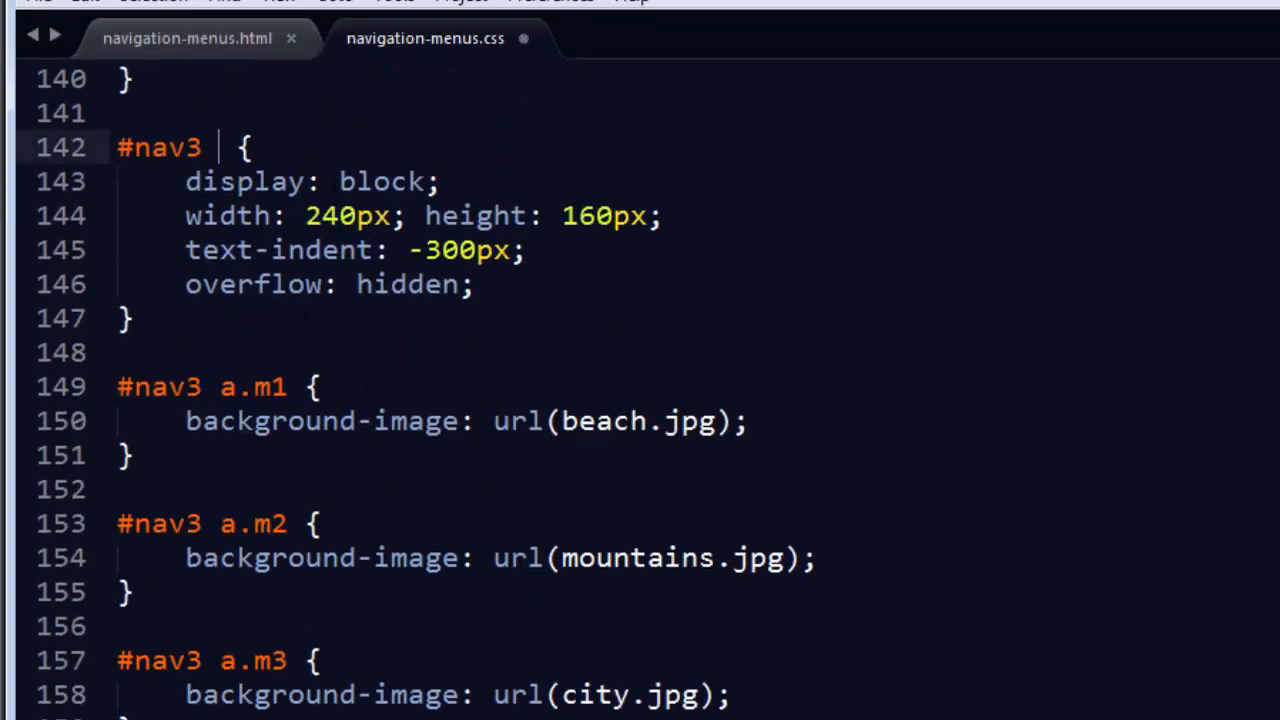
type("li a:first-c")
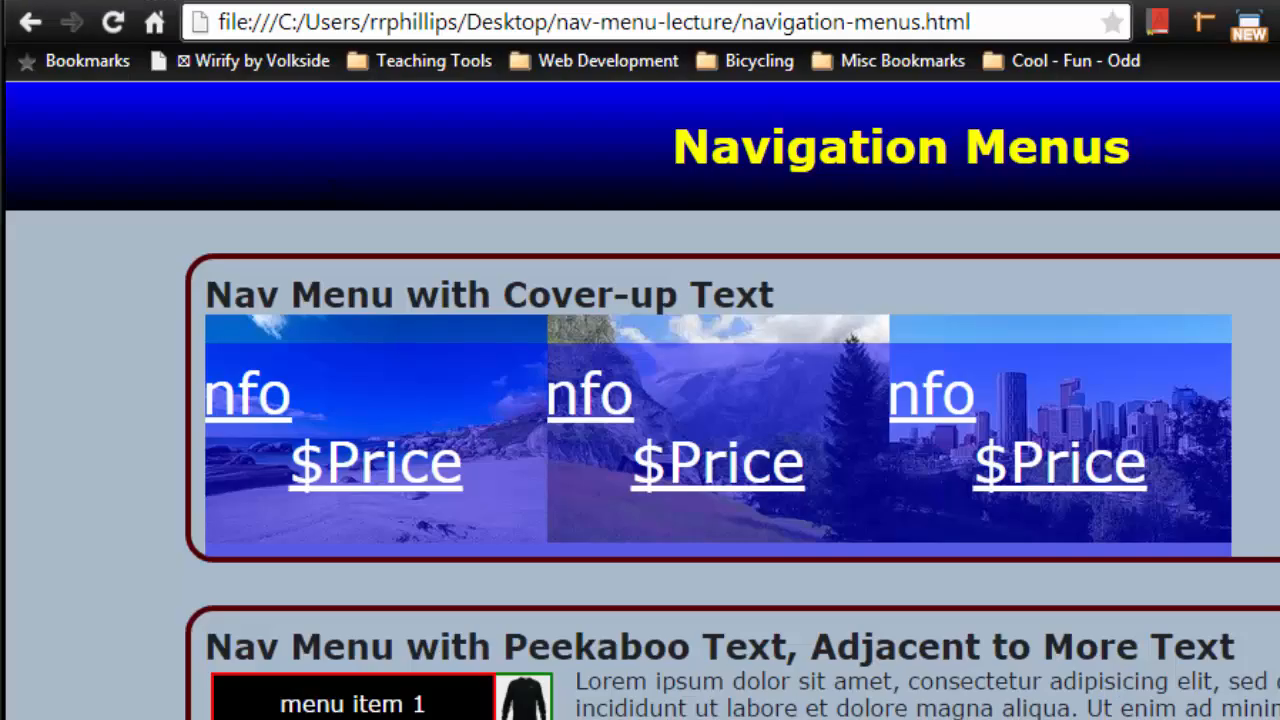
mouse_move(350, 357)
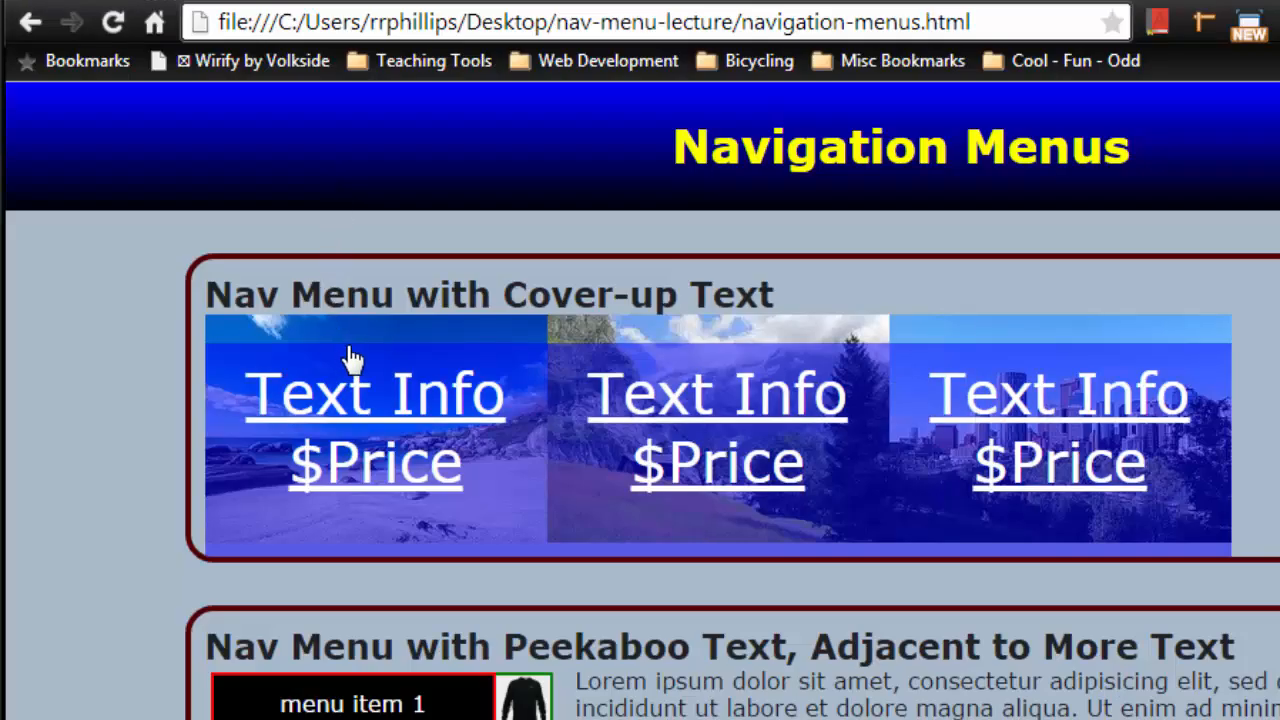
mouse_move(478, 438)
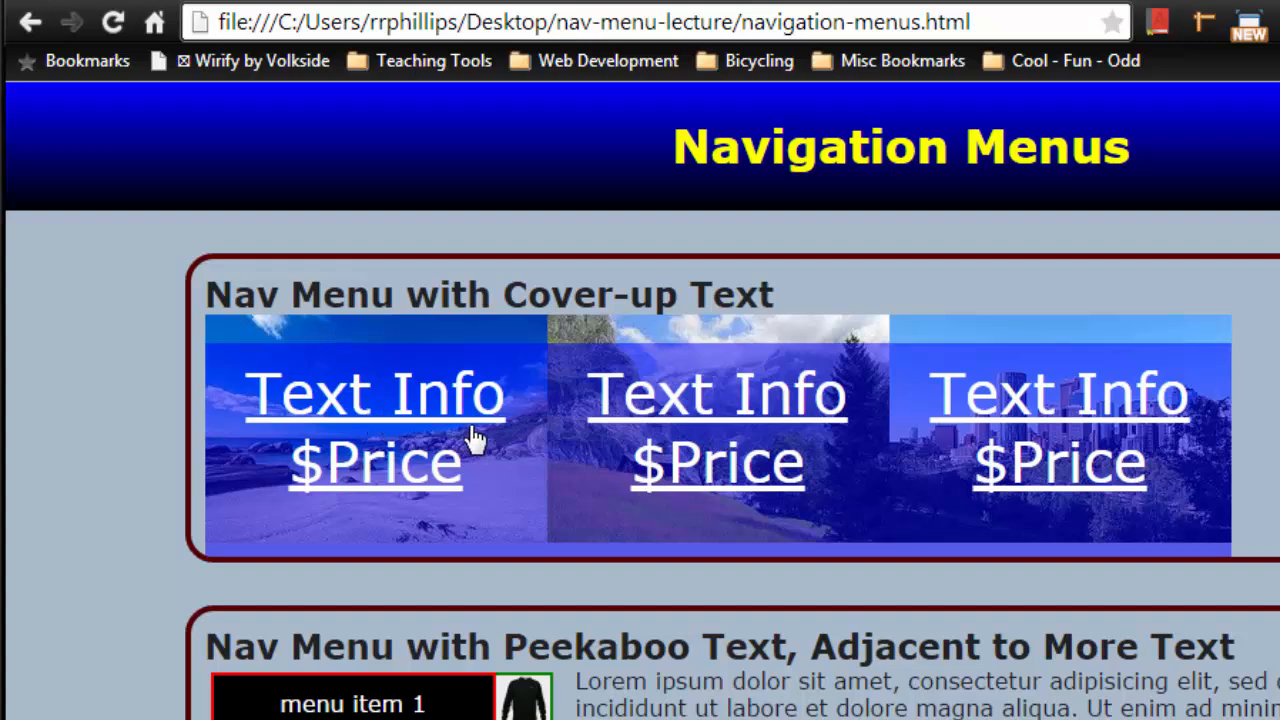
mouse_move(432, 512)
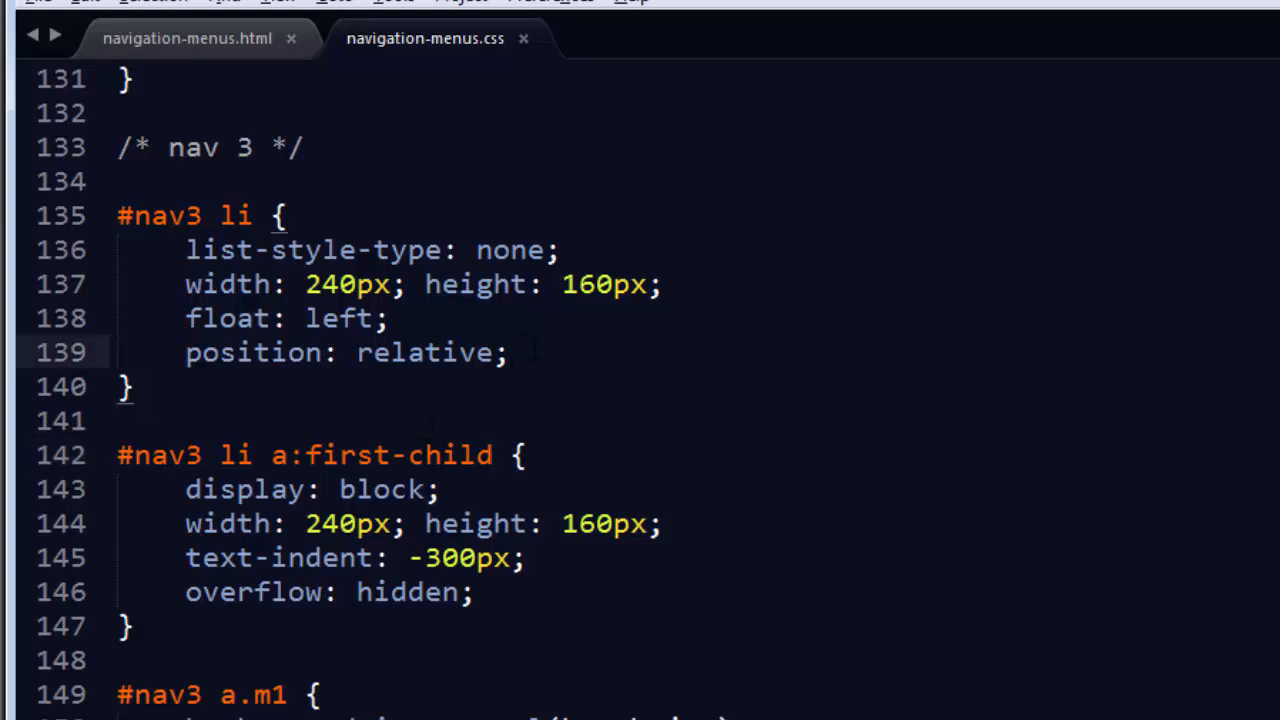
Add overflow: hidden and change the cover cards' top value from 20 to 241px.
type("overflow: hid")
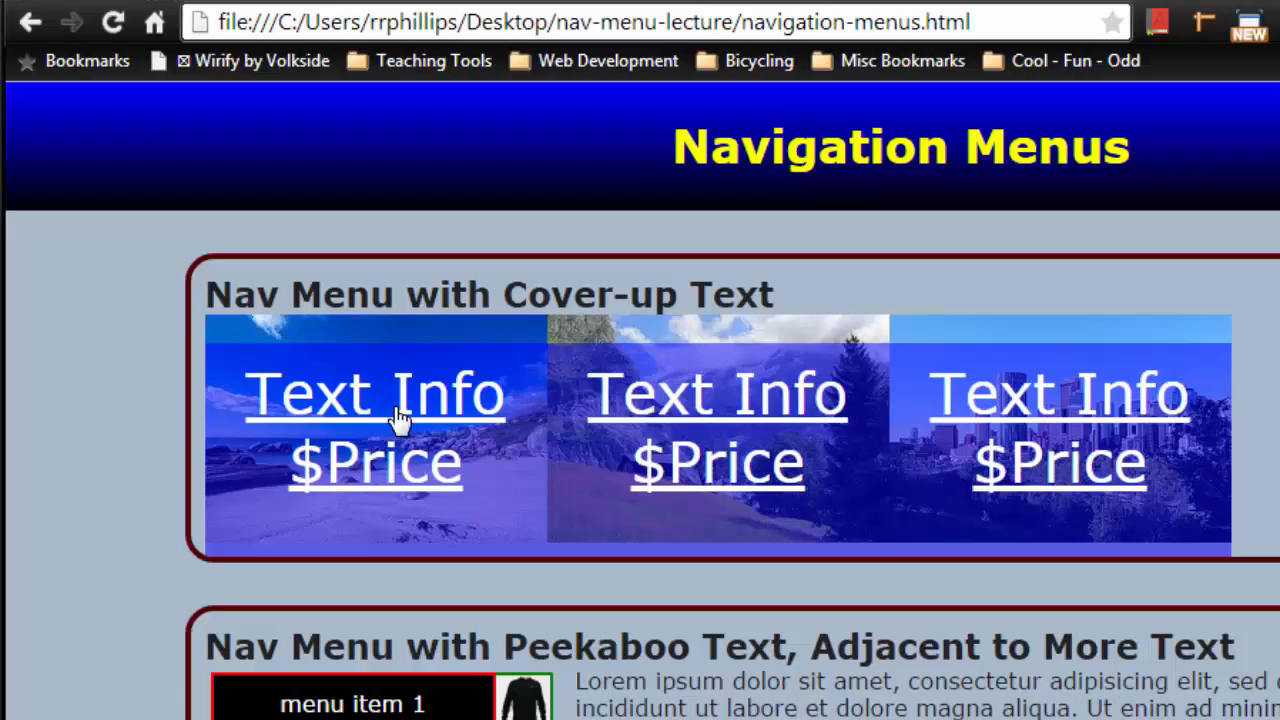
mouse_move(531, 565)
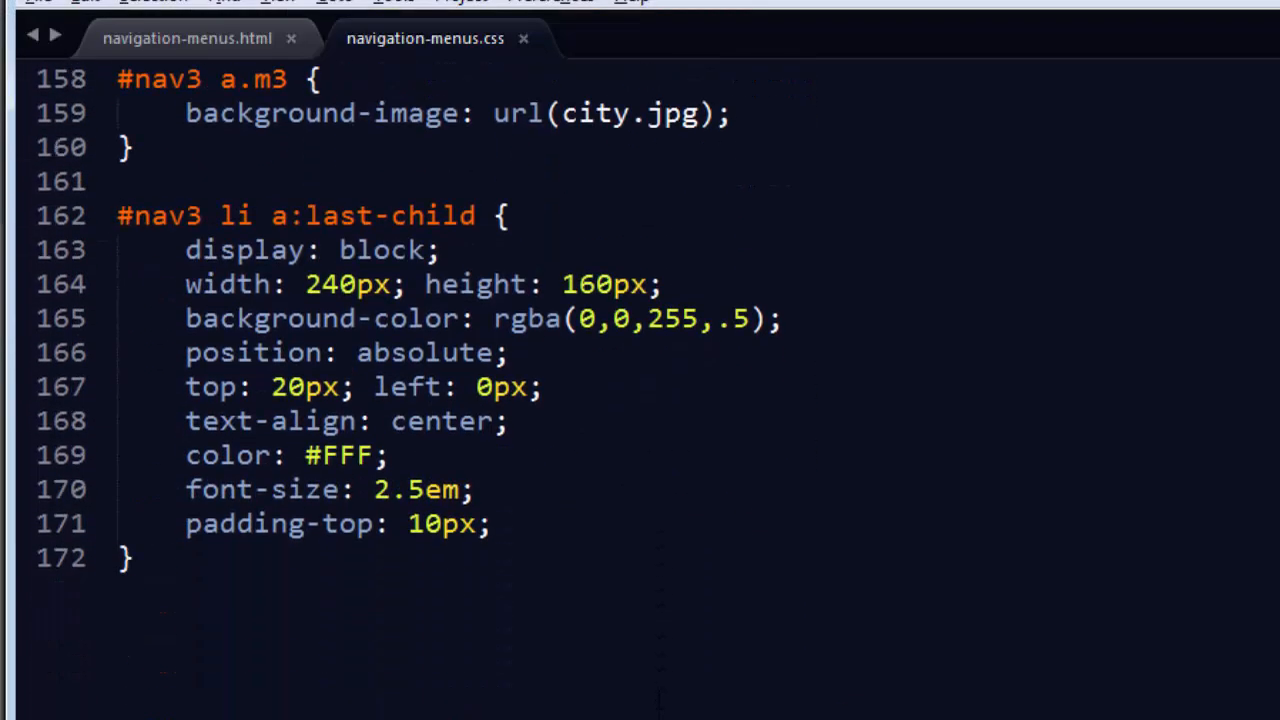
double_click(288, 387)
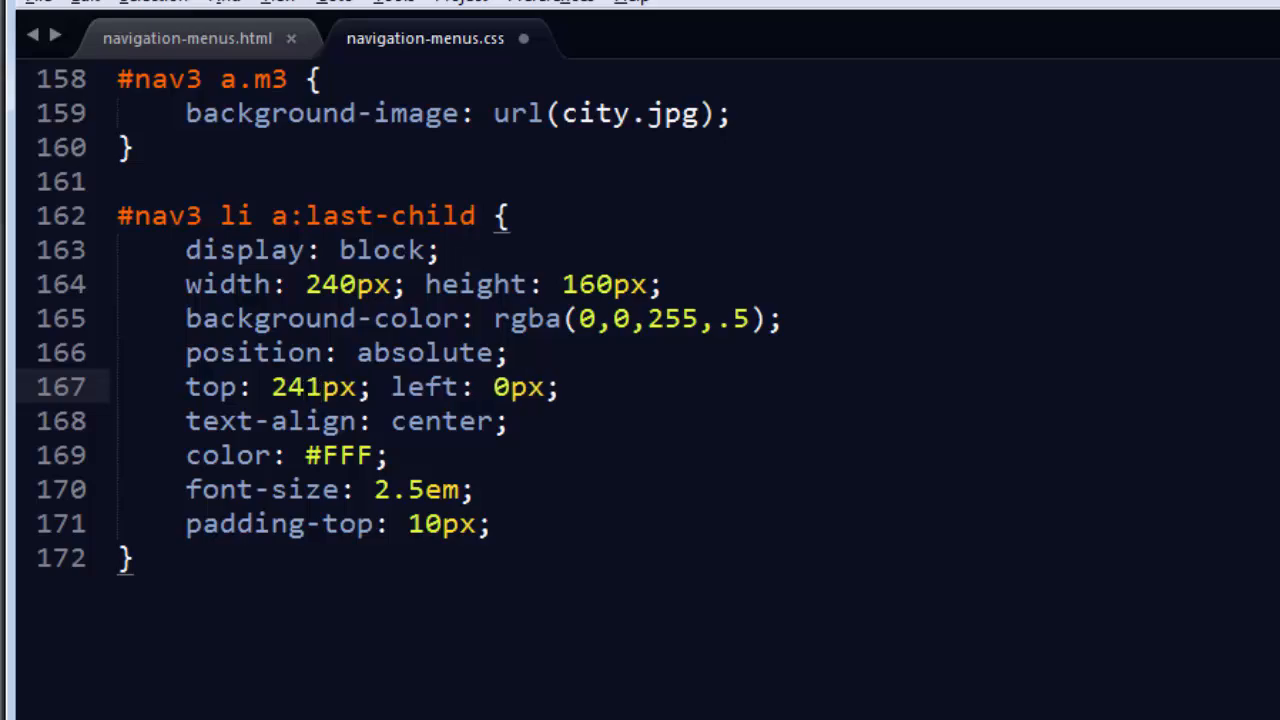
left_click(112, 22)
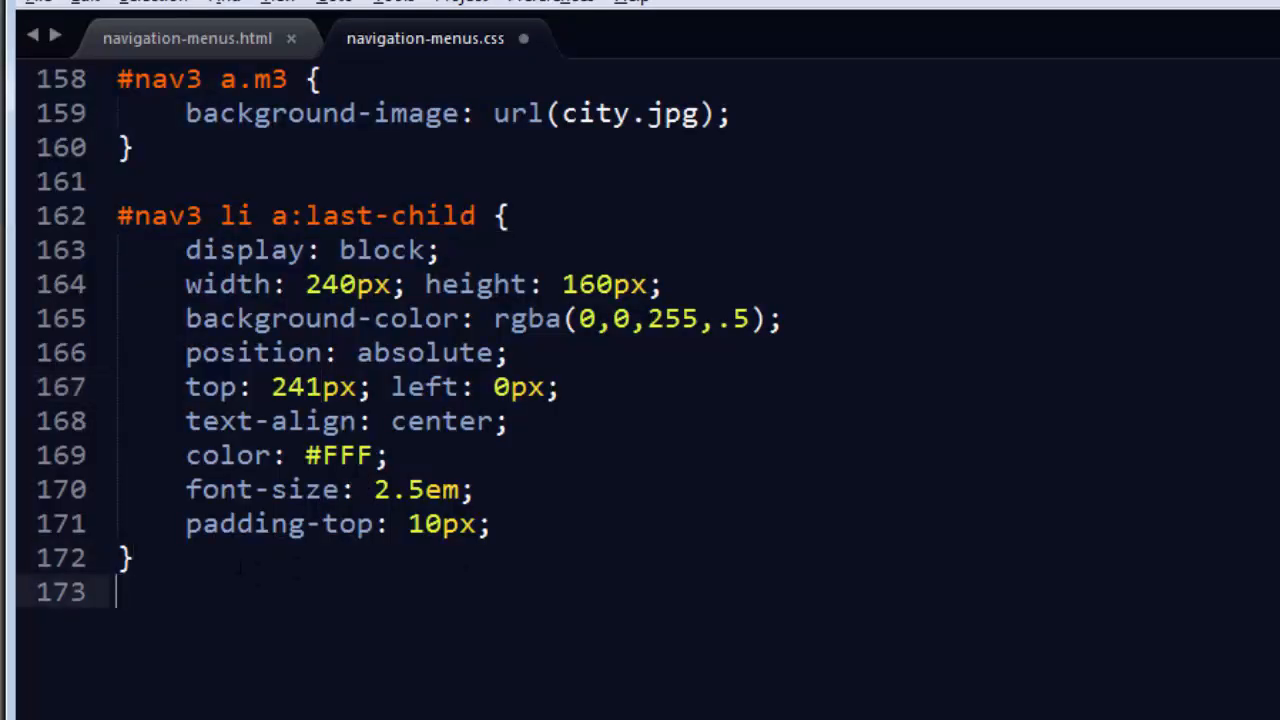
Add a #nav3 li:hover a:last-child rule setting top: 0px.
type("#na")
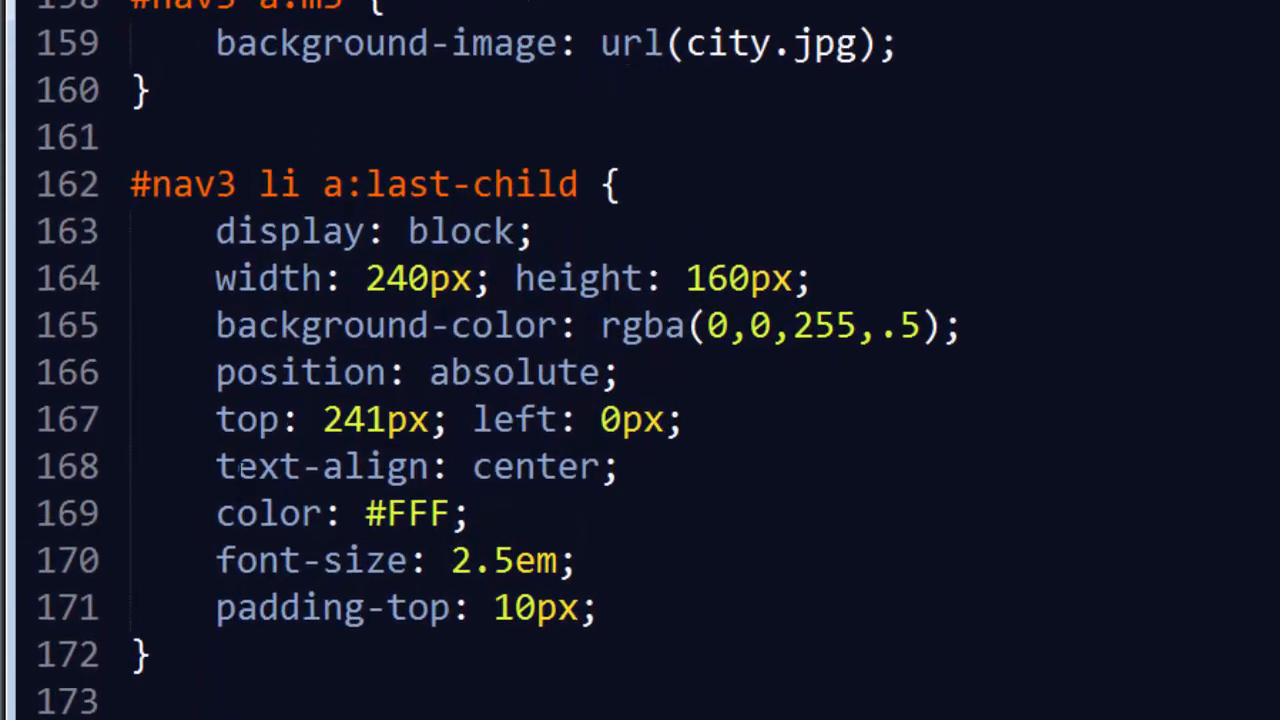
type("#nav3")
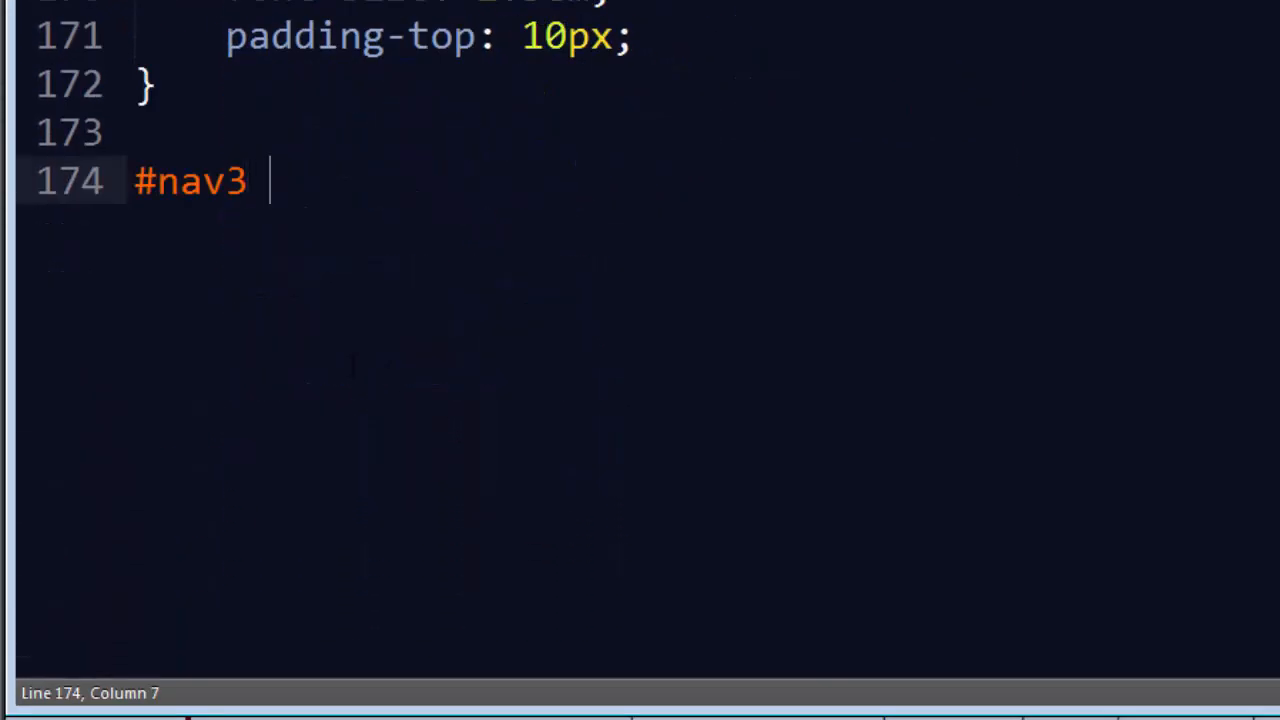
type("li:h;")
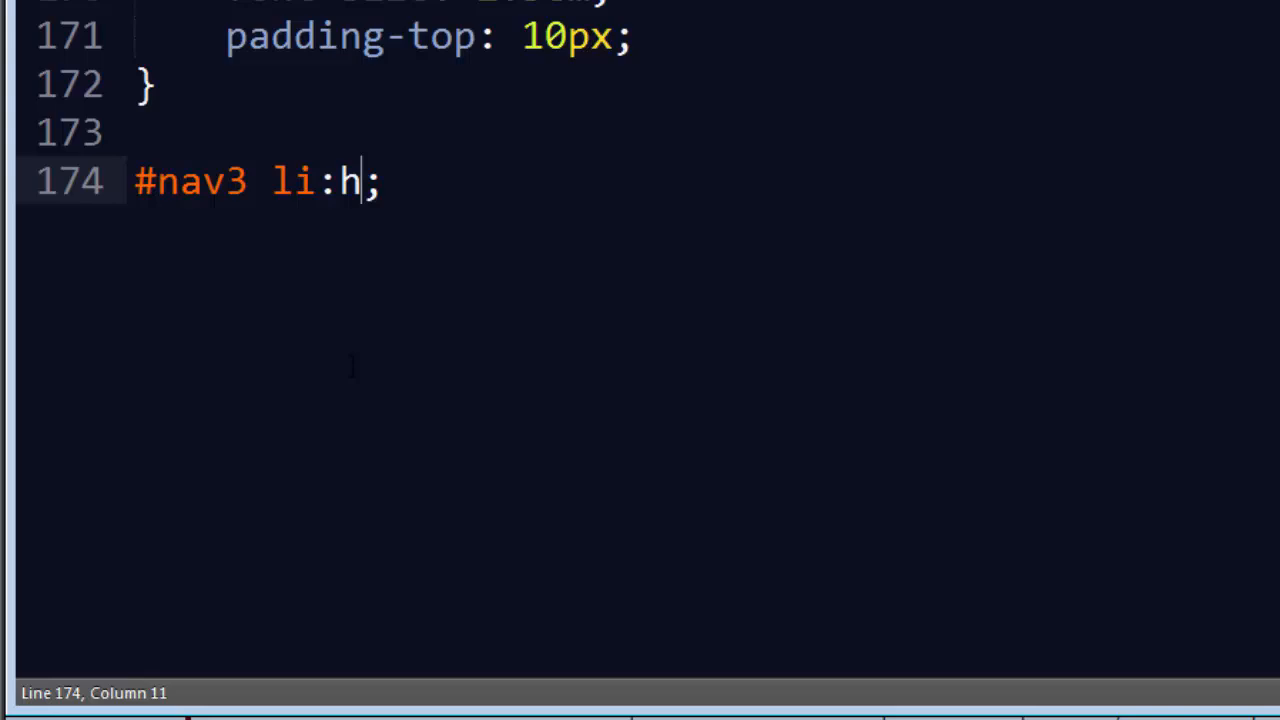
type("over")
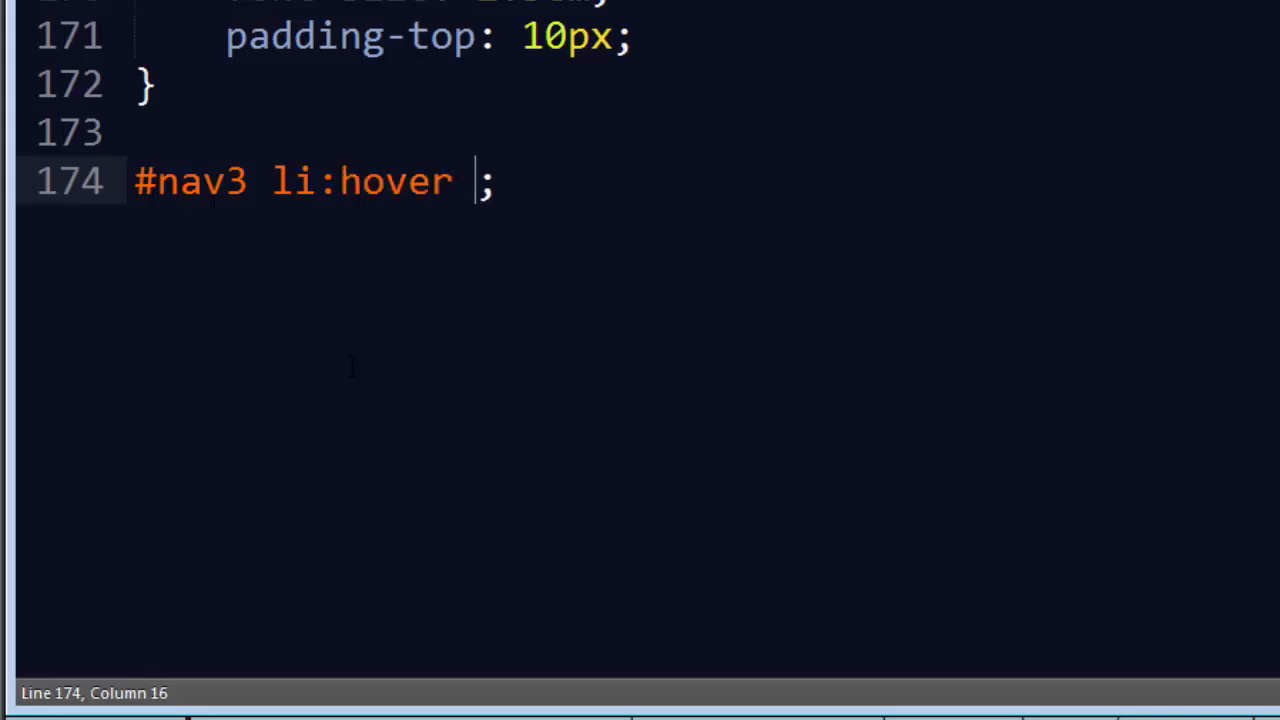
type("a:lis")
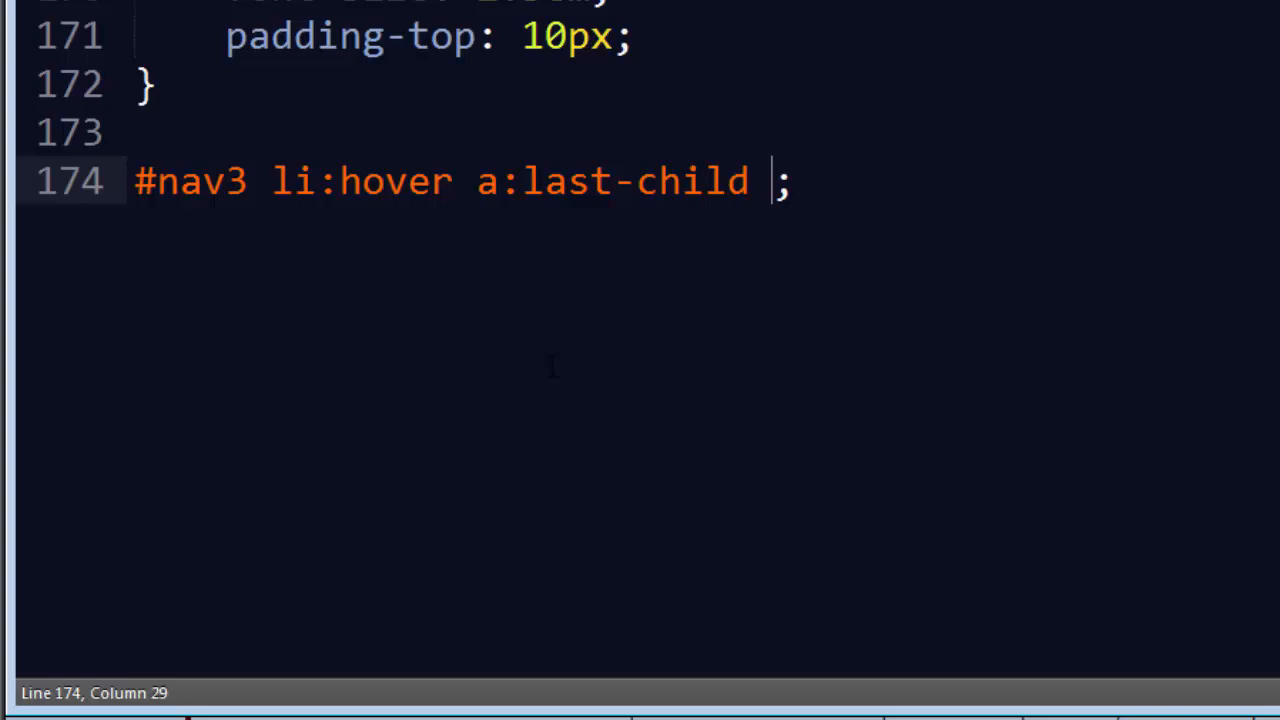
type("{")
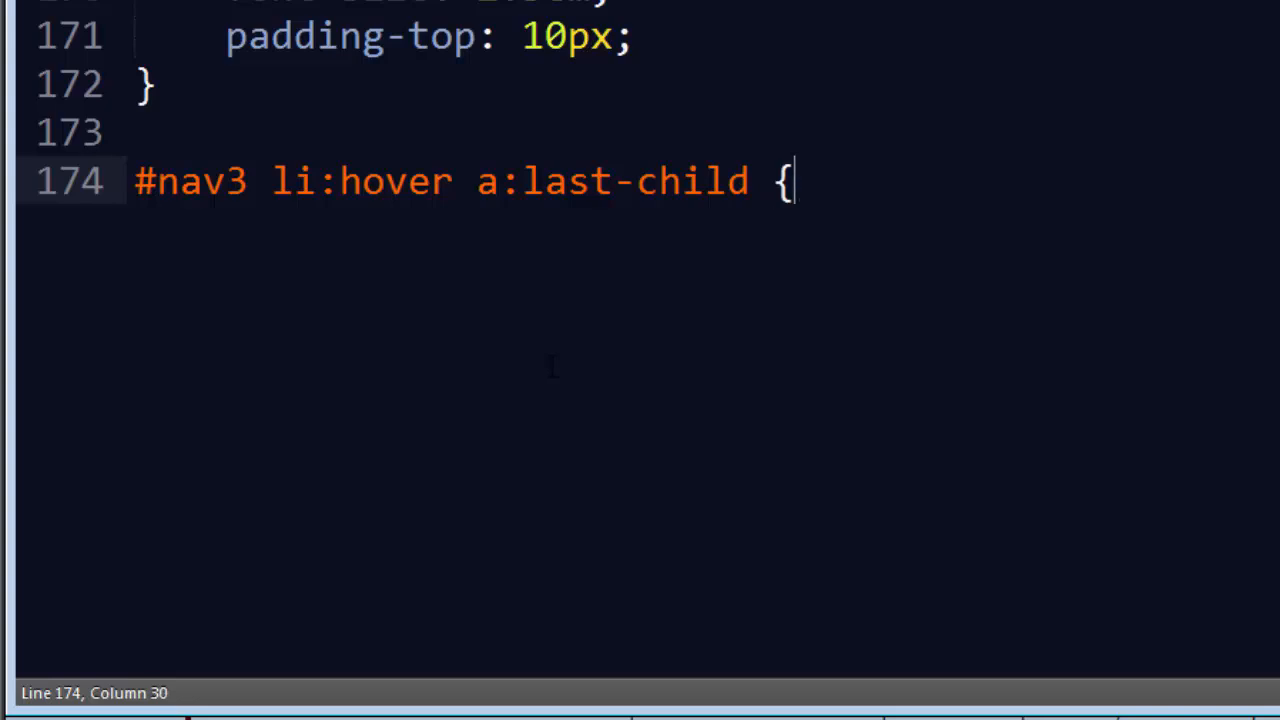
key("enter")
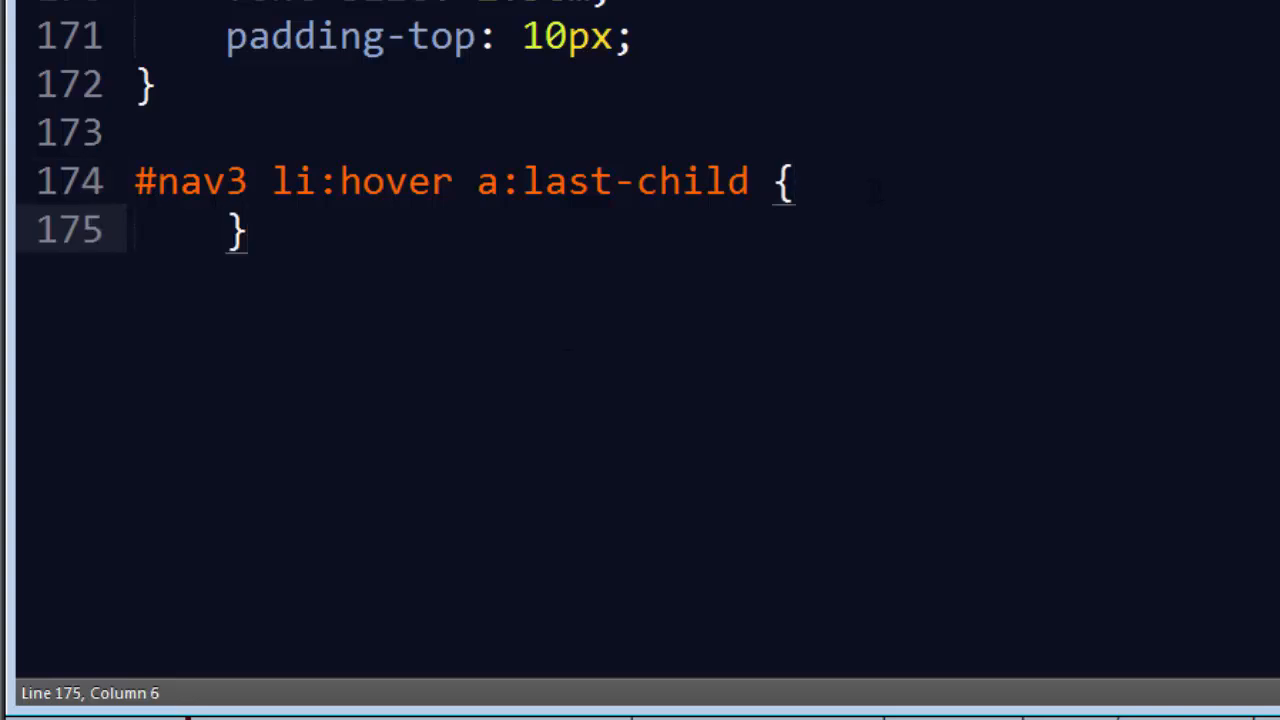
key("Return")
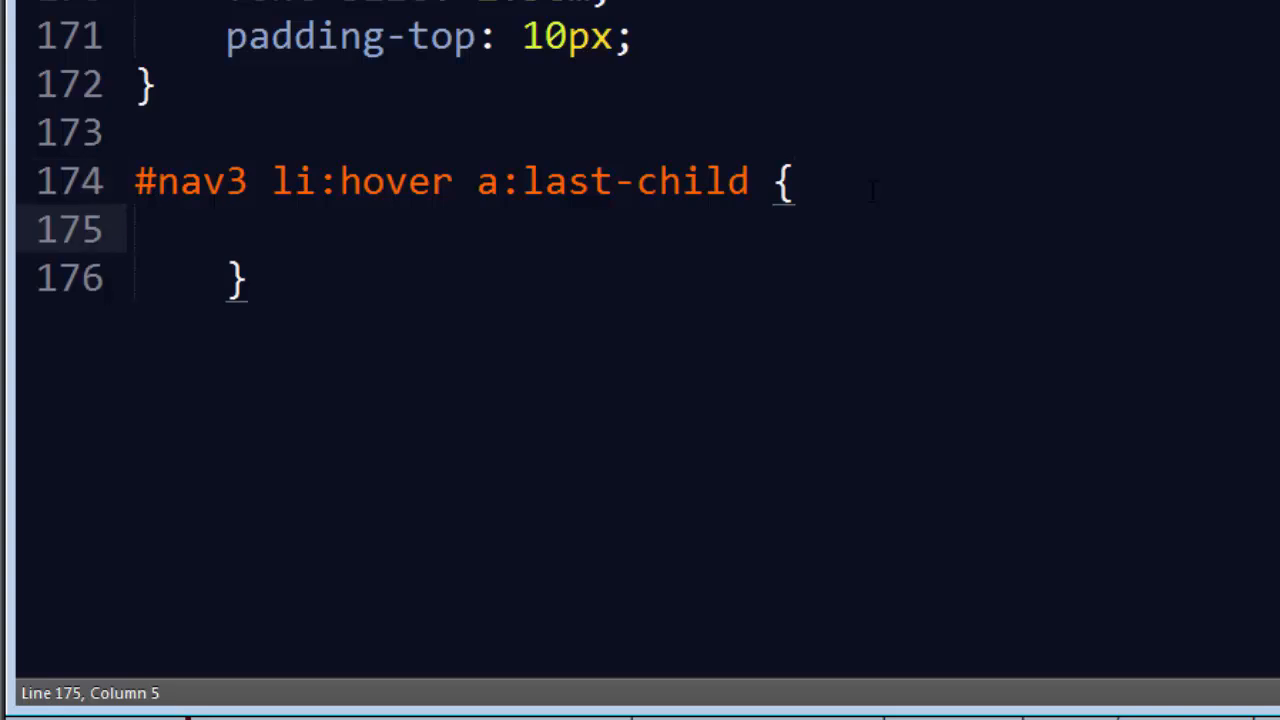
type("top: 0p;")
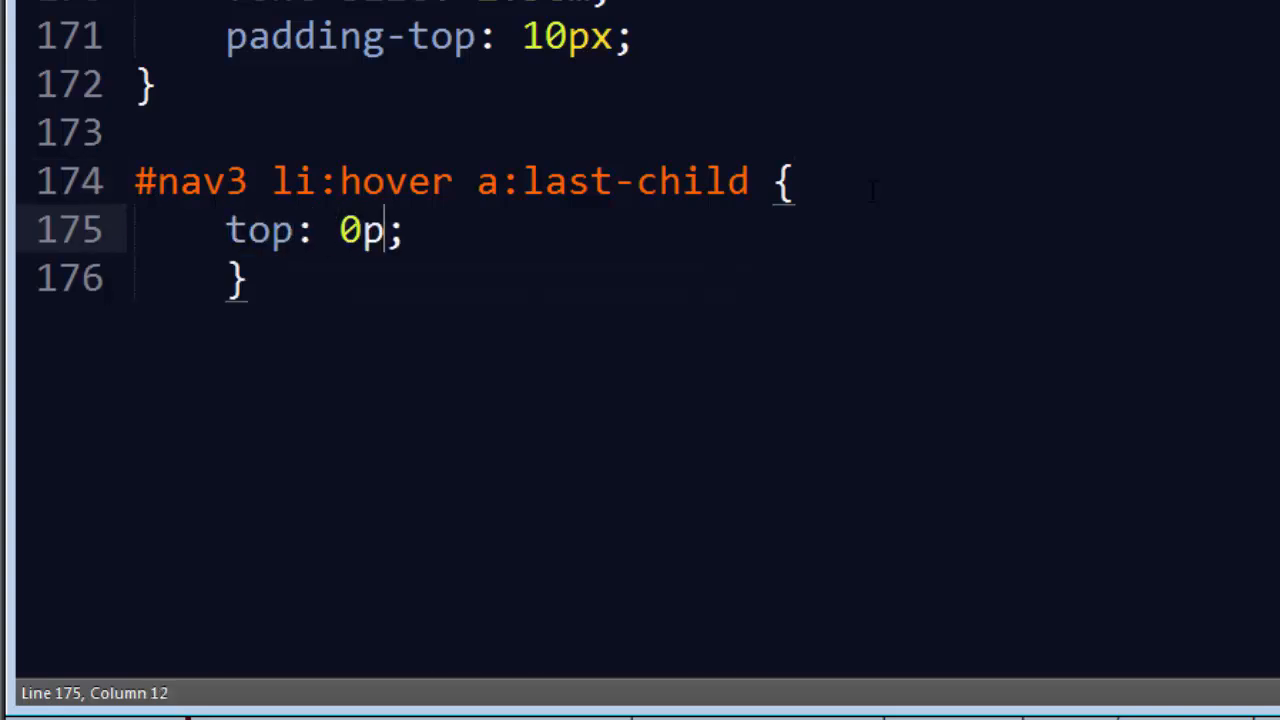
type("x")
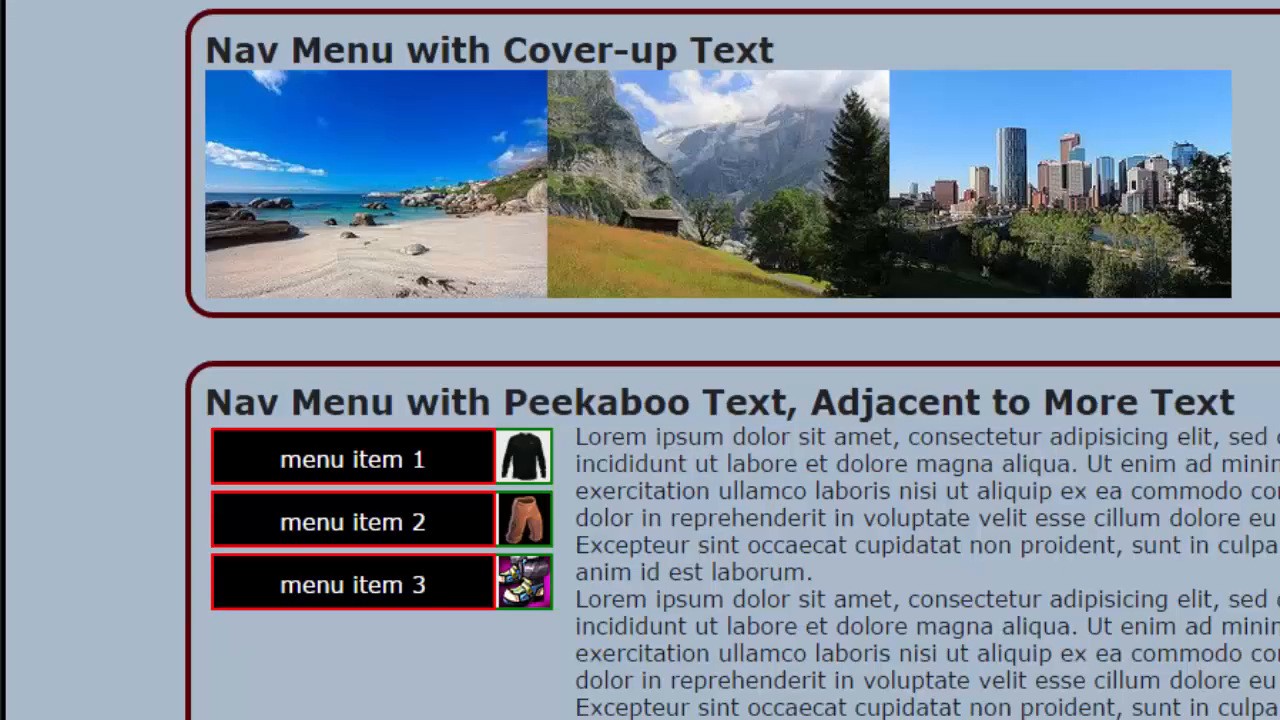
mouse_move(715, 185)
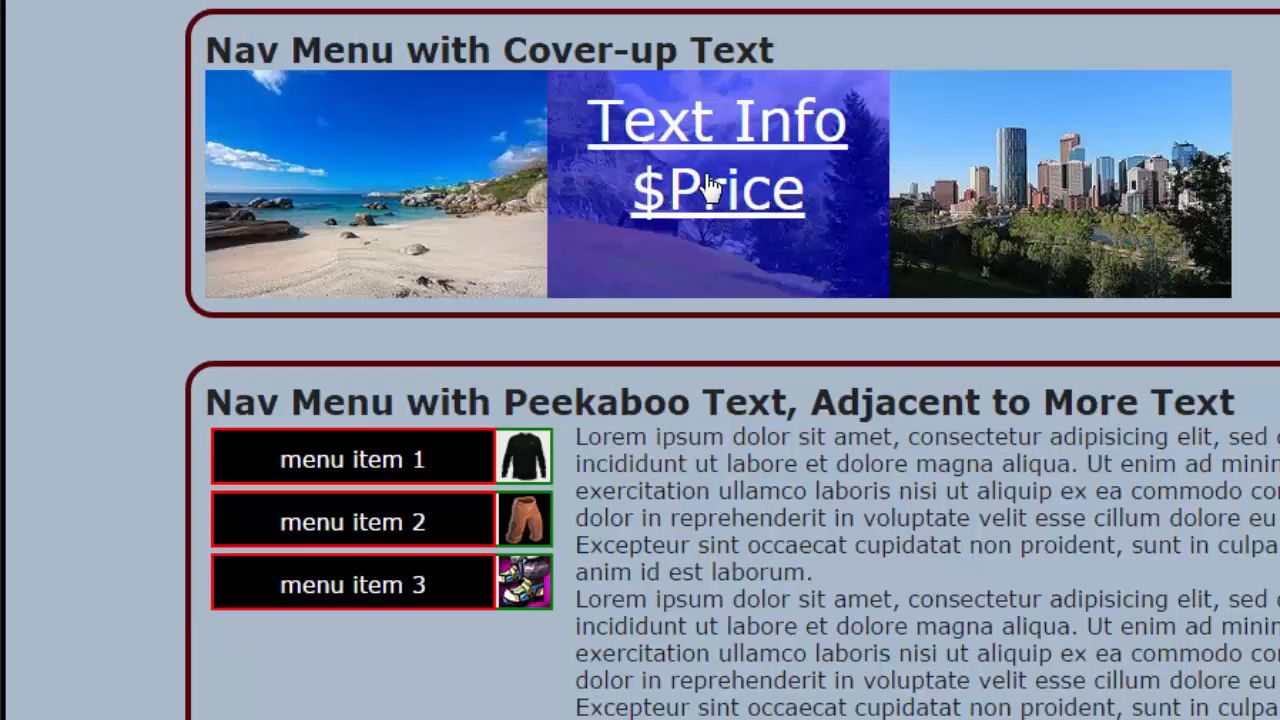
mouse_move(1100, 245)
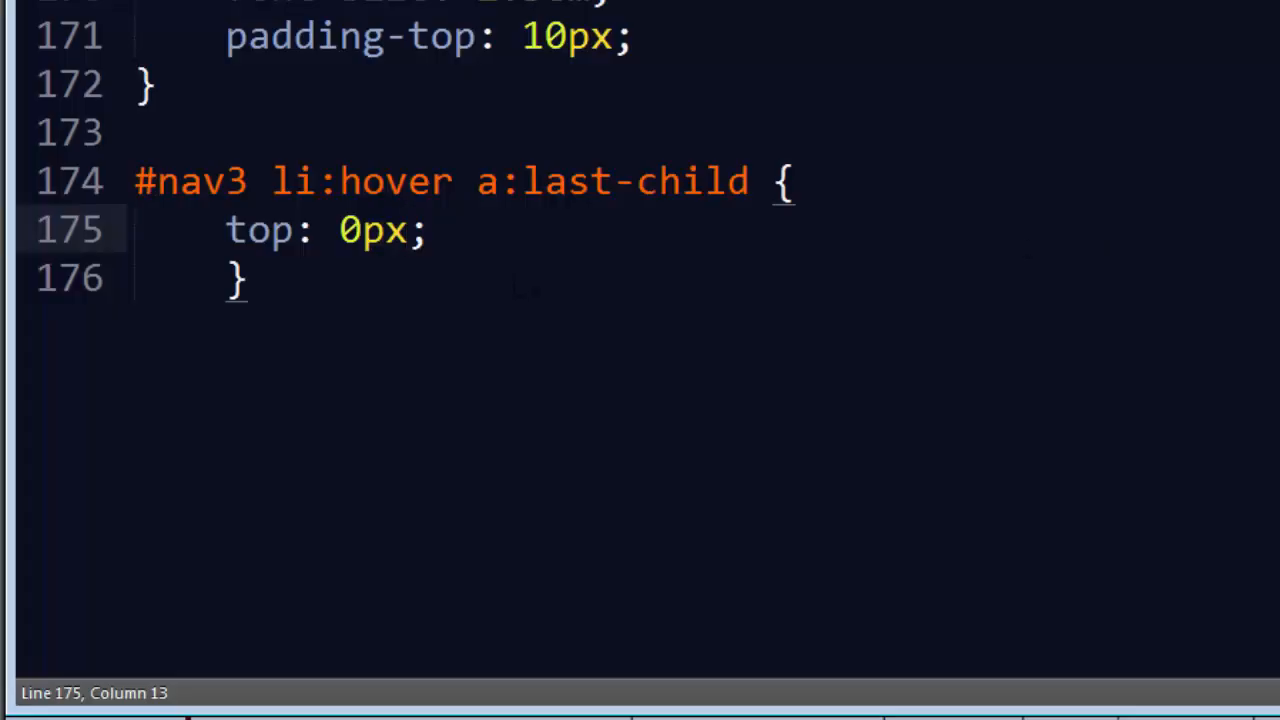
Add transition: top 400ms ease-in-out to the #nav3 li a:last-child rule.
scroll("up", 3)
type("transition: ;")
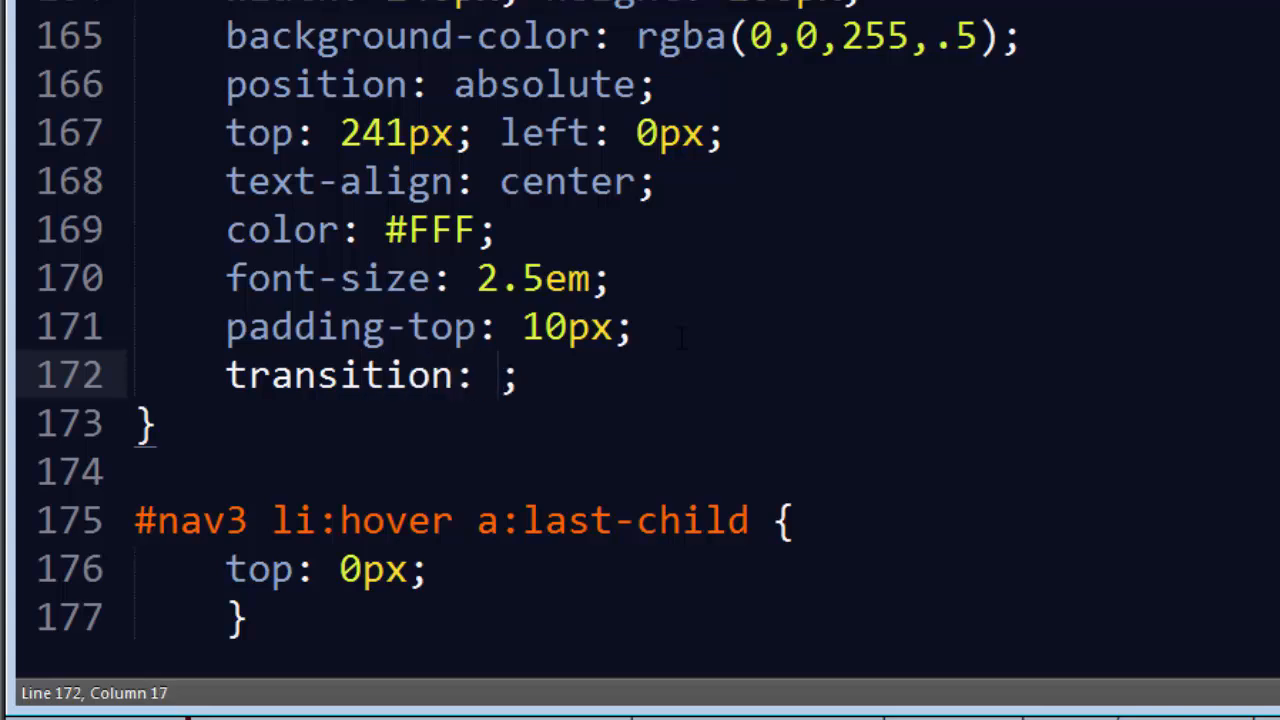
type("top")
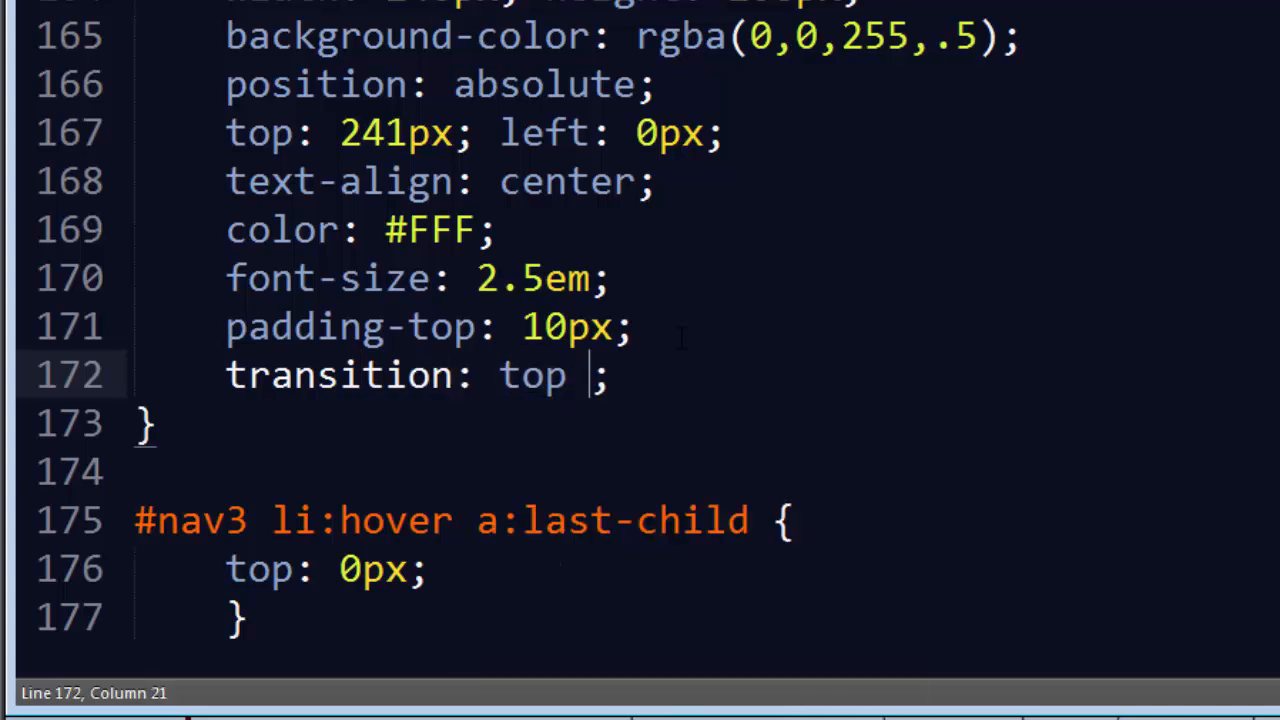
type("400")
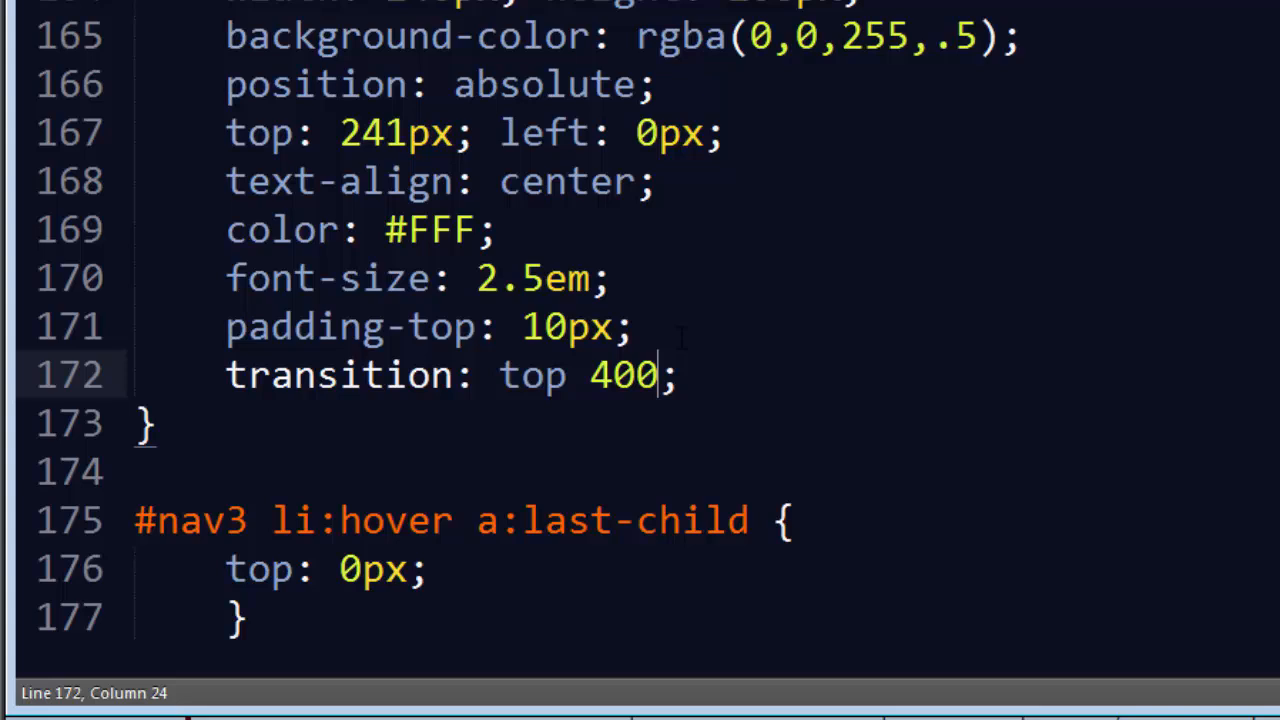
type("ms ease-in-out")
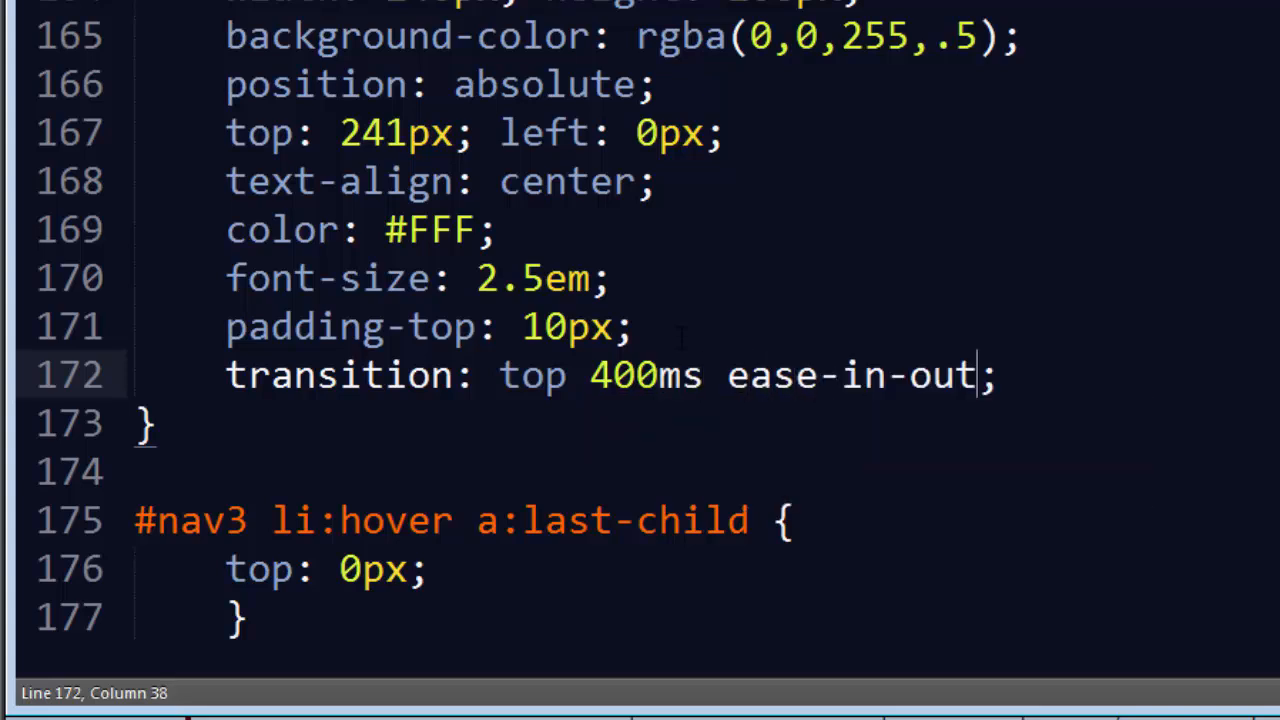